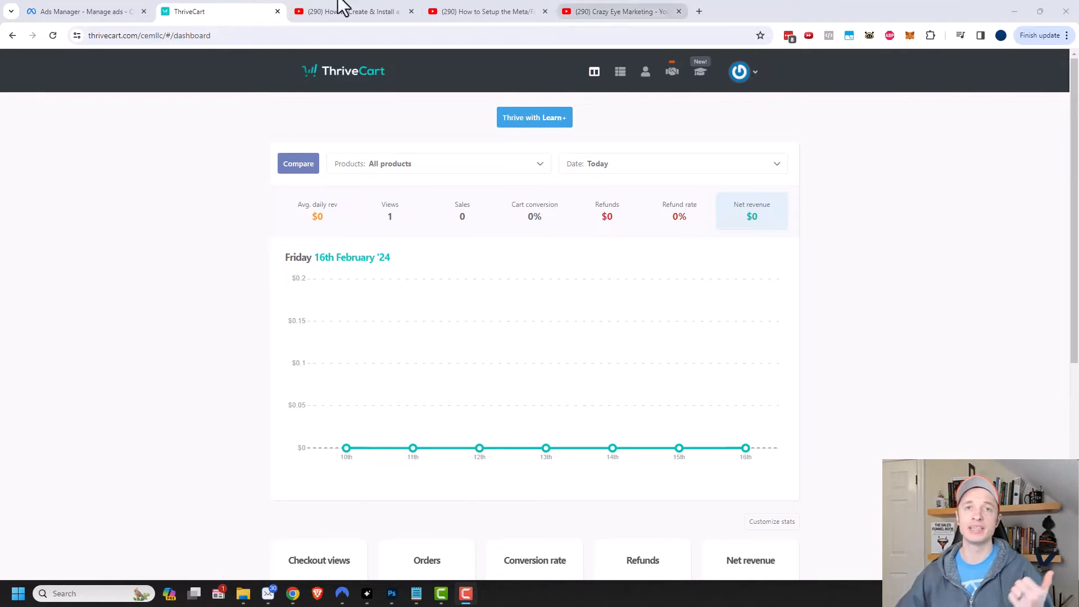
Leave the YouTube pixel tutorial and return to the Ads Manager campaigns list.
{"action": "left_click", "coordinate": [351, 11]}
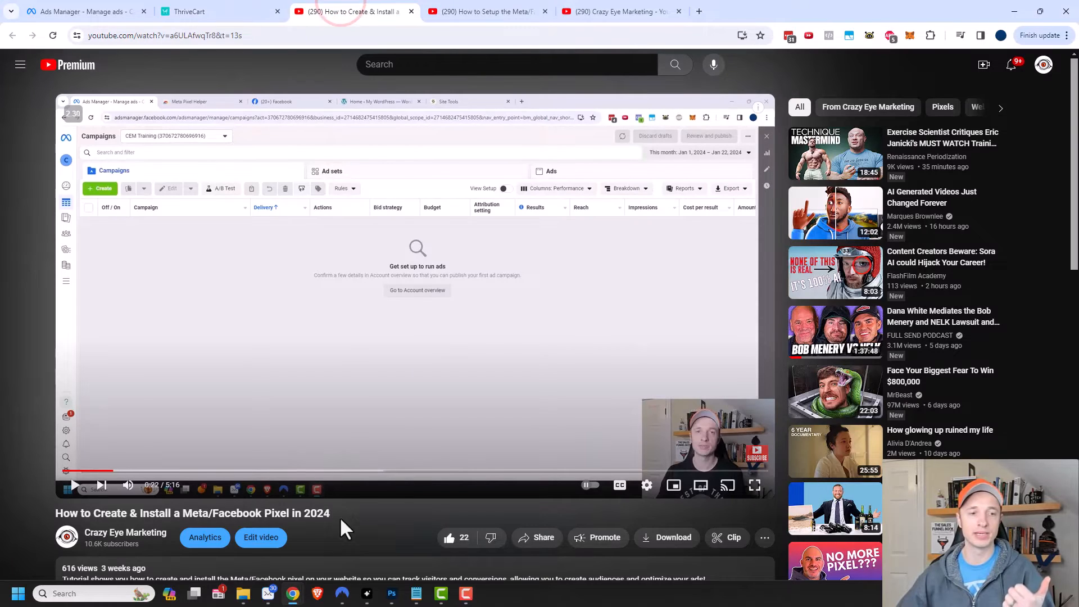
{"action": "mouse_move", "coordinate": [234, 520]}
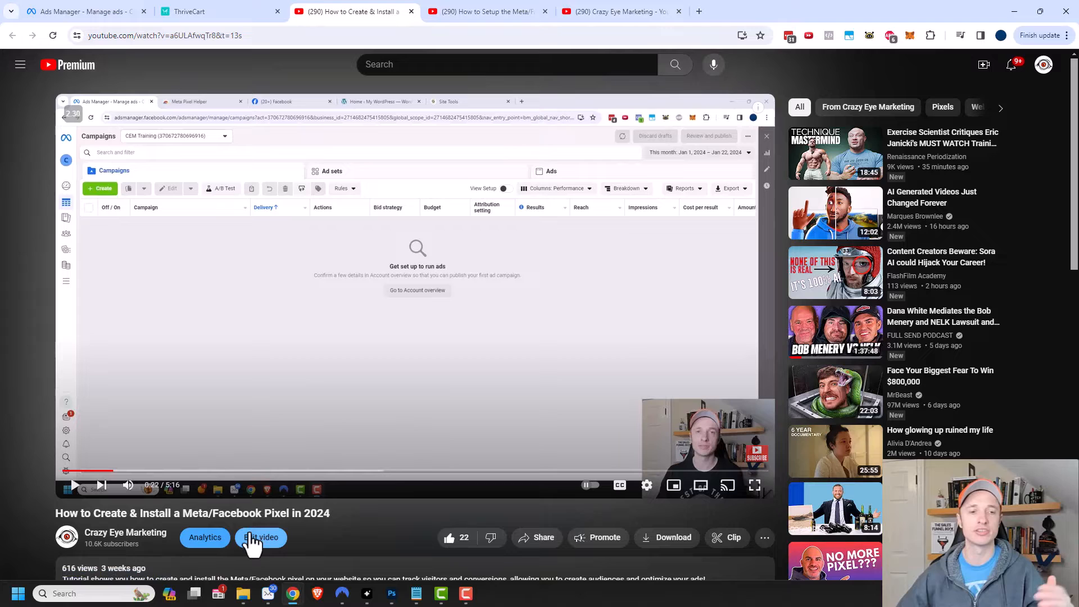
{"action": "left_click", "coordinate": [82, 11]}
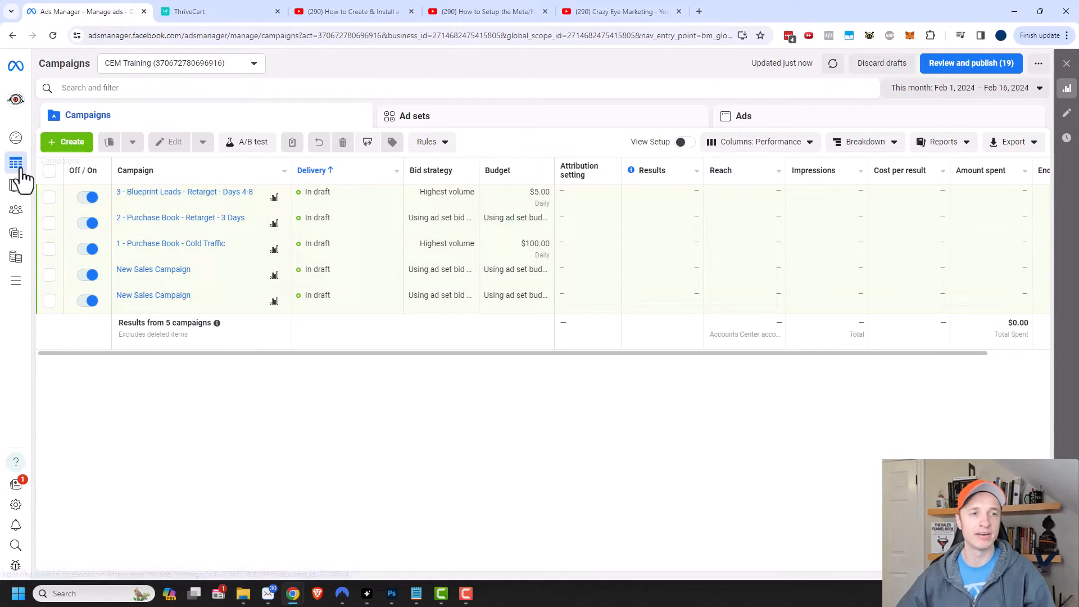
Go from Ads Manager's All tools menu to the Events Manager data sources.
{"action": "left_click", "coordinate": [16, 163]}
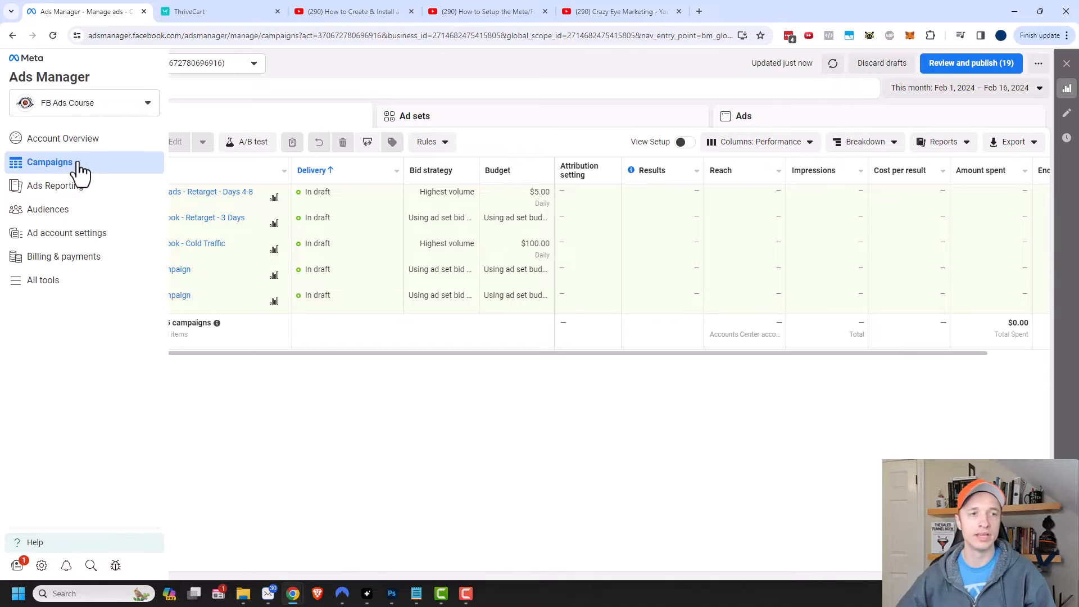
{"action": "mouse_move", "coordinate": [42, 280]}
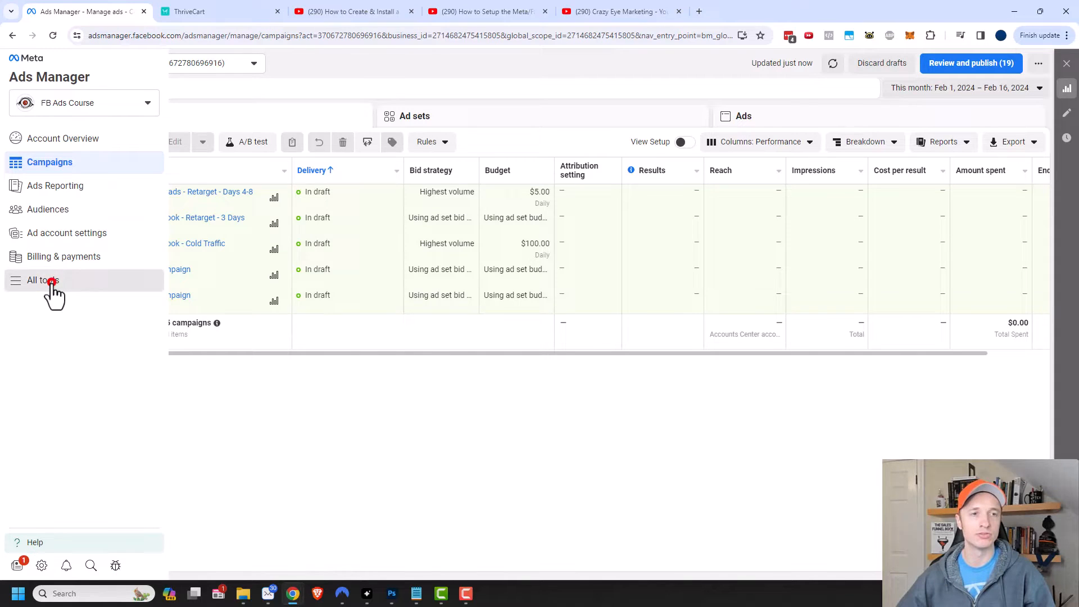
{"action": "left_click", "coordinate": [42, 280]}
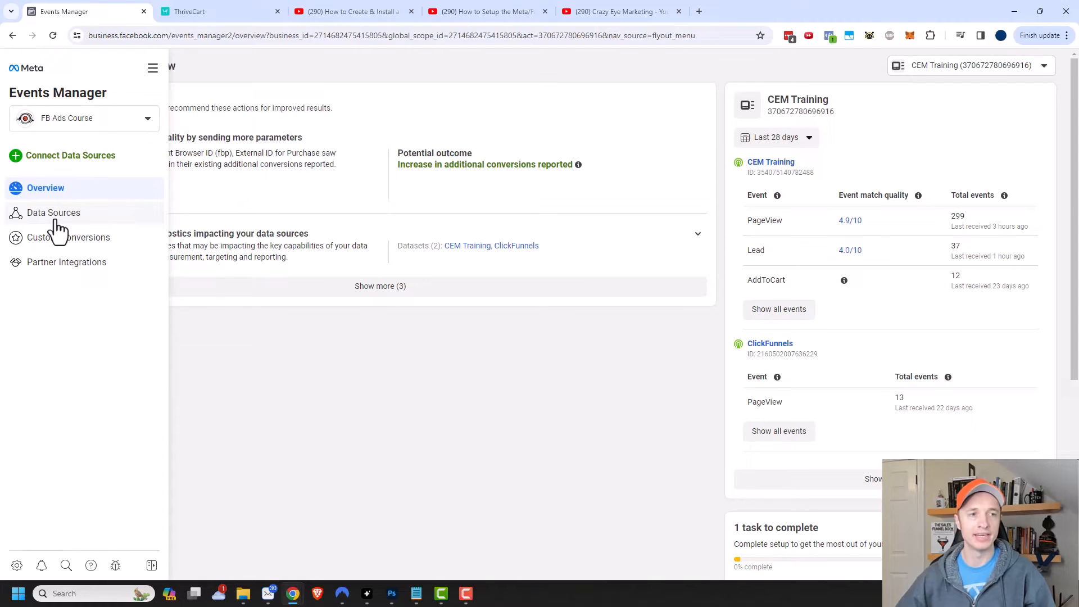
{"action": "left_click", "coordinate": [53, 213]}
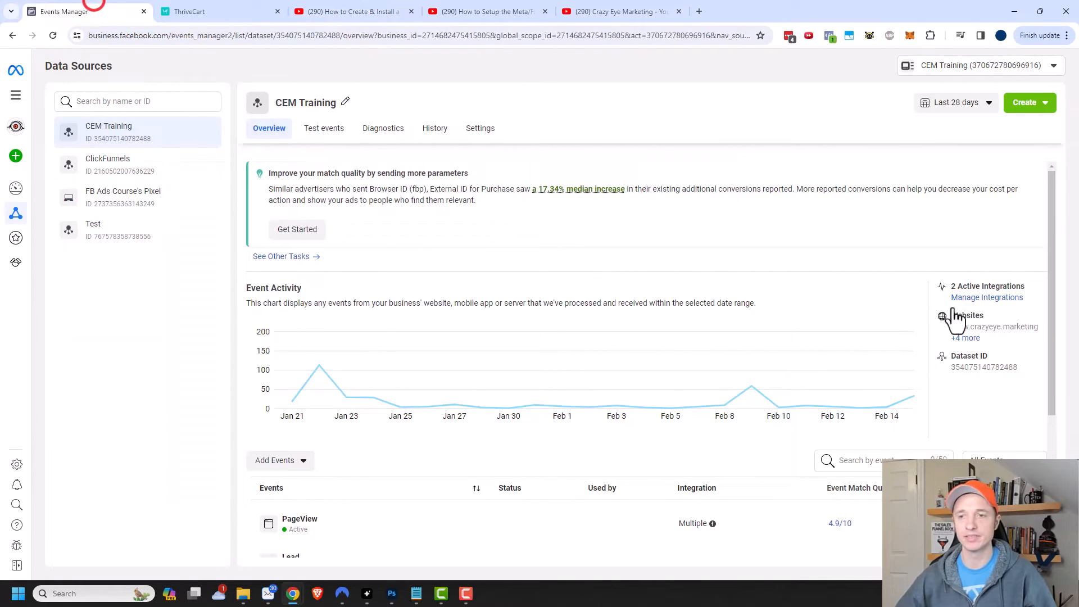
{"action": "mouse_move", "coordinate": [987, 297]}
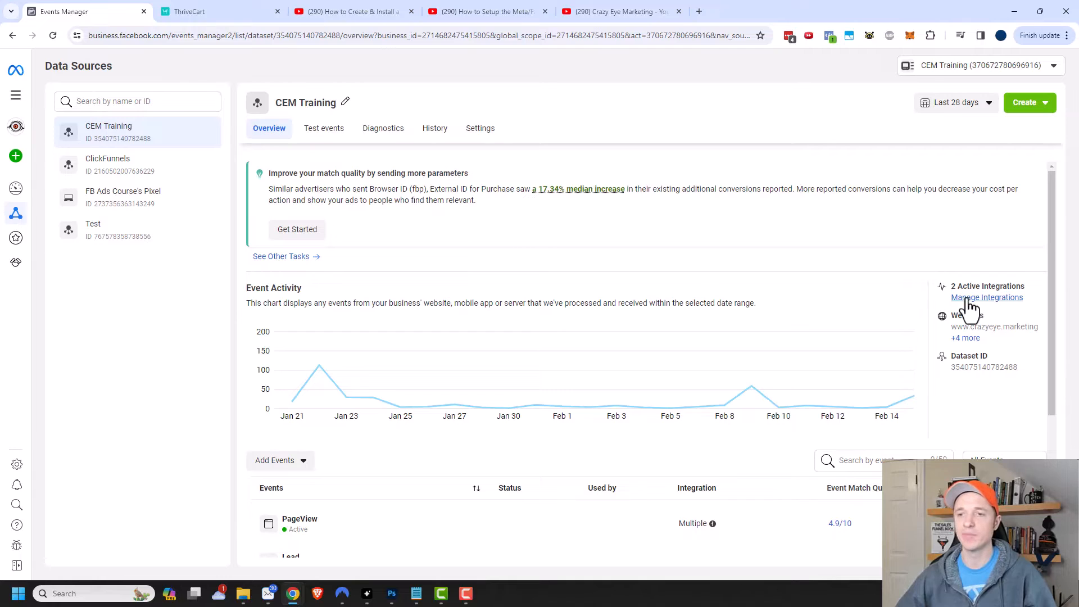
From CEM Training's integrations, choose to install the Meta Pixel on a new website manually.
{"action": "left_click", "coordinate": [986, 297]}
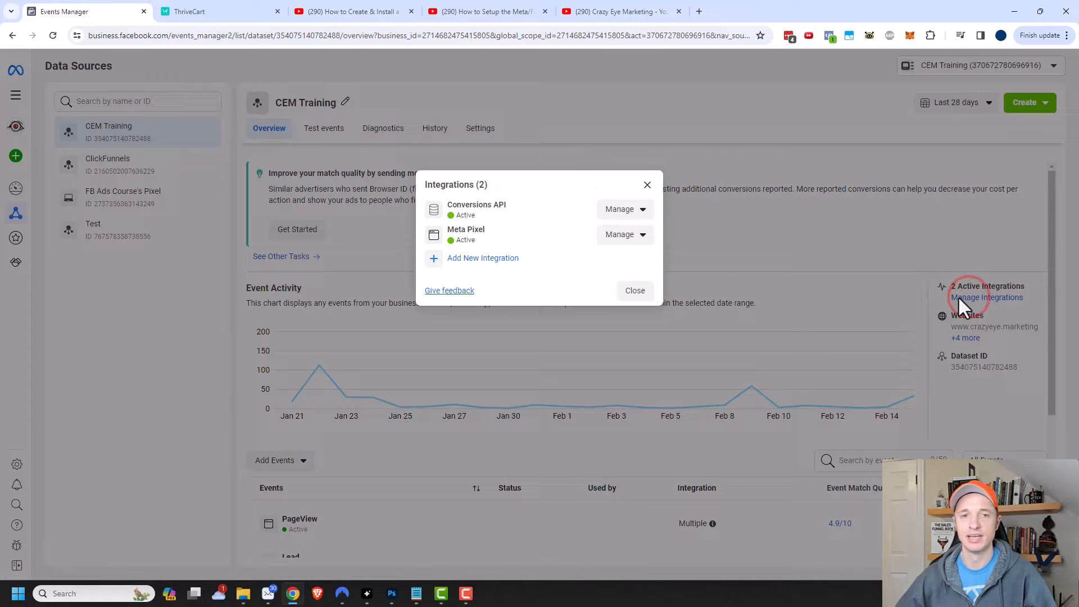
{"action": "mouse_move", "coordinate": [466, 233]}
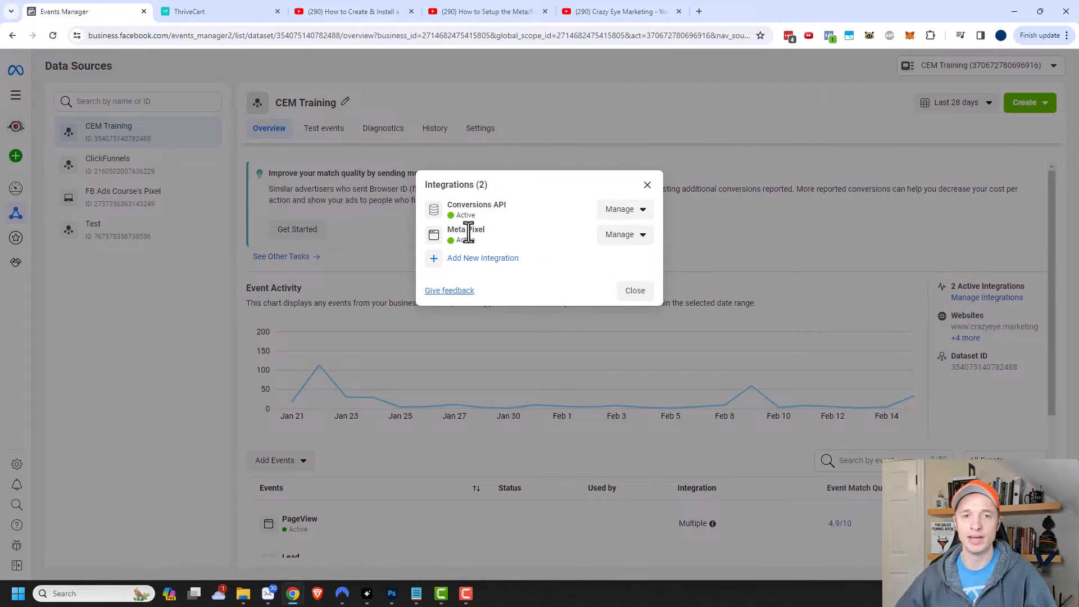
{"action": "left_click", "coordinate": [624, 234]}
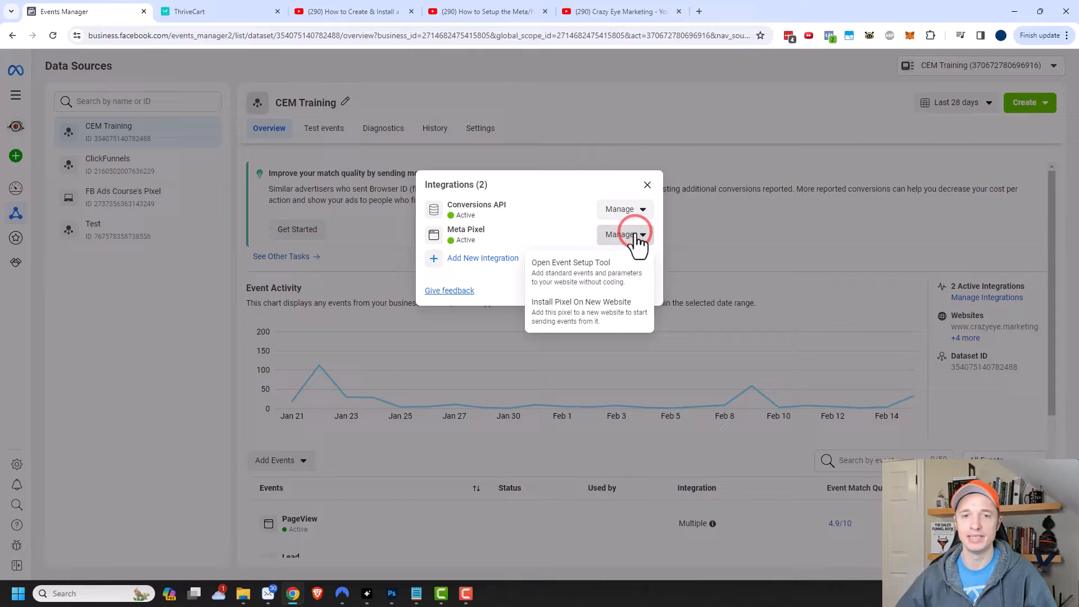
{"action": "left_click", "coordinate": [580, 301]}
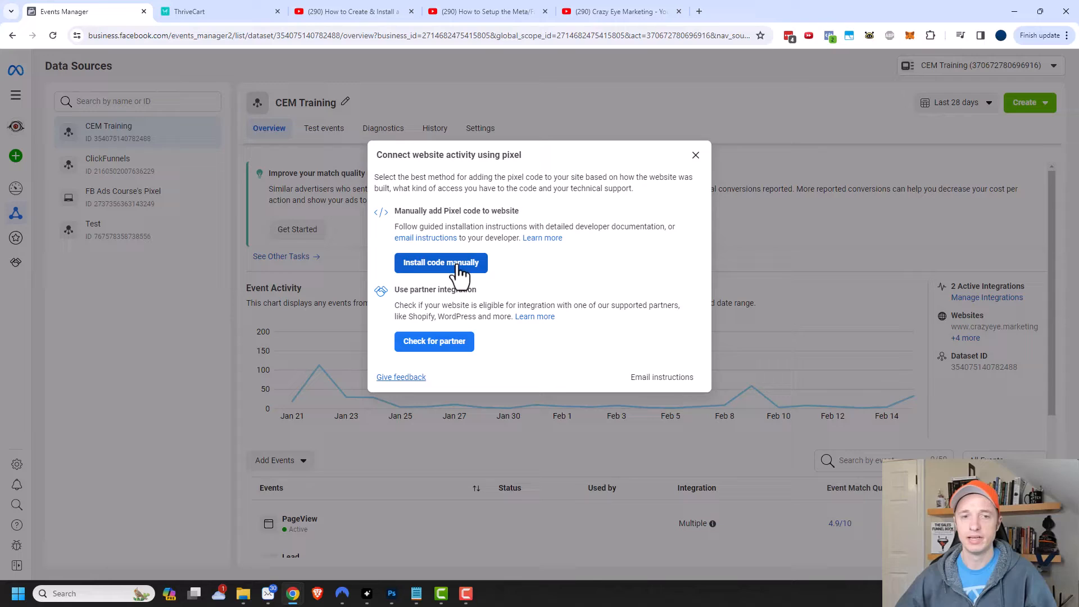
{"action": "left_click", "coordinate": [440, 262]}
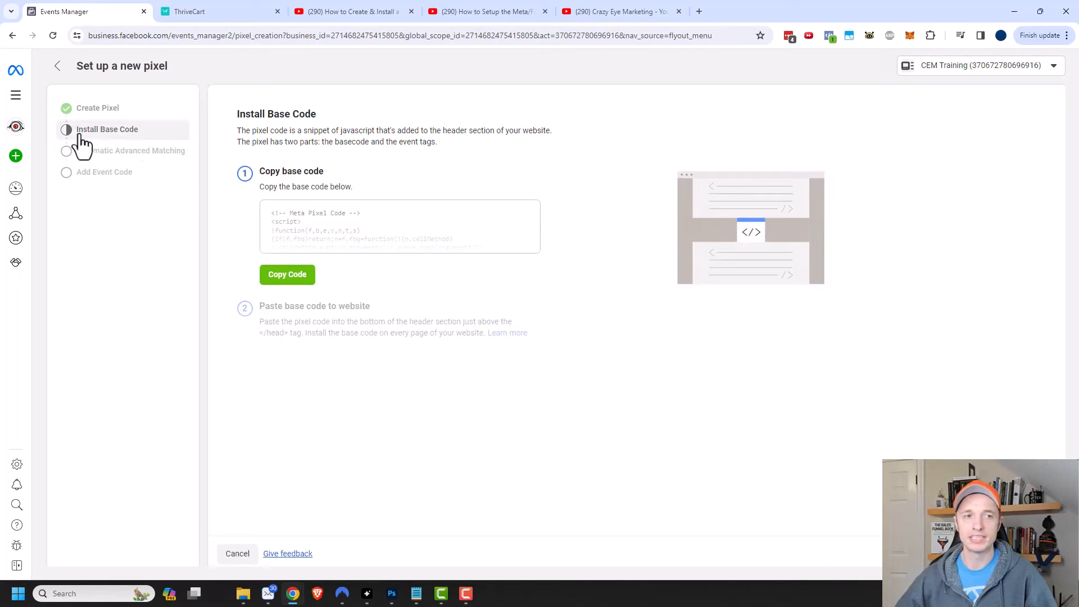
Copy the pixel base code, paste it into a new Notepad note and select the pixel ID.
{"action": "left_click", "coordinate": [107, 128]}
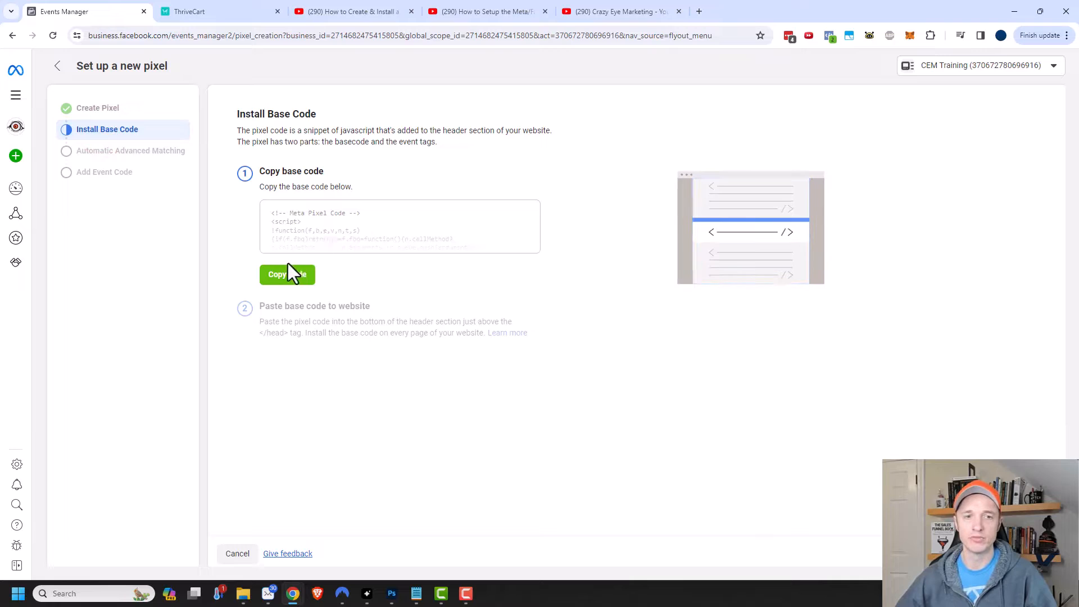
{"action": "left_click", "coordinate": [287, 274]}
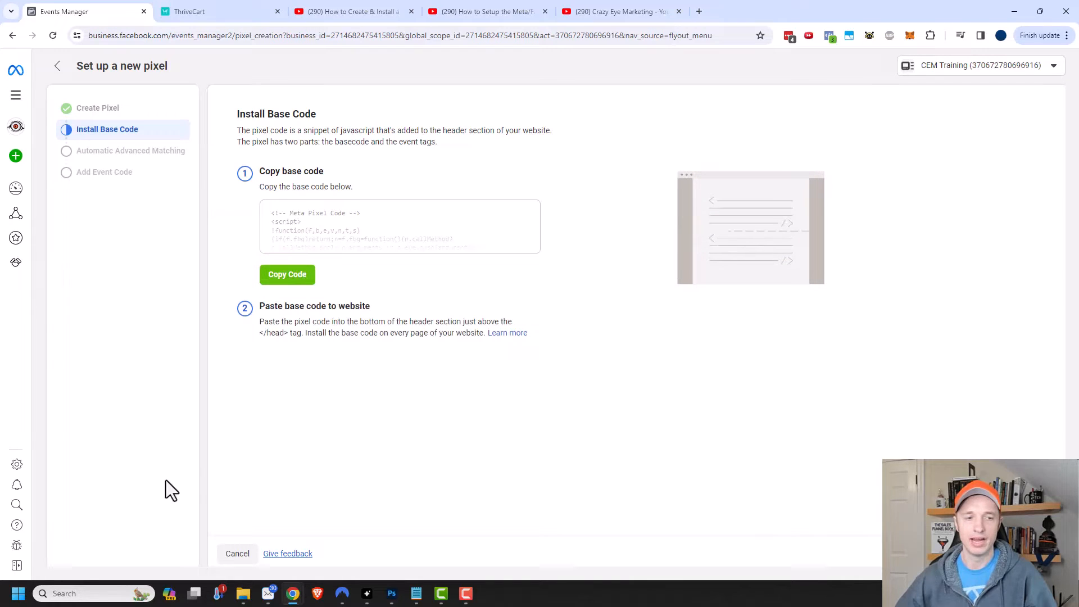
{"action": "type", "text": "note"}
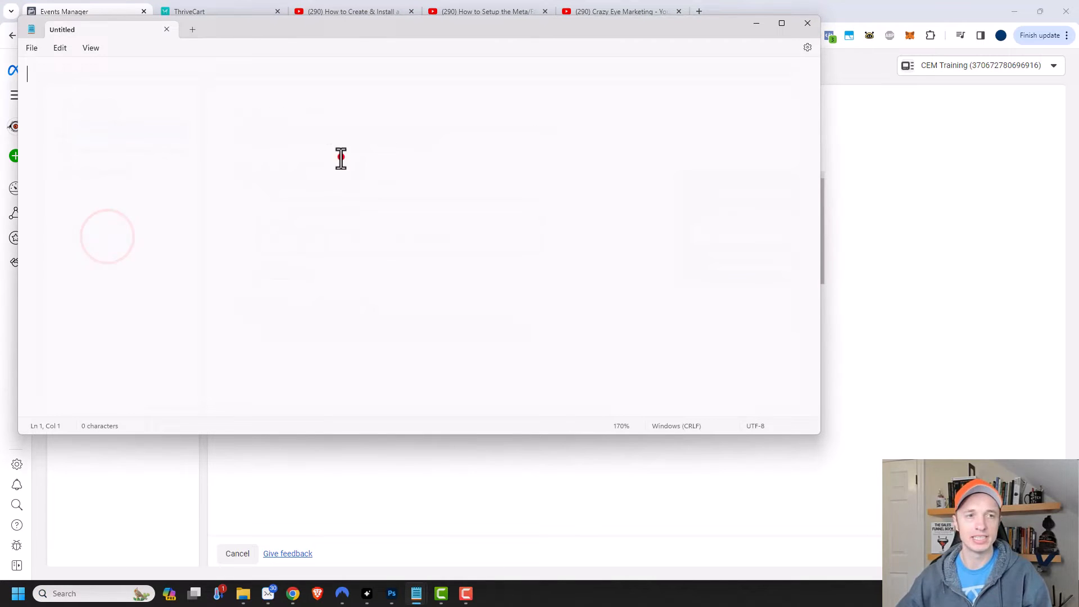
{"action": "key", "text": "ctrl+v"}
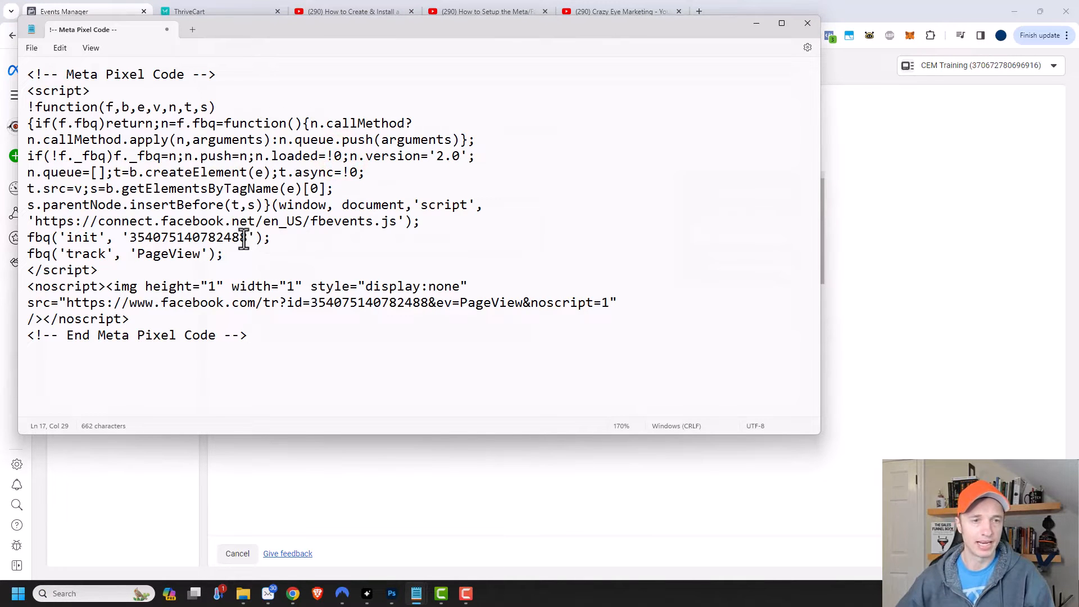
{"action": "double_click", "coordinate": [185, 238]}
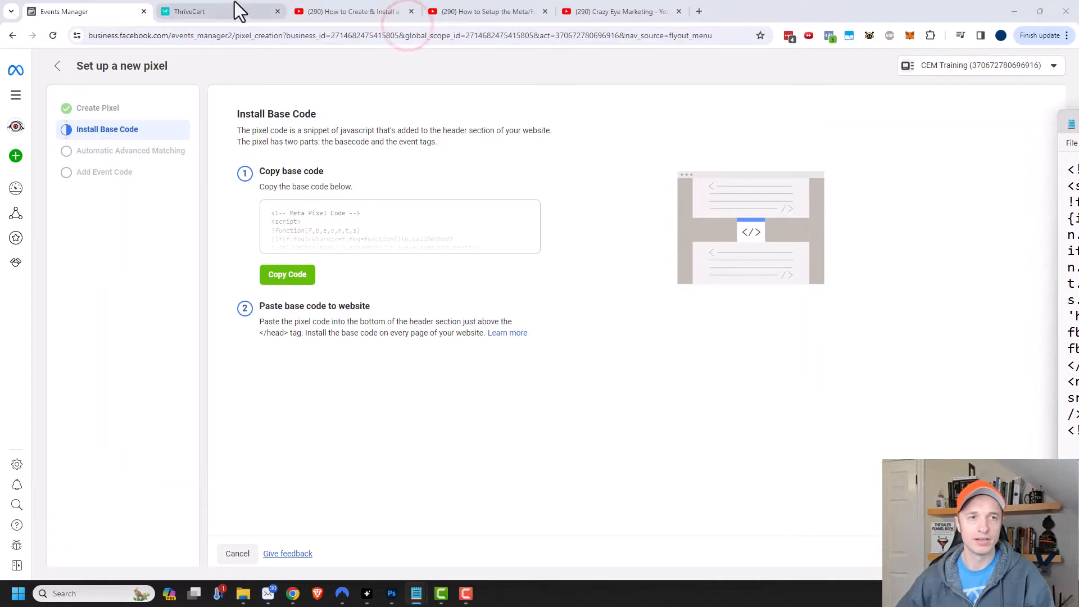
In ThriveCart, edit The Best Product and reach its Checkout > Tracking settings.
{"action": "left_click", "coordinate": [220, 11]}
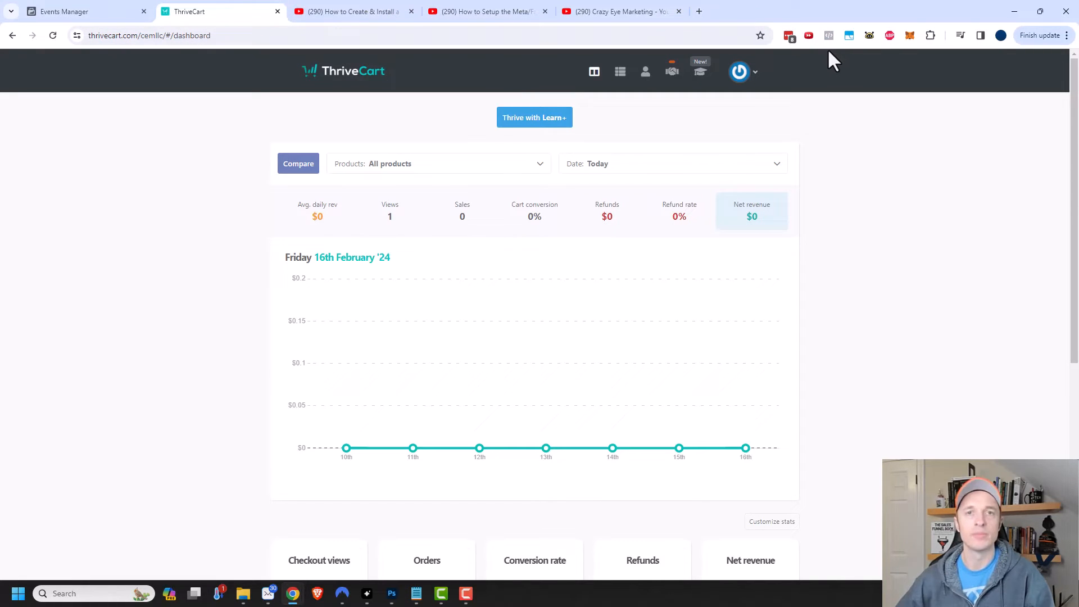
{"action": "mouse_move", "coordinate": [778, 102]}
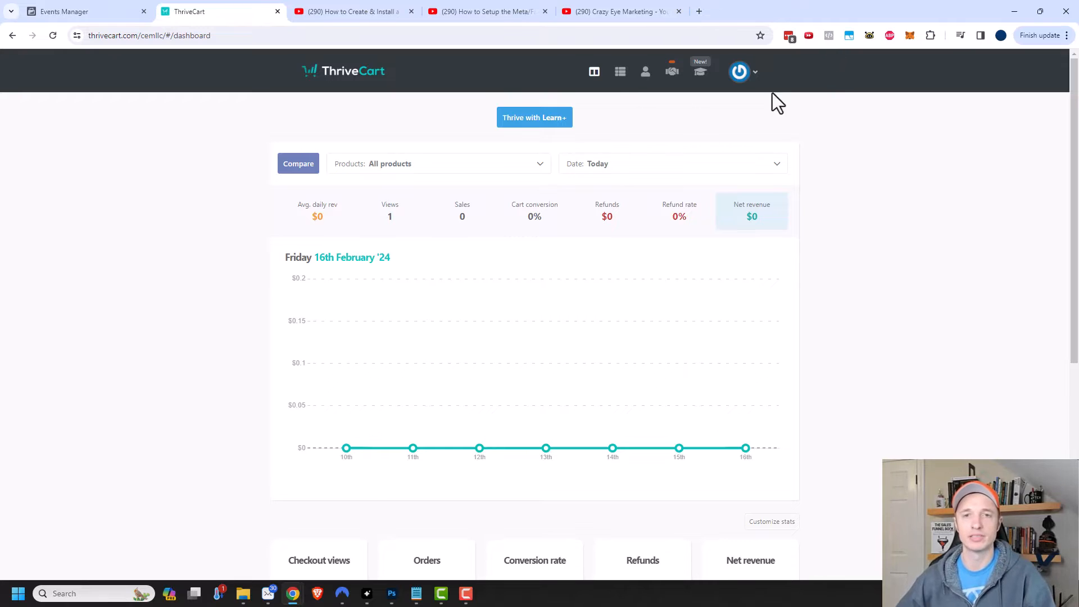
{"action": "left_click", "coordinate": [620, 72]}
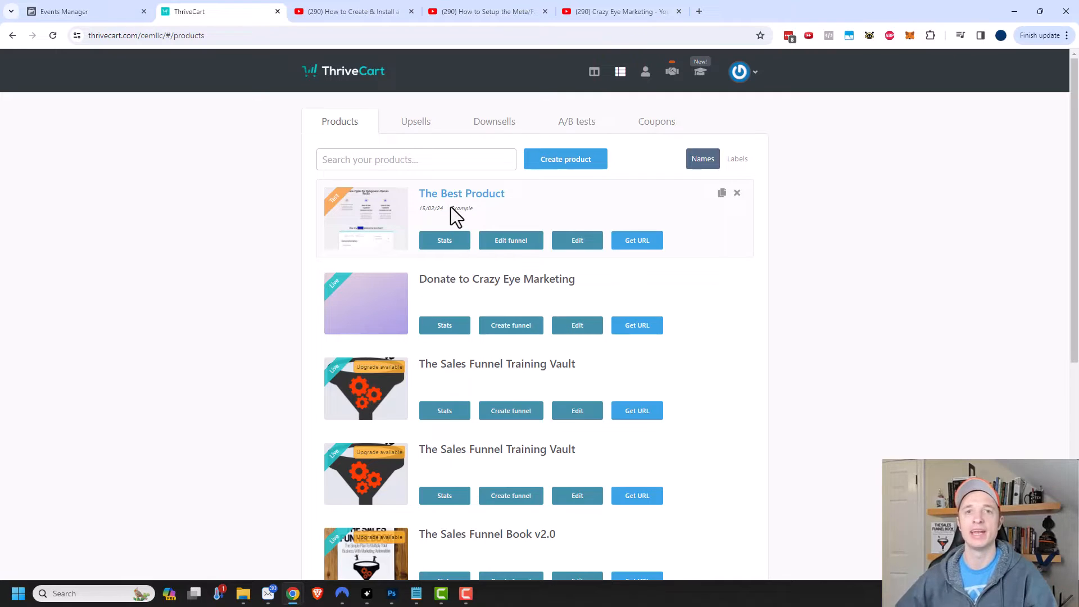
{"action": "mouse_move", "coordinate": [444, 210]}
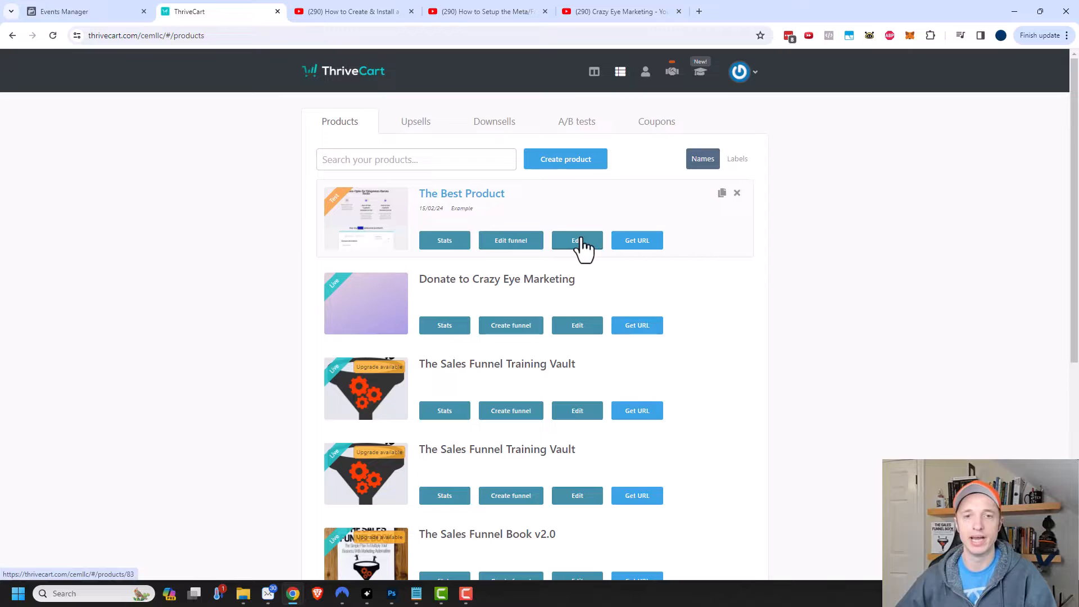
{"action": "left_click", "coordinate": [577, 240]}
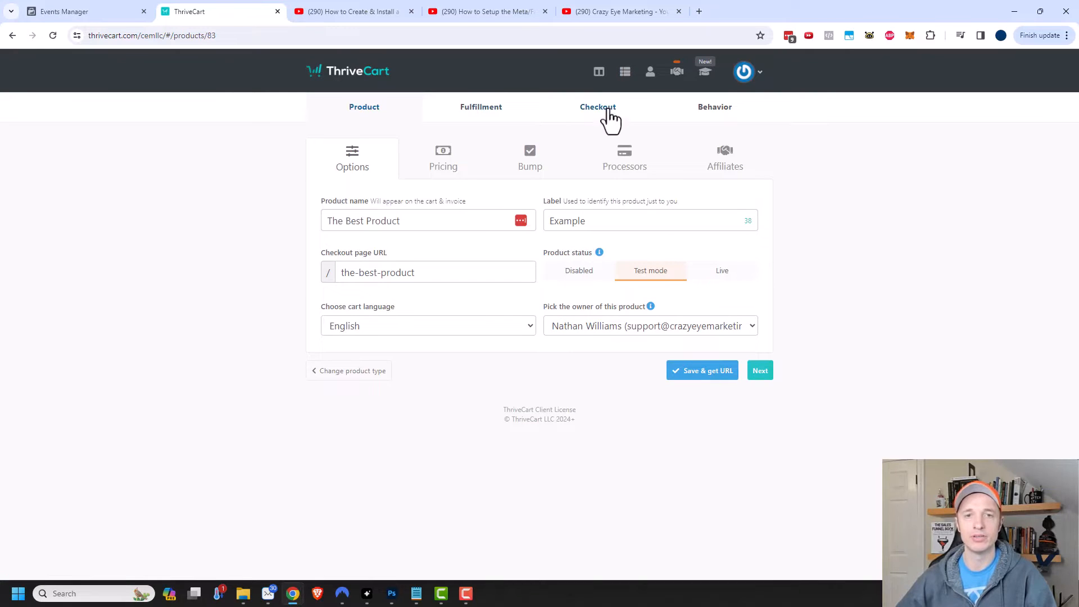
{"action": "left_click", "coordinate": [597, 107]}
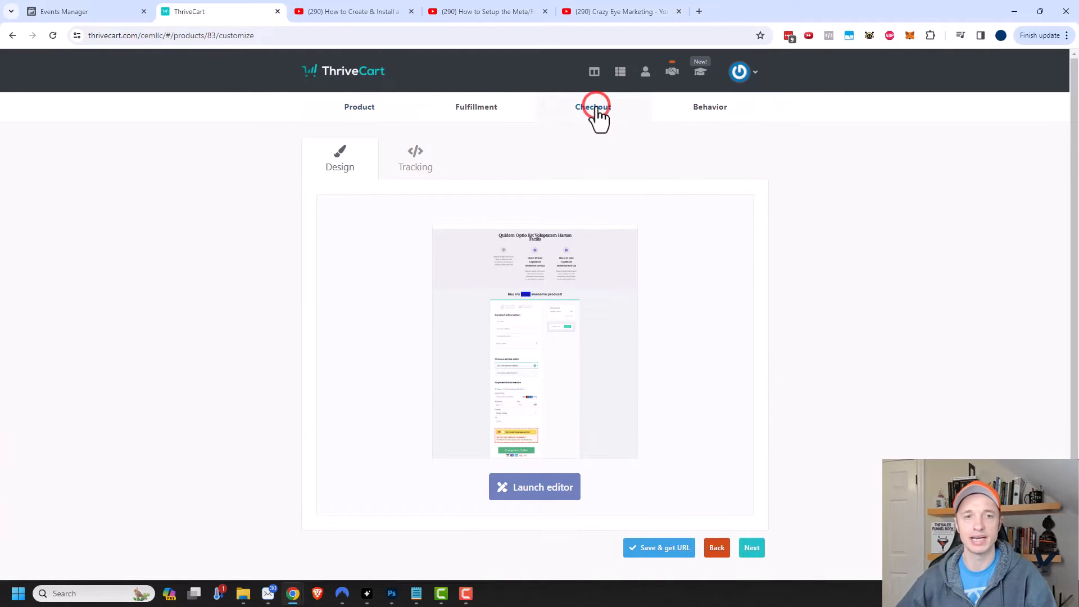
{"action": "left_click", "coordinate": [414, 158]}
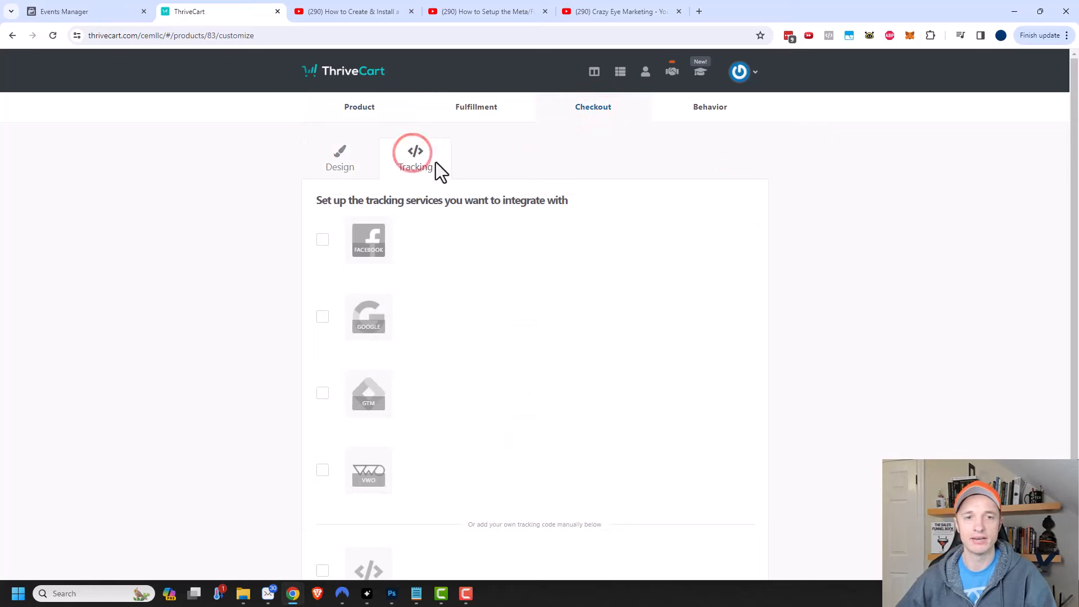
{"action": "left_click", "coordinate": [323, 239]}
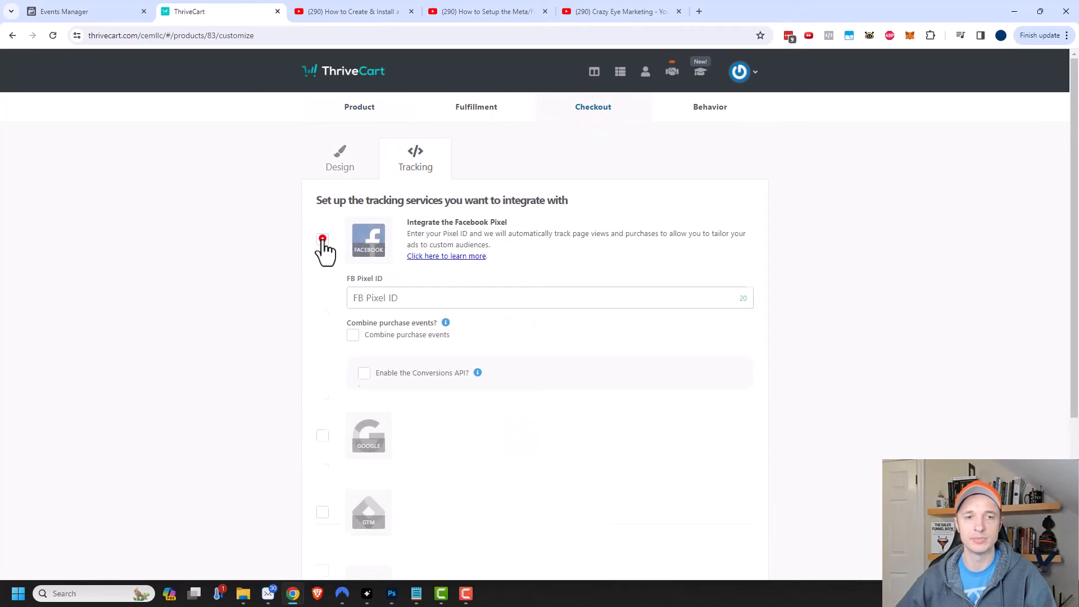
{"action": "left_click", "coordinate": [323, 238]}
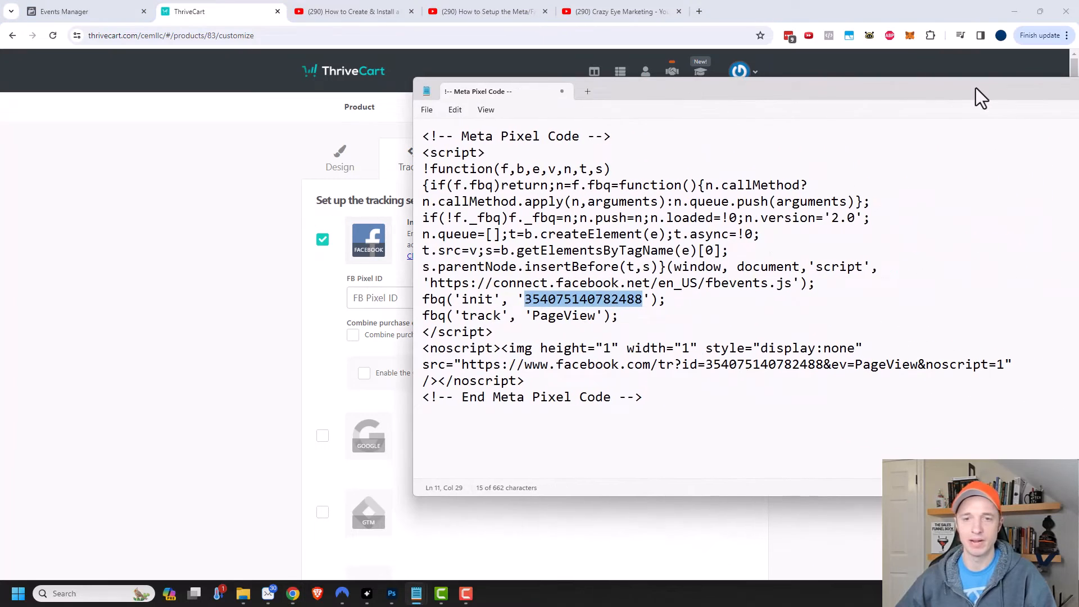
{"action": "right_click", "coordinate": [583, 299]}
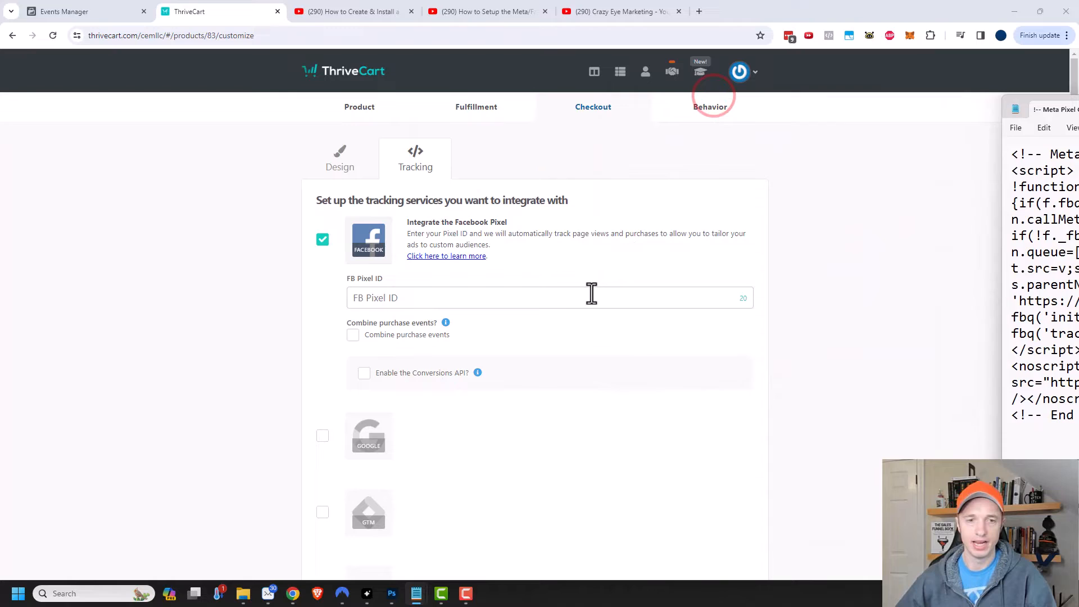
{"action": "type", "text": "354075140782488"}
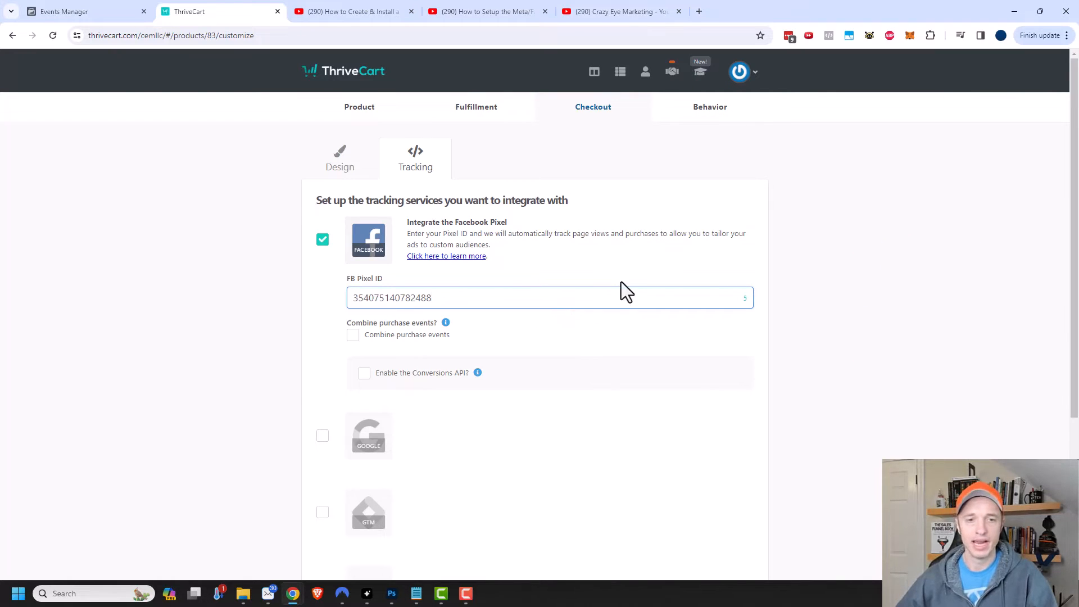
{"action": "mouse_move", "coordinate": [399, 347]}
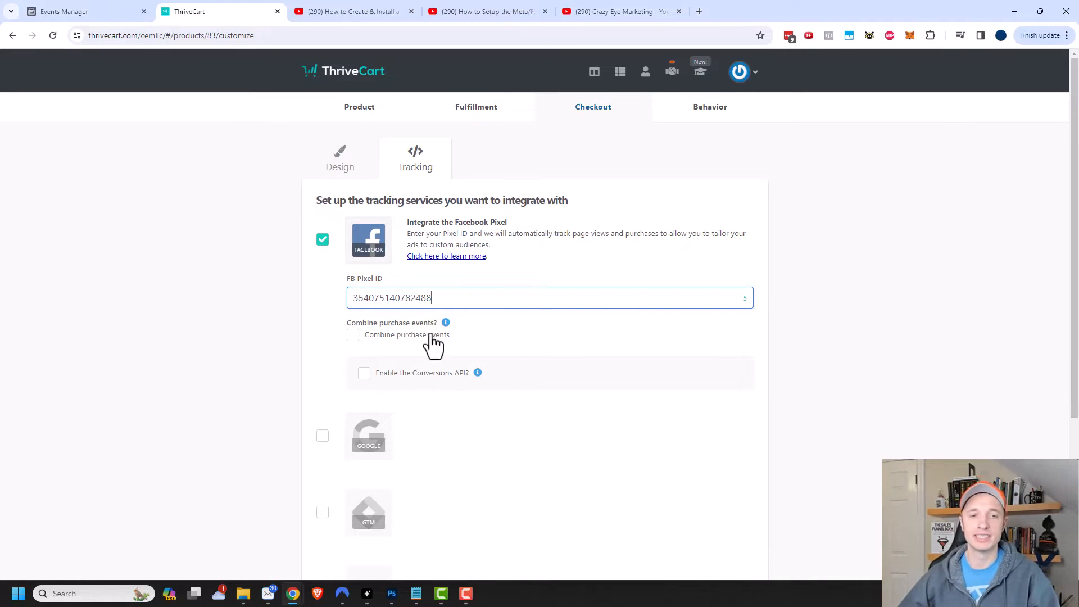
{"action": "mouse_move", "coordinate": [382, 334]}
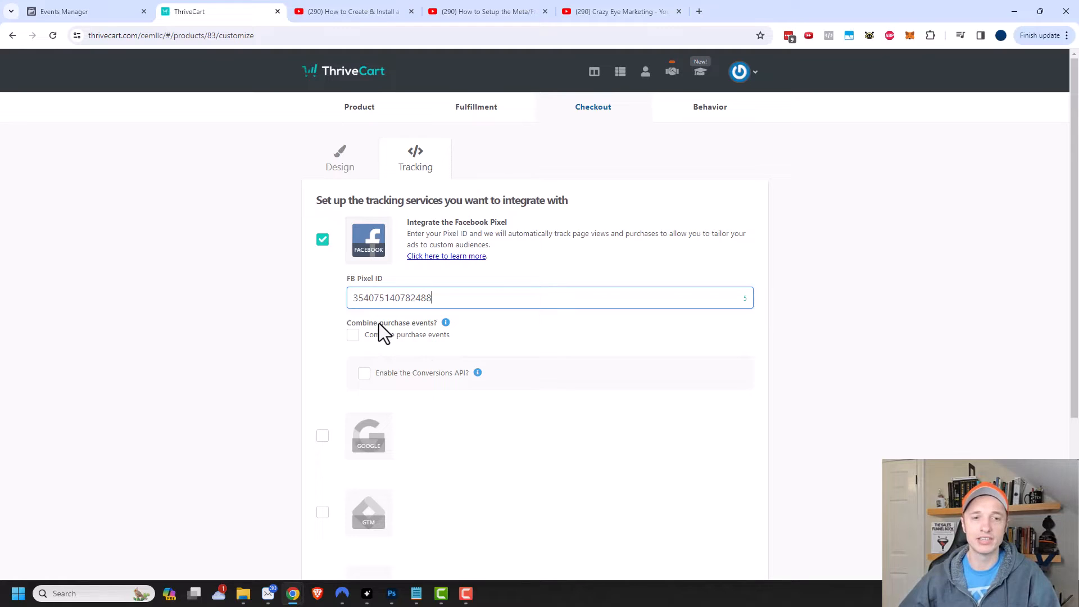
{"action": "mouse_move", "coordinate": [390, 348]}
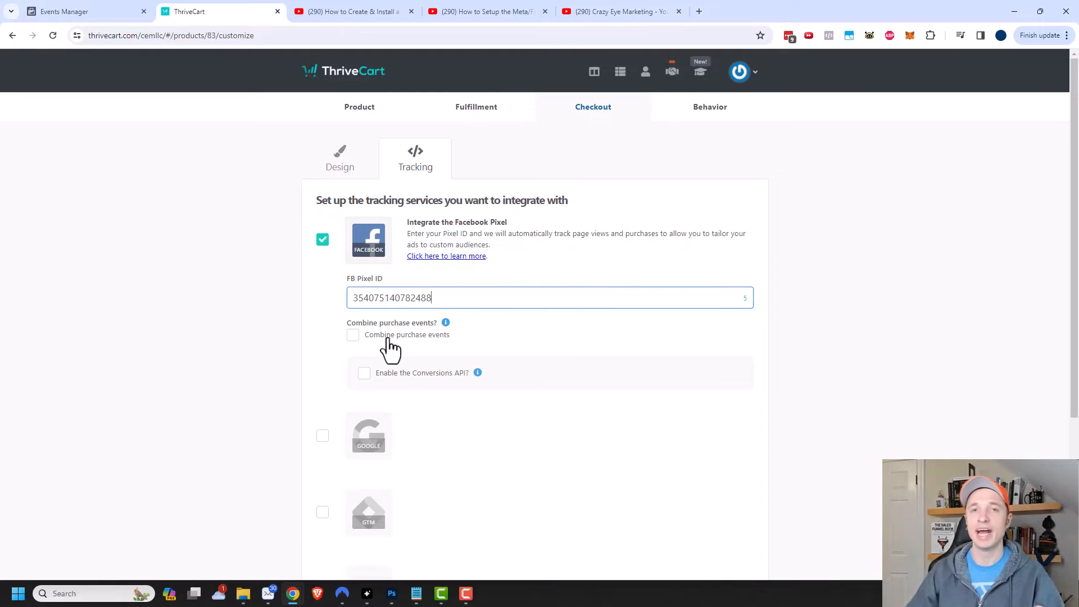
{"action": "mouse_move", "coordinate": [372, 351]}
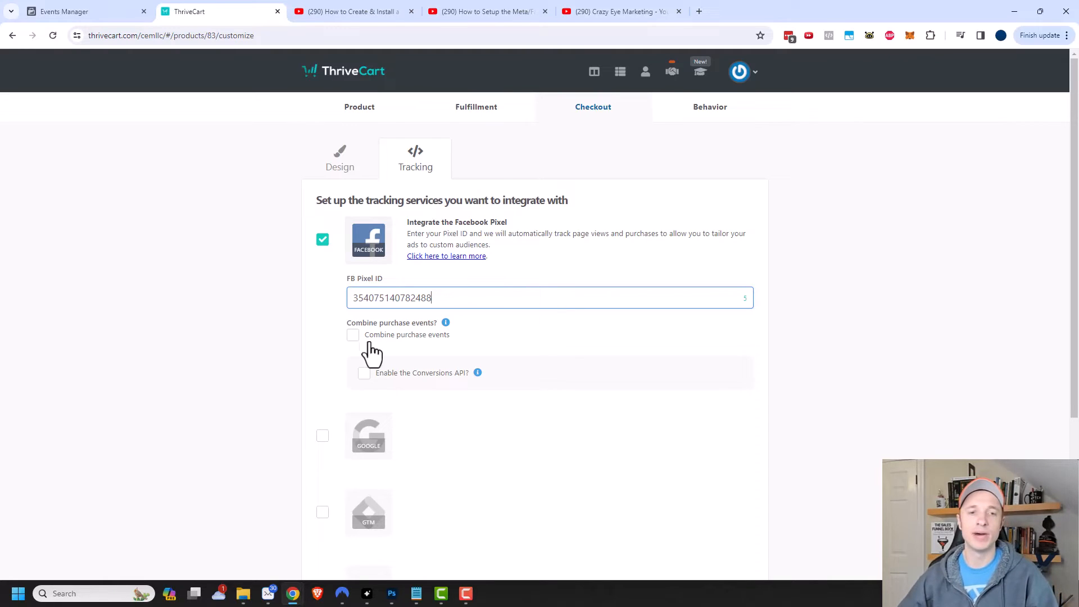
{"action": "mouse_move", "coordinate": [406, 344]}
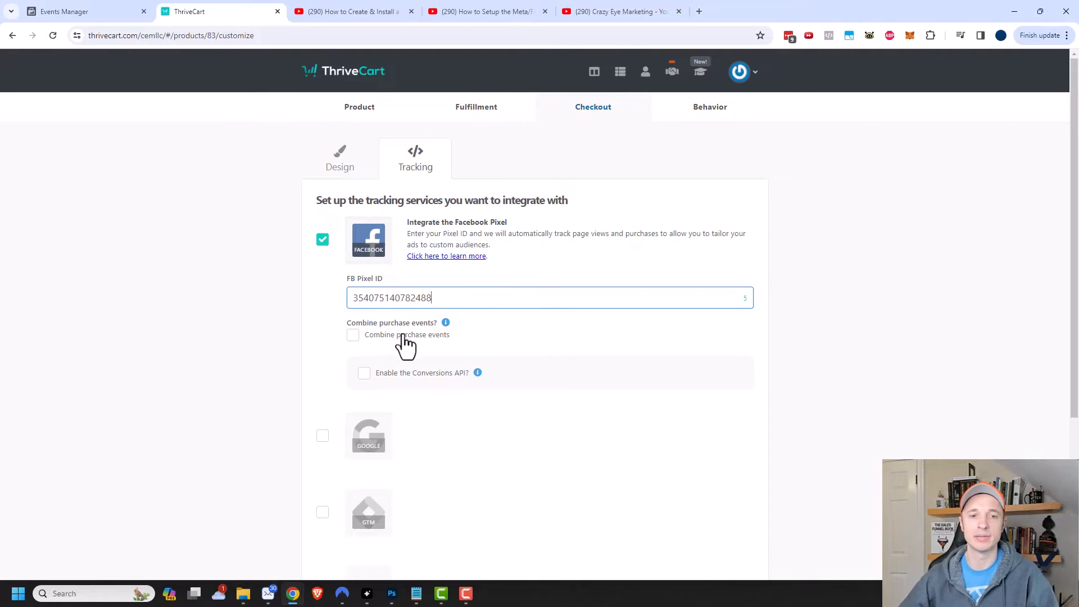
Turn on 'Enable the Conversions API?' in ThriveCart, then return to the Events Manager dataset overview.
{"action": "scroll", "scroll_direction": "down", "scroll_amount": 3}
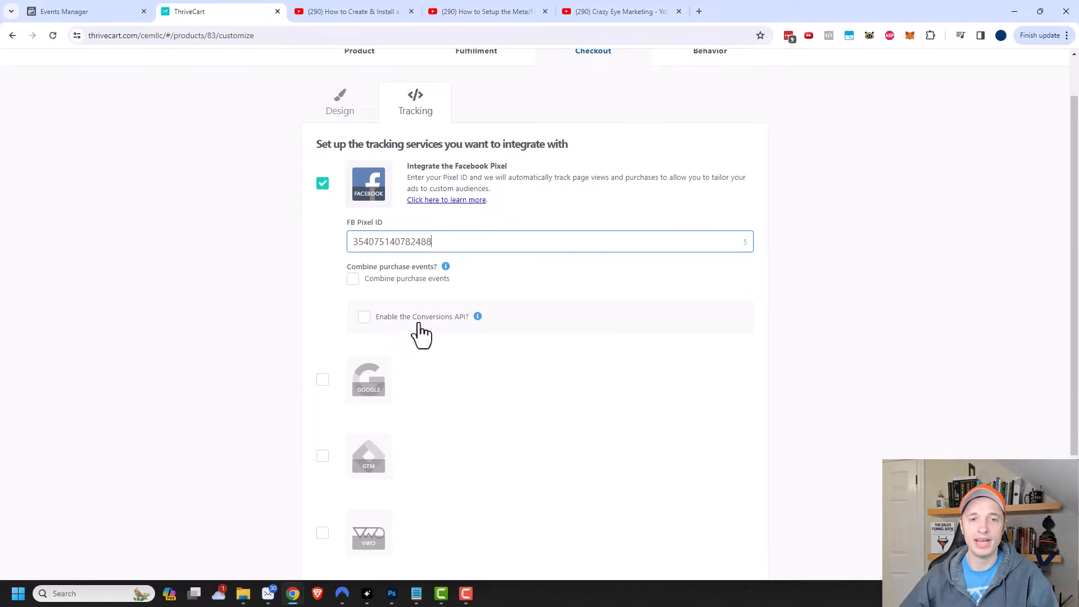
{"action": "scroll", "scroll_direction": "down", "scroll_amount": 3}
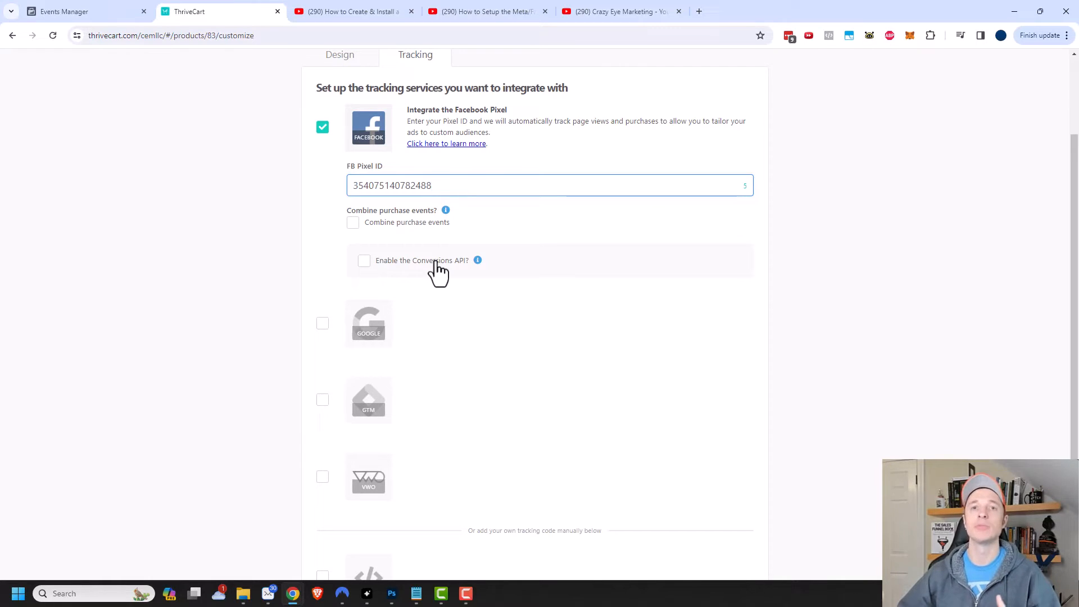
{"action": "left_click", "coordinate": [548, 185]}
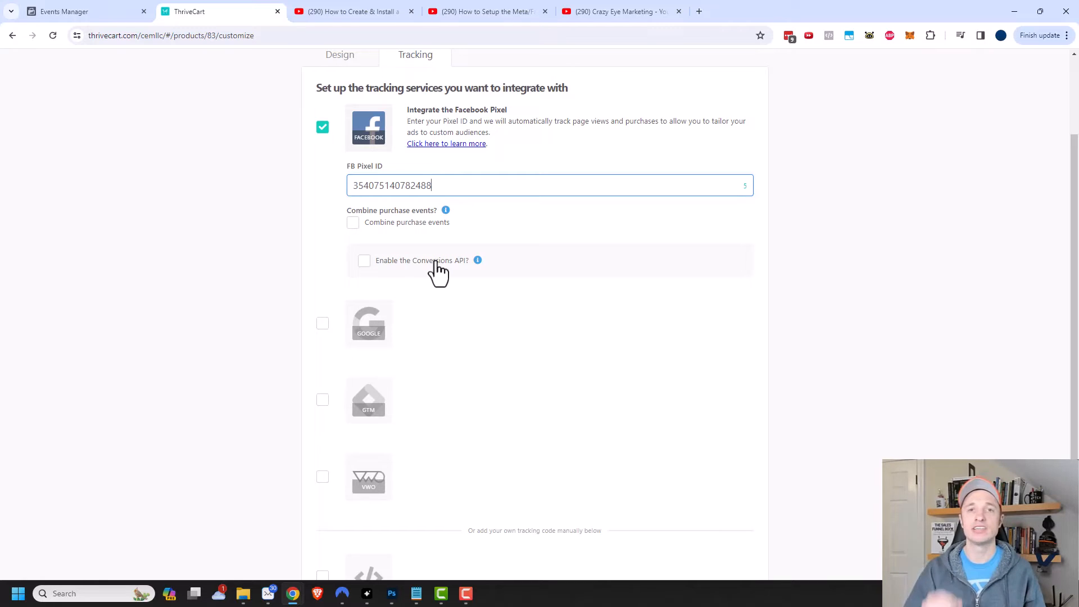
{"action": "mouse_move", "coordinate": [398, 295]}
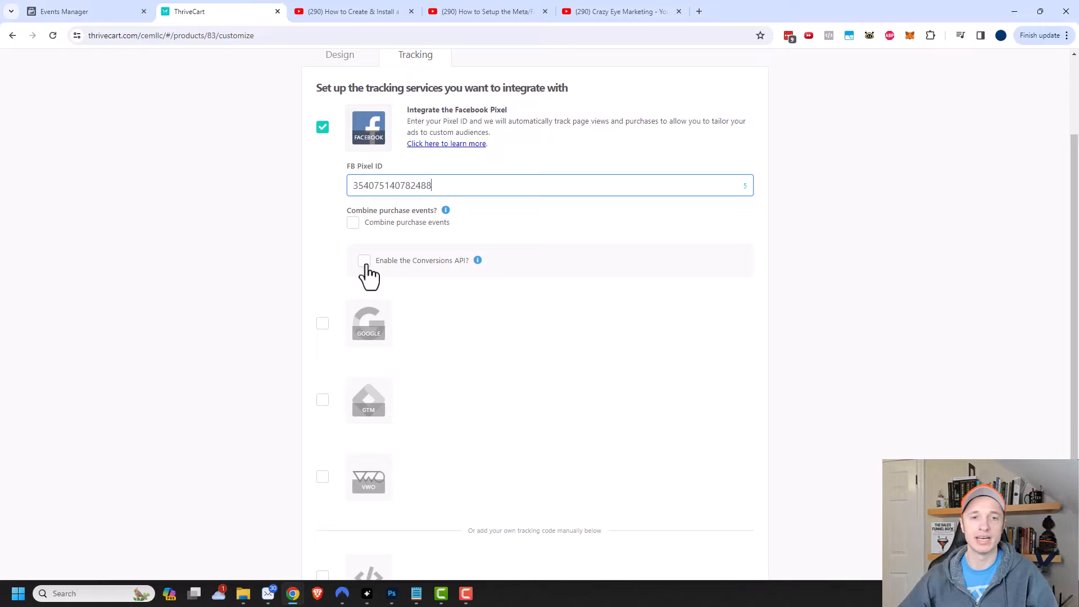
{"action": "left_click", "coordinate": [364, 260]}
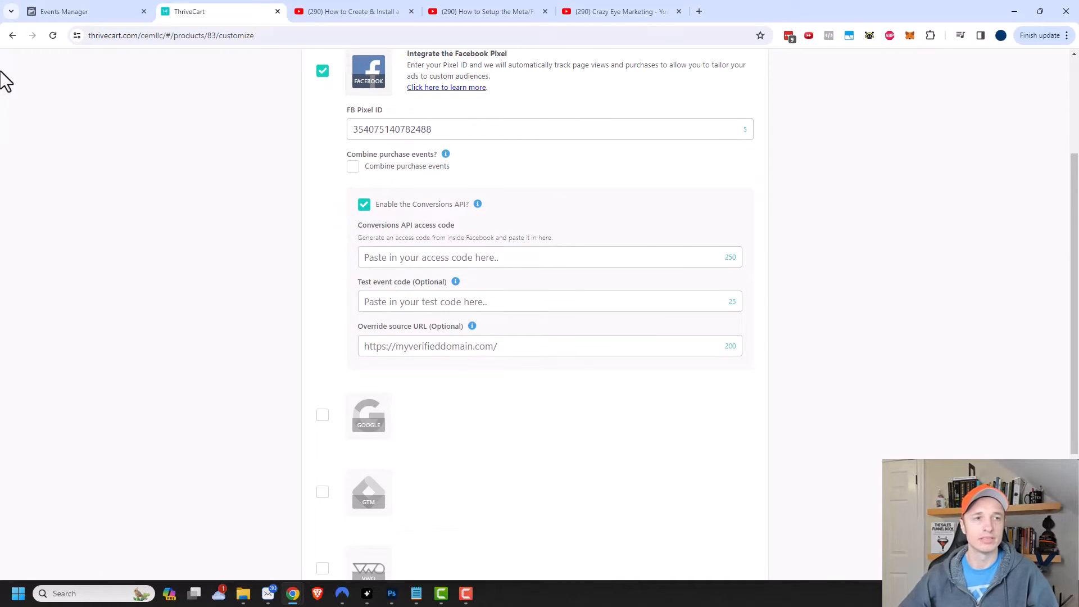
{"action": "left_click", "coordinate": [62, 11]}
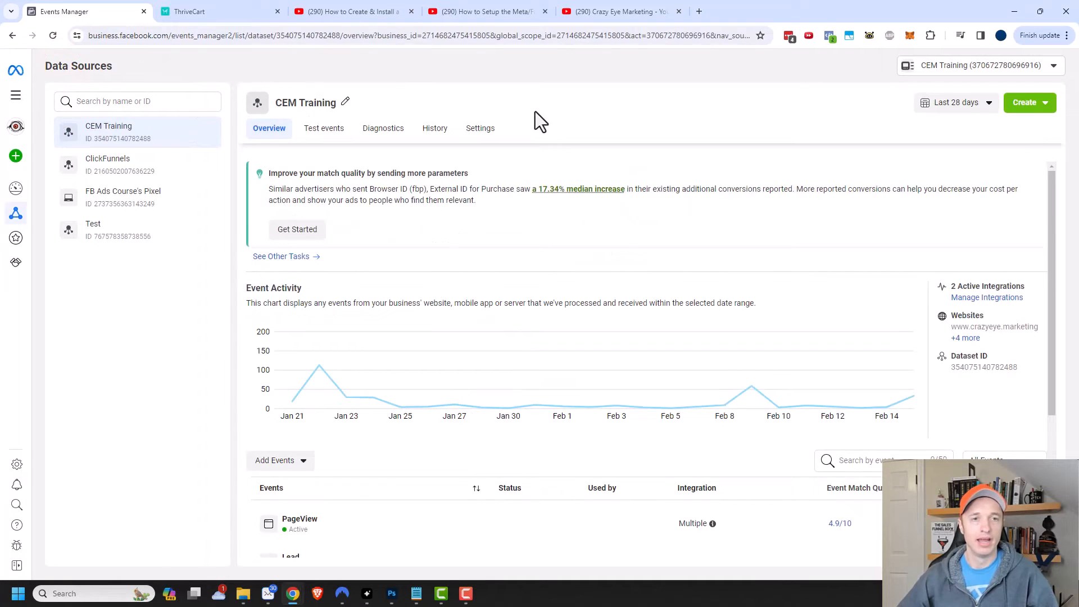
In CEM Training's Settings, scroll to the Conversions API 'Set up direct integration' option.
{"action": "left_click", "coordinate": [480, 128]}
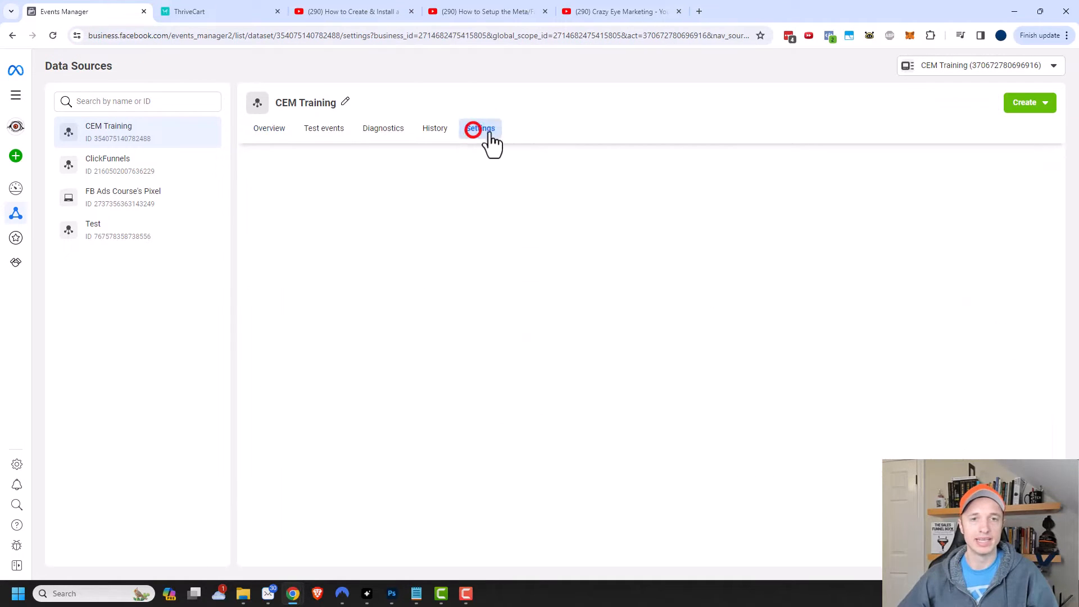
{"action": "left_click", "coordinate": [480, 128]}
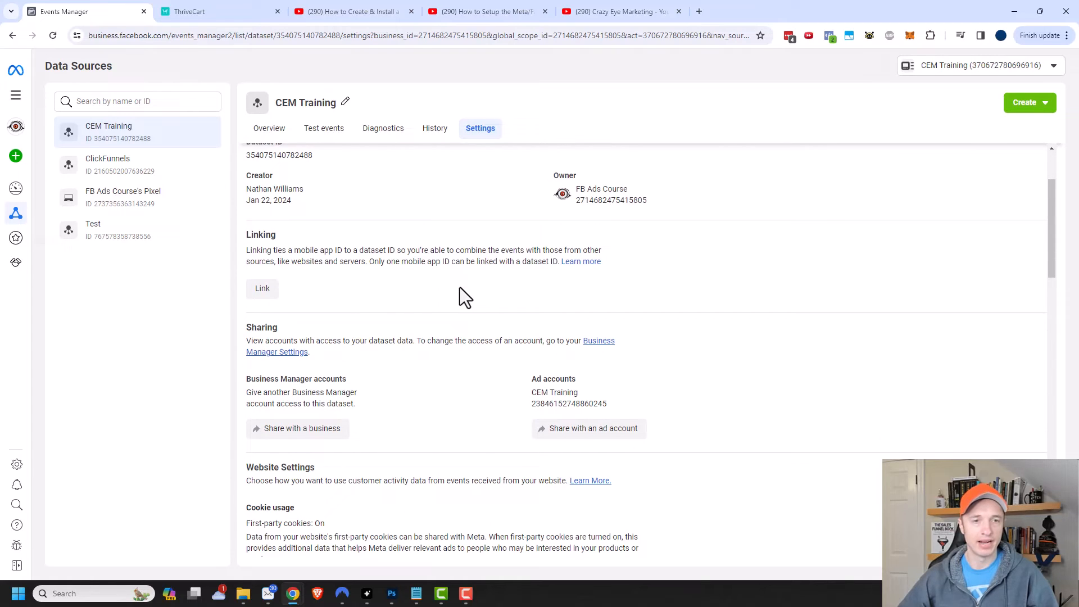
{"action": "scroll", "scroll_direction": "down", "scroll_amount": 3}
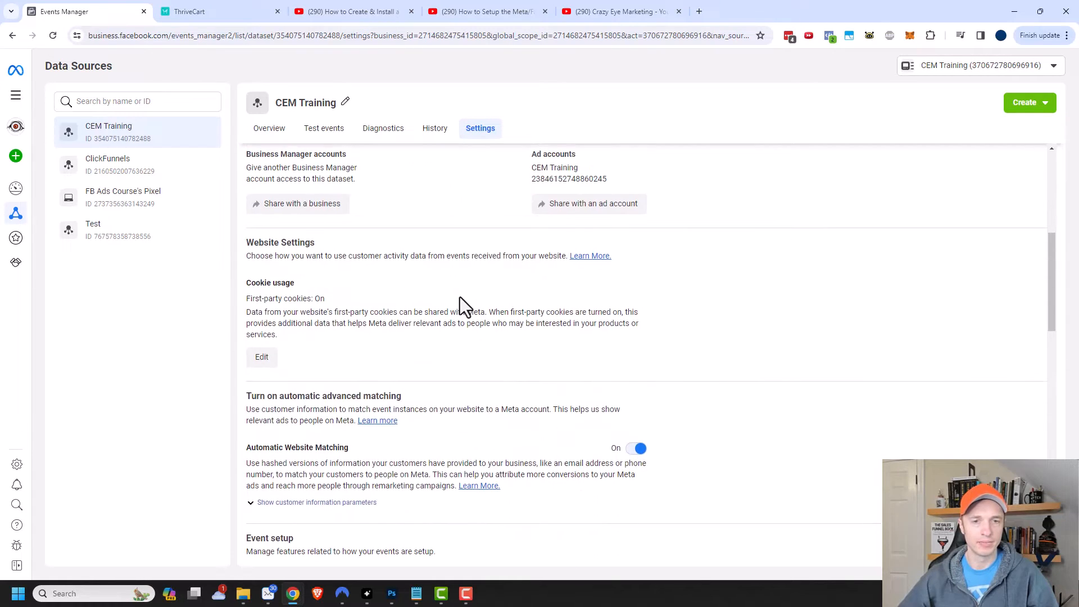
{"action": "scroll", "scroll_direction": "down", "scroll_amount": 3}
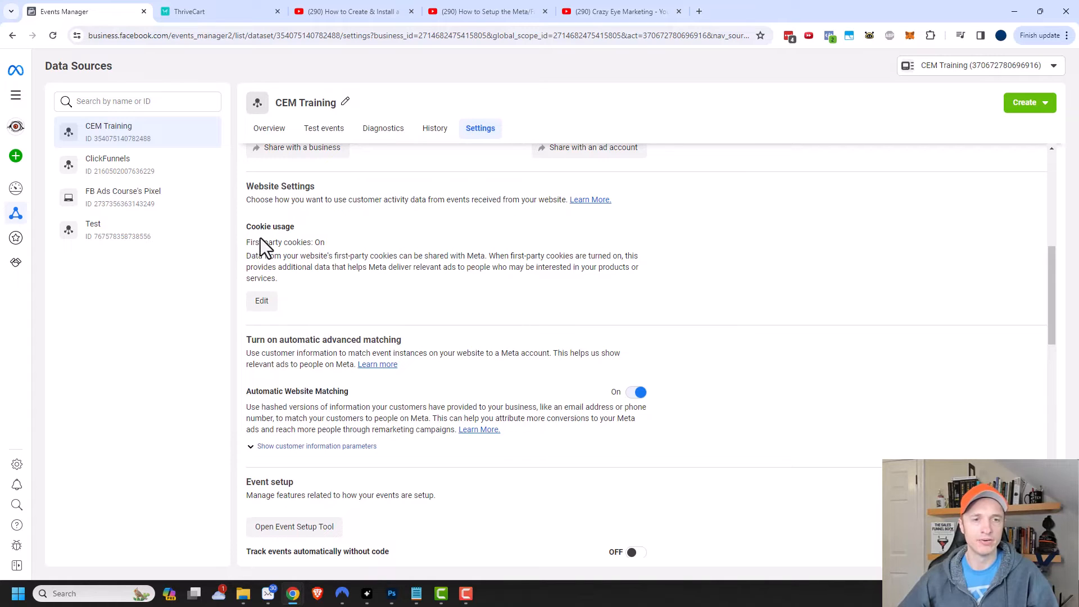
{"action": "mouse_move", "coordinate": [317, 243]}
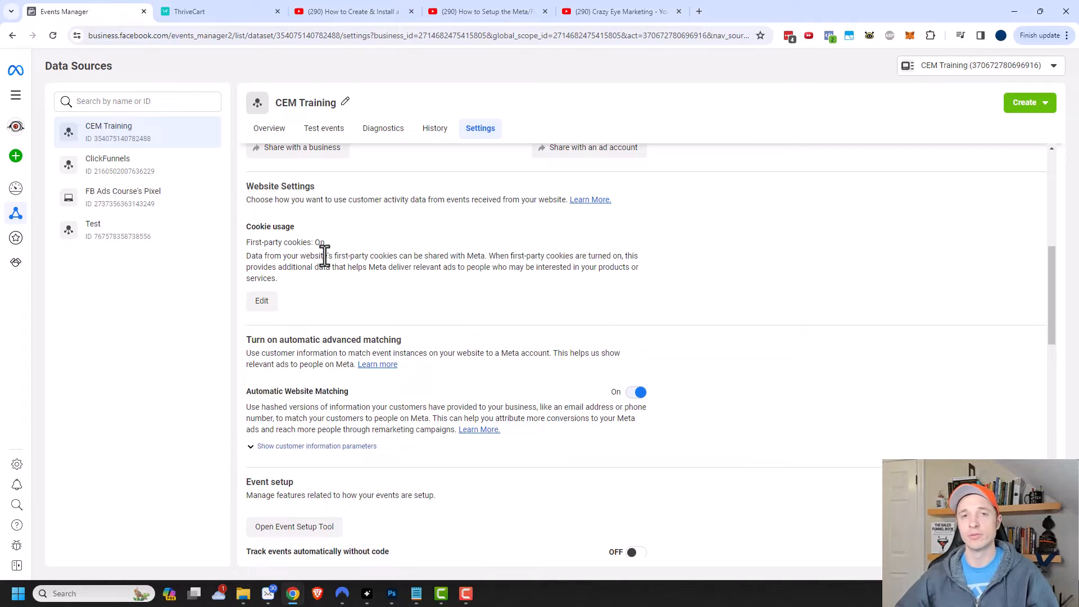
{"action": "mouse_move", "coordinate": [282, 251]}
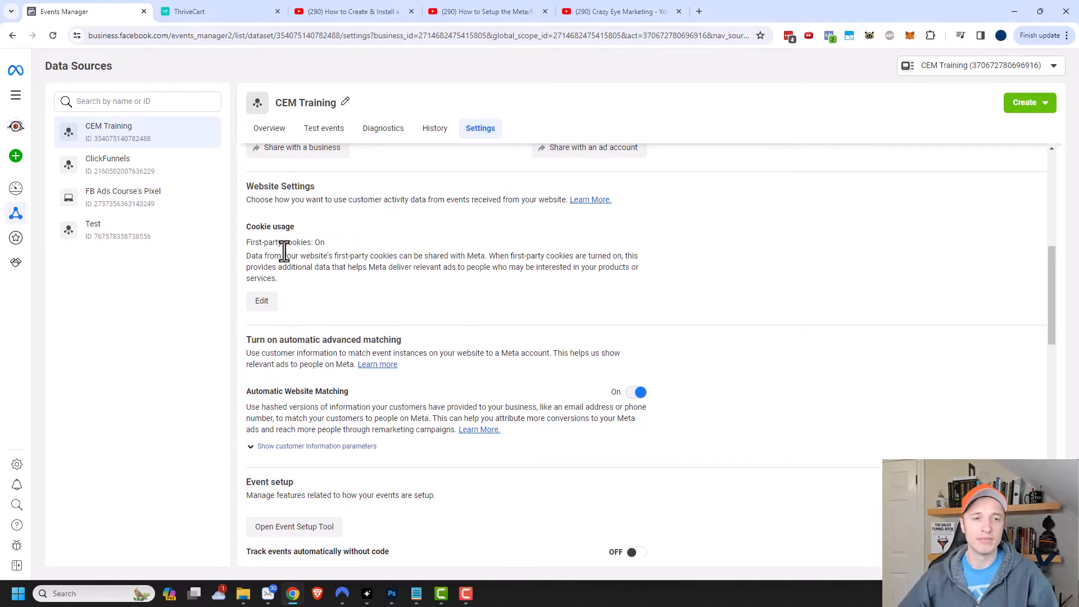
{"action": "scroll", "scroll_direction": "down", "scroll_amount": 3}
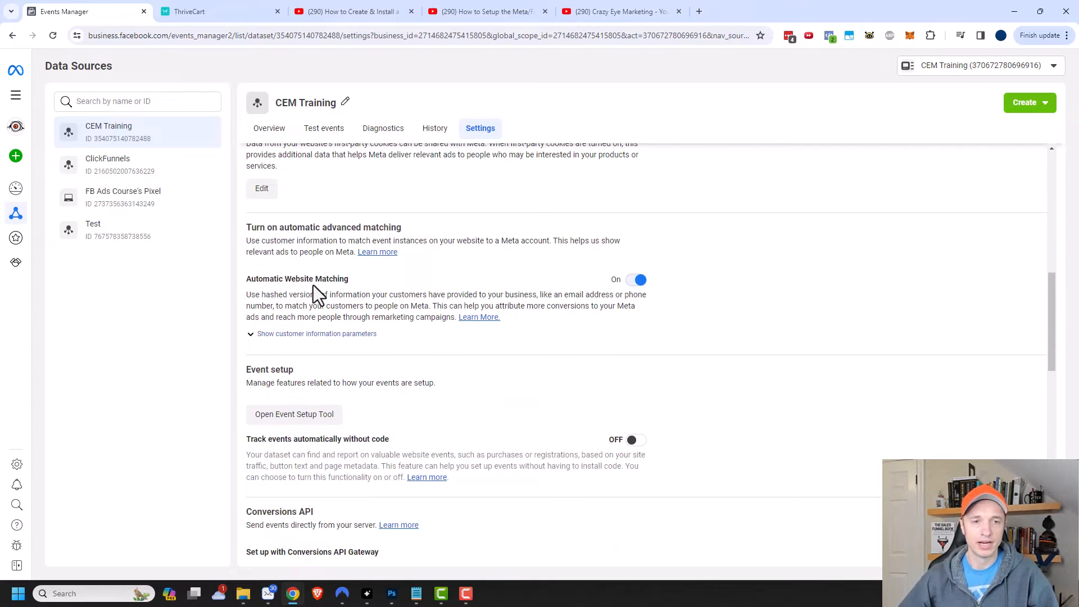
{"action": "mouse_move", "coordinate": [319, 270]}
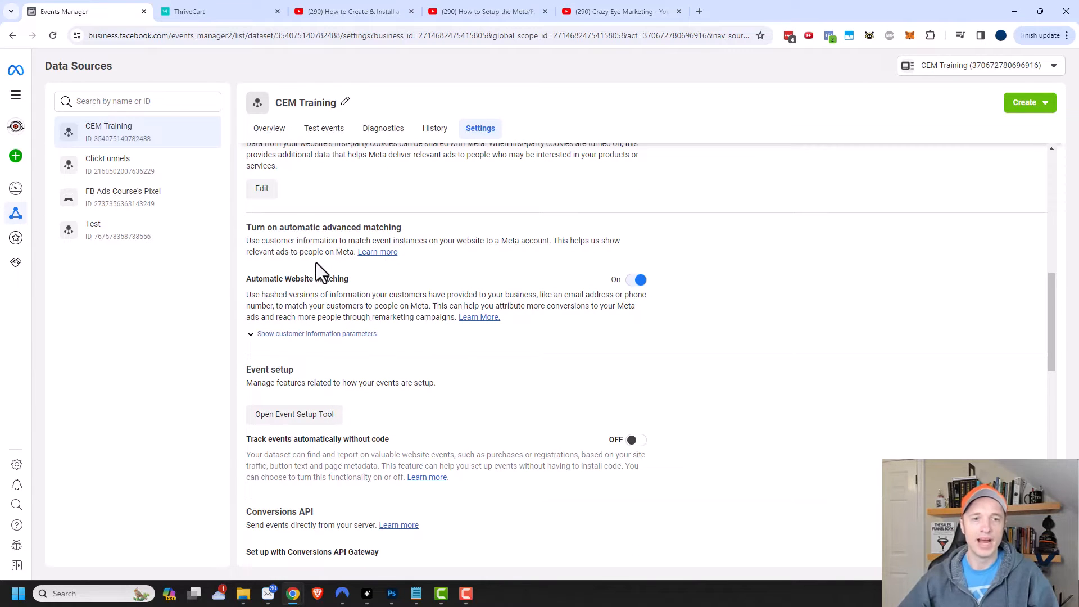
{"action": "scroll", "scroll_direction": "down", "scroll_amount": 3}
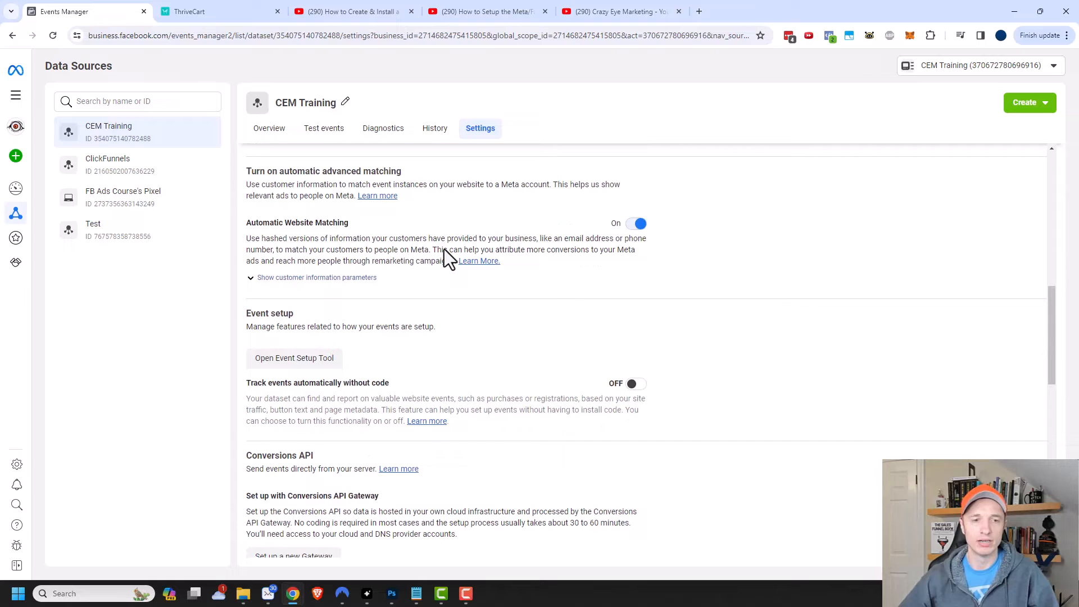
{"action": "scroll", "scroll_direction": "up", "scroll_amount": 3}
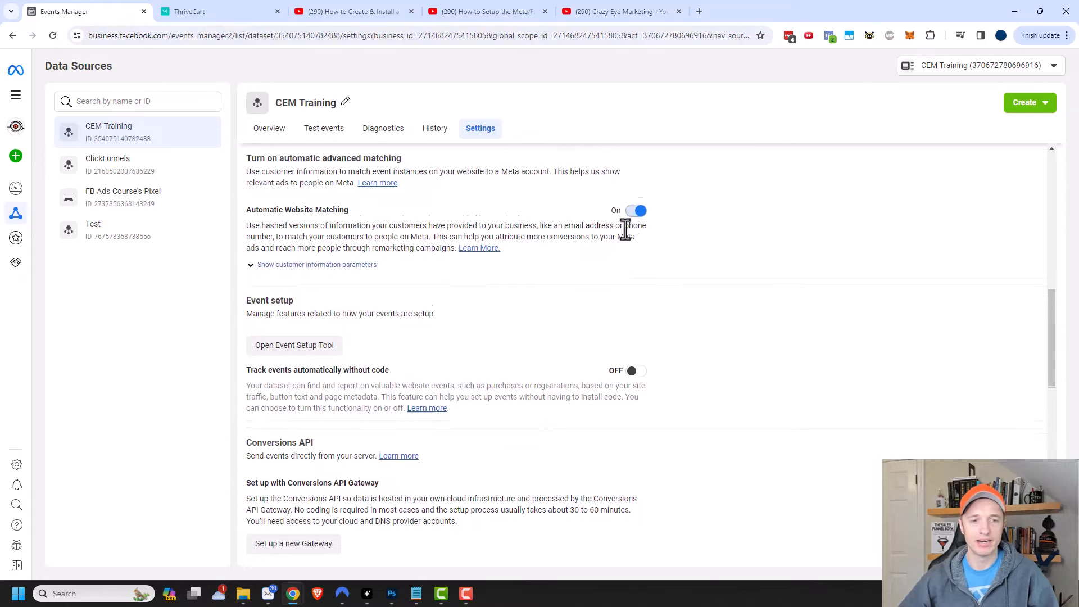
{"action": "scroll", "scroll_direction": "down", "scroll_amount": 3}
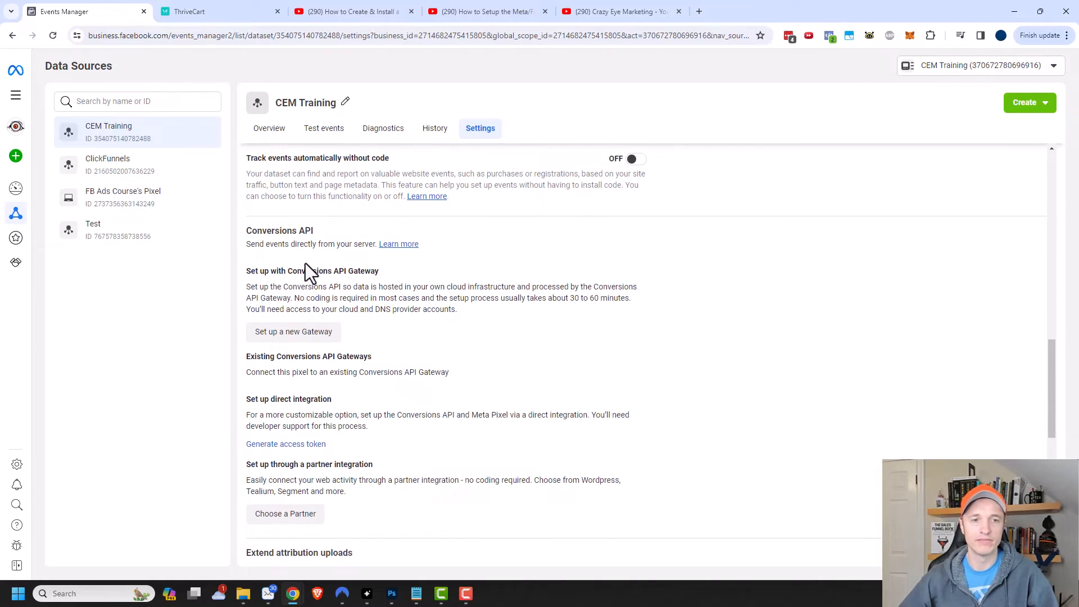
{"action": "scroll", "scroll_direction": "down", "scroll_amount": 3}
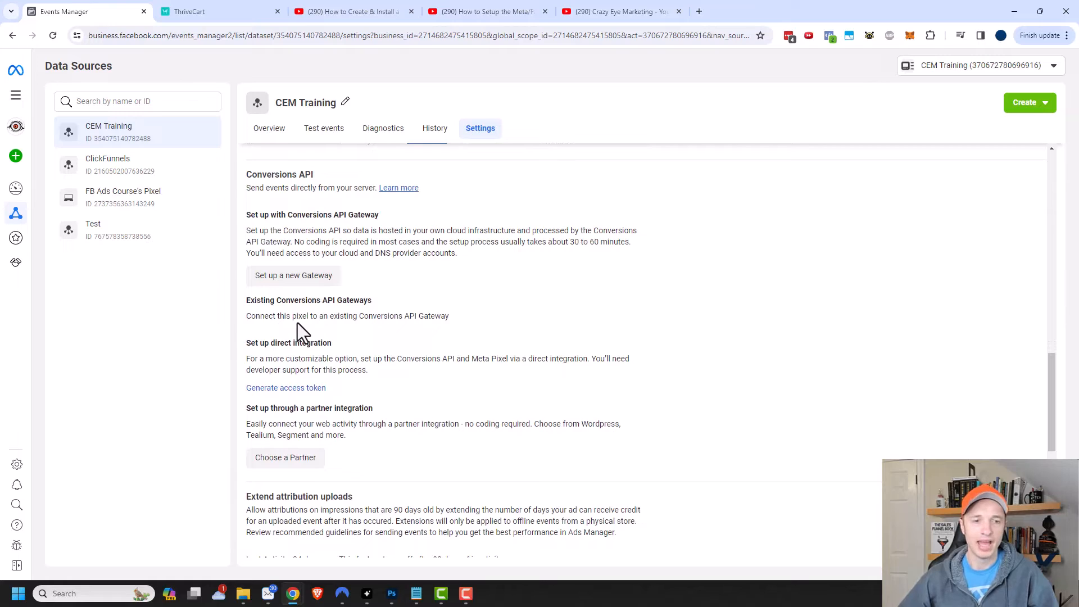
{"action": "scroll", "scroll_direction": "down", "scroll_amount": 3}
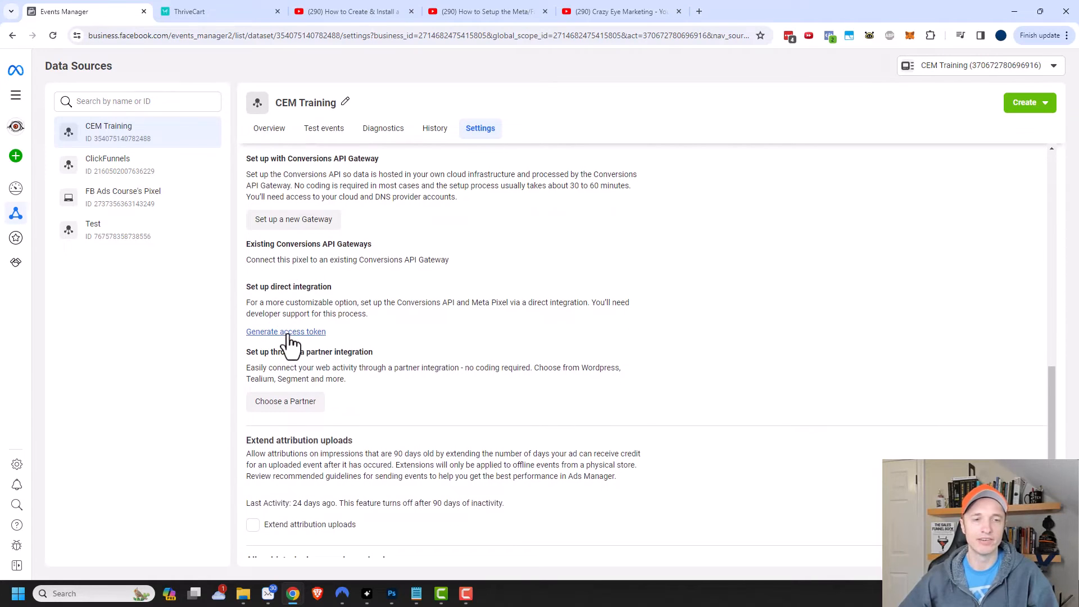
{"action": "mouse_move", "coordinate": [291, 343]}
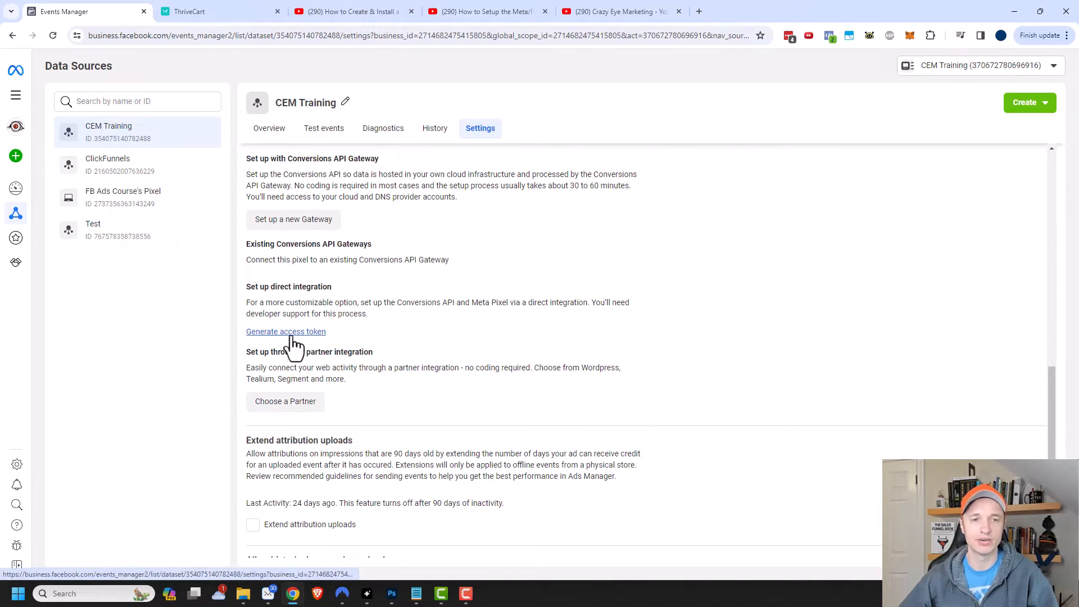
Generate a Conversions API access token and paste it into ThriveCart's access code field.
{"action": "left_click", "coordinate": [286, 331]}
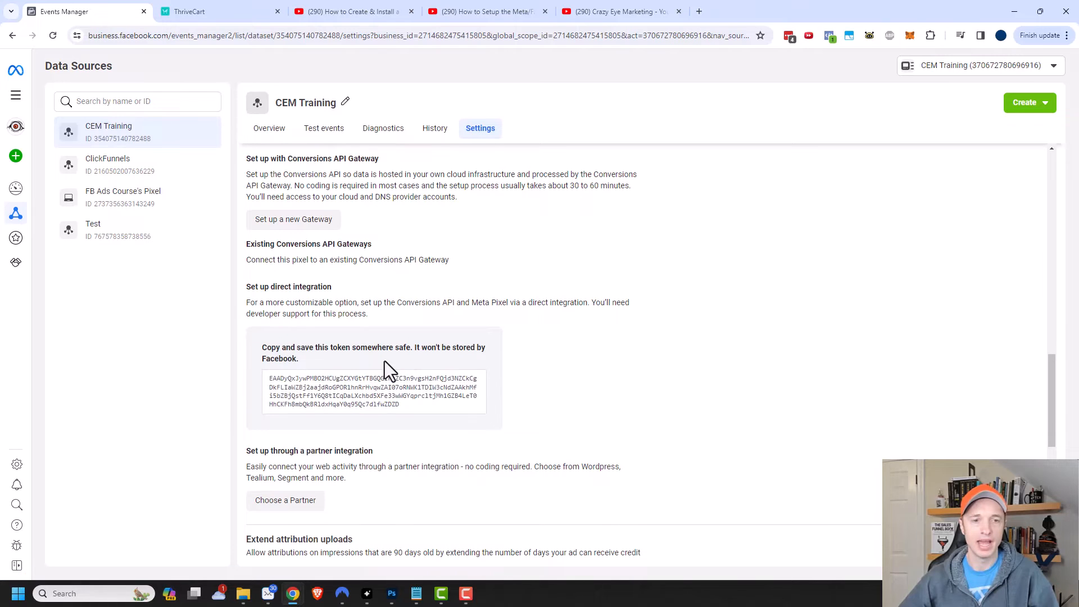
{"action": "left_click", "coordinate": [374, 391]}
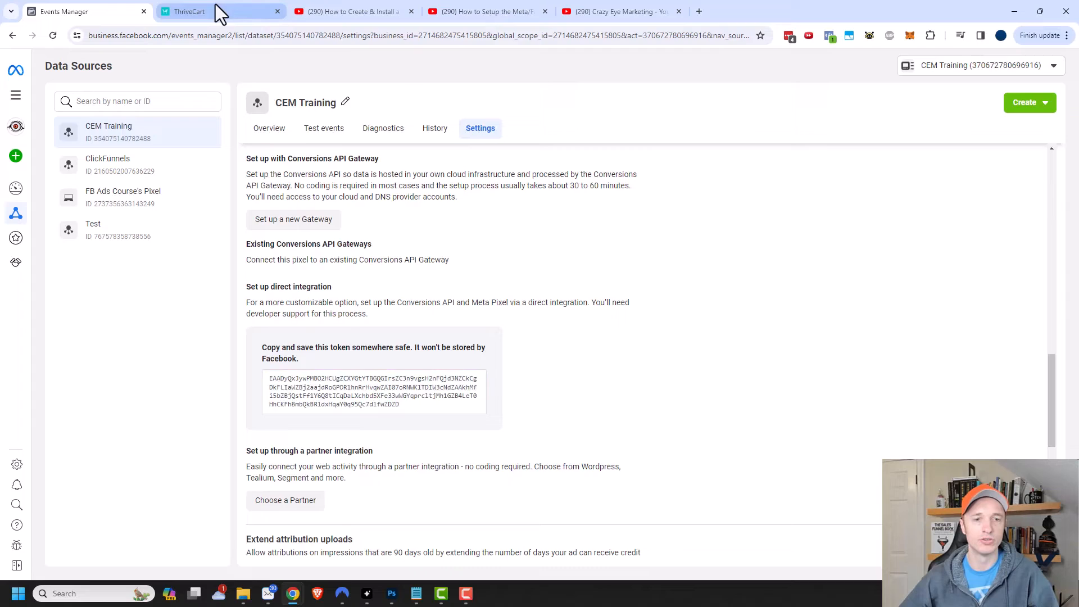
{"action": "left_click", "coordinate": [189, 11]}
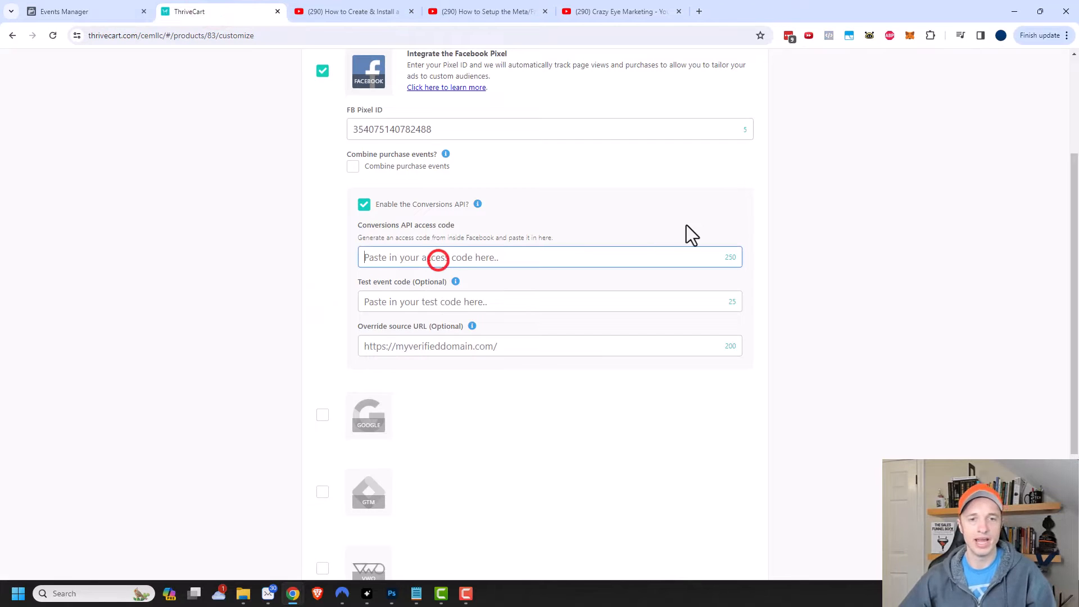
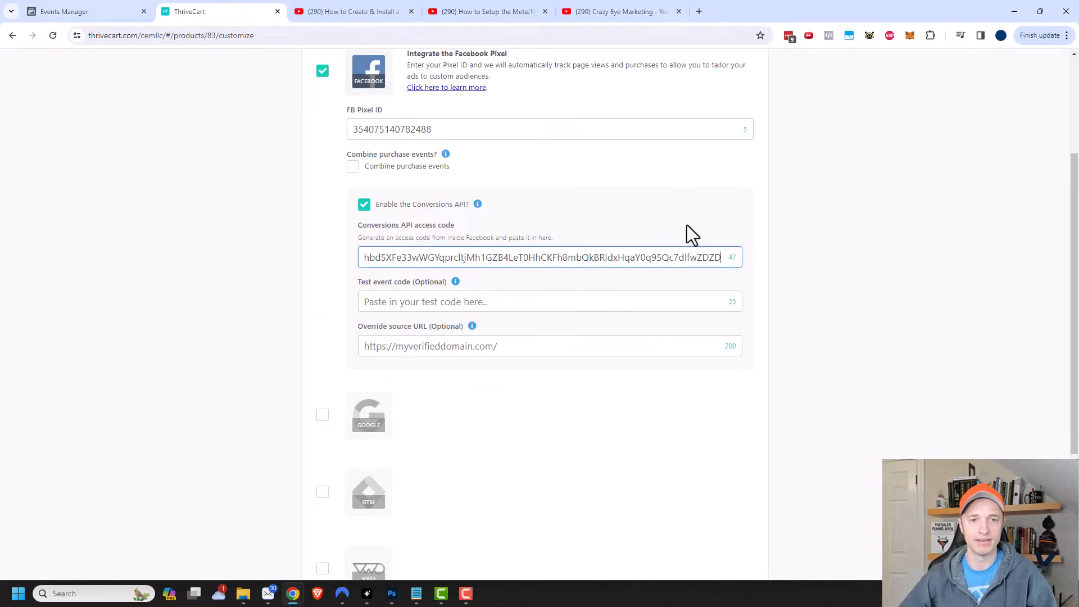
{"action": "mouse_move", "coordinate": [395, 301]}
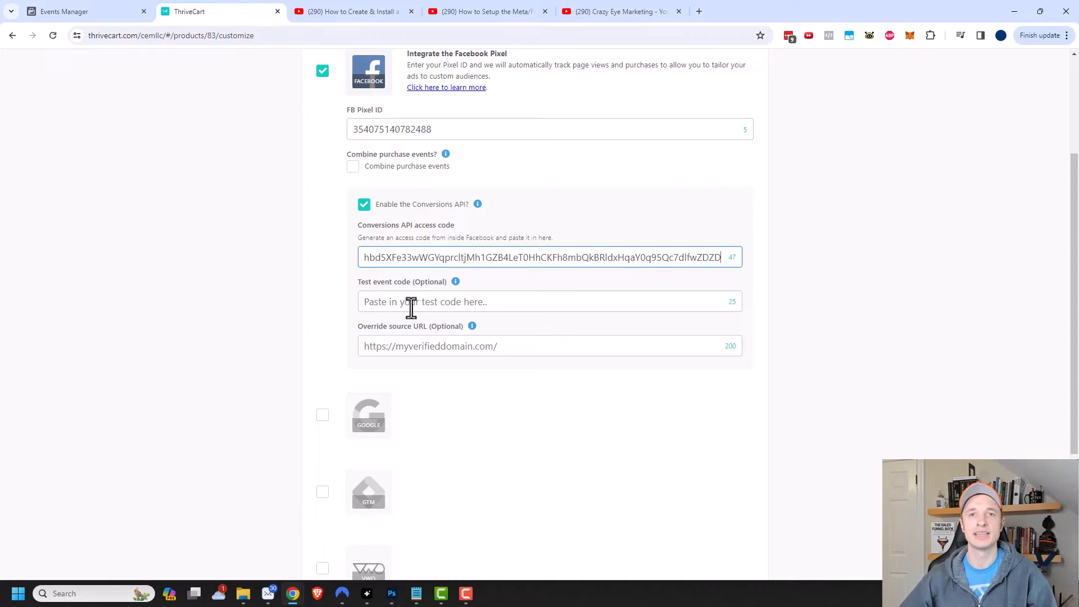
{"action": "left_click", "coordinate": [76, 11]}
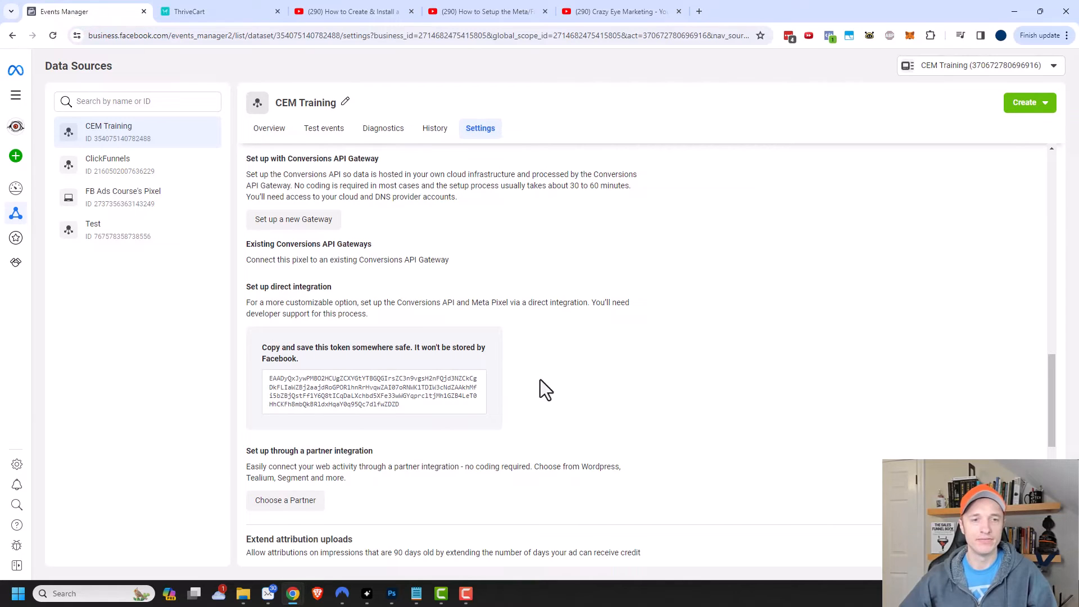
{"action": "mouse_move", "coordinate": [324, 128]}
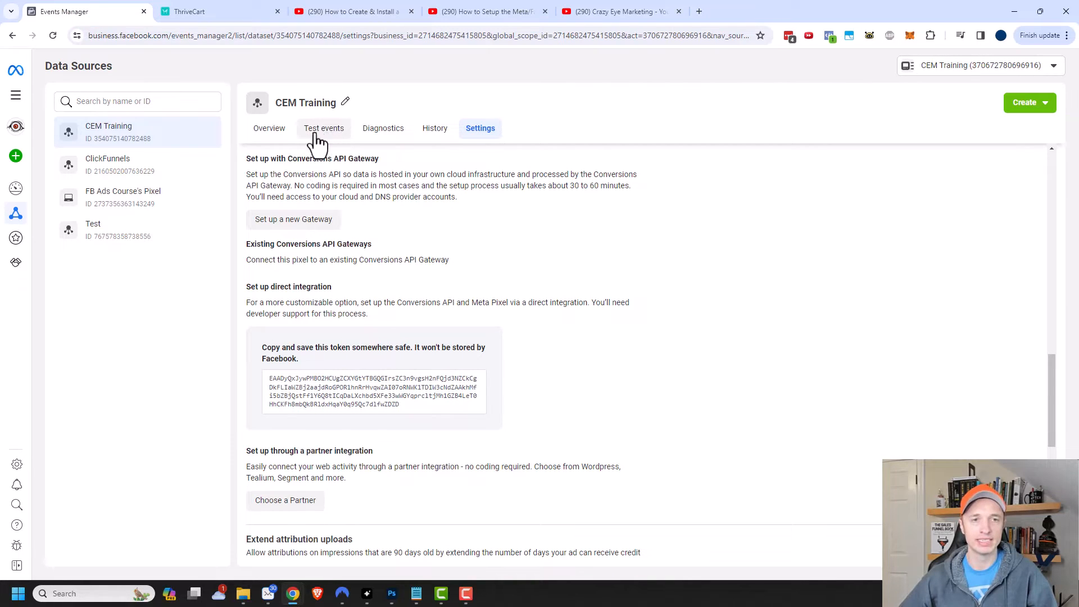
Clear the pixel's Test events activity and copy server test event code TEST23311.
{"action": "left_click", "coordinate": [324, 128]}
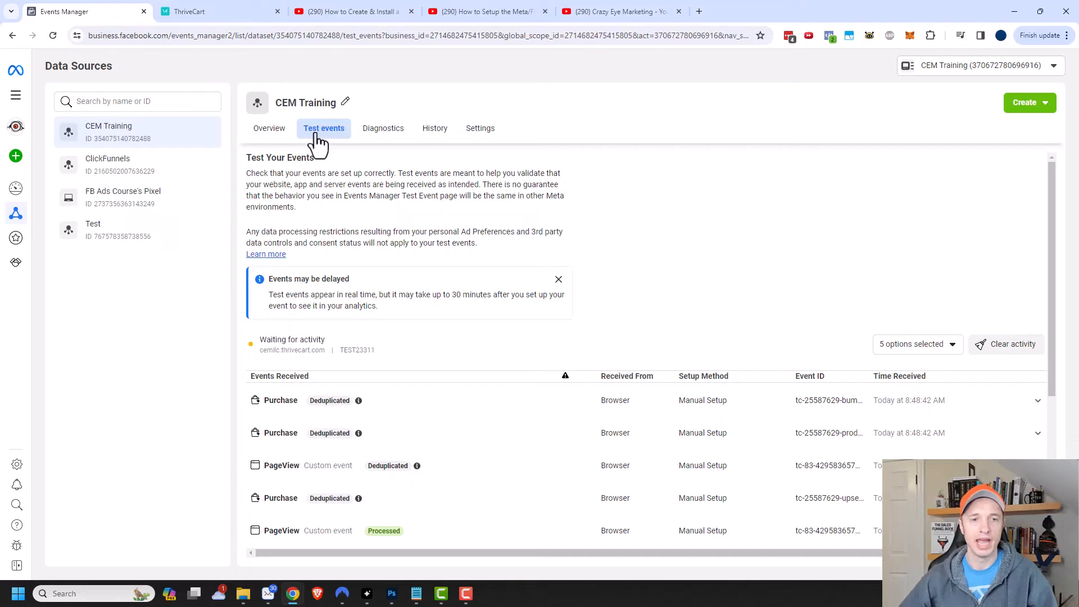
{"action": "left_click", "coordinate": [1011, 344]}
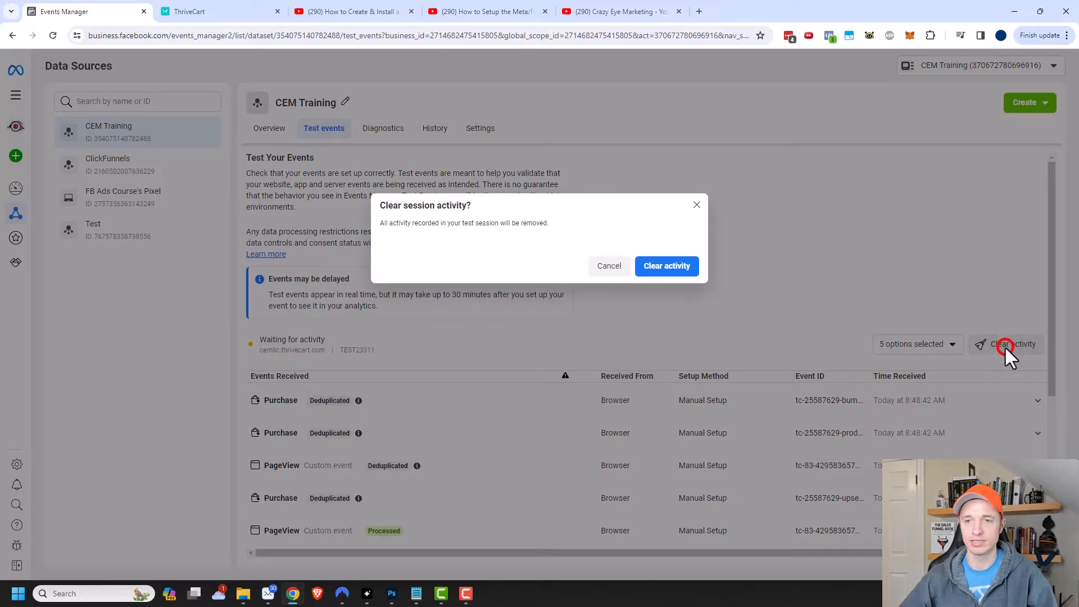
{"action": "left_click", "coordinate": [664, 265]}
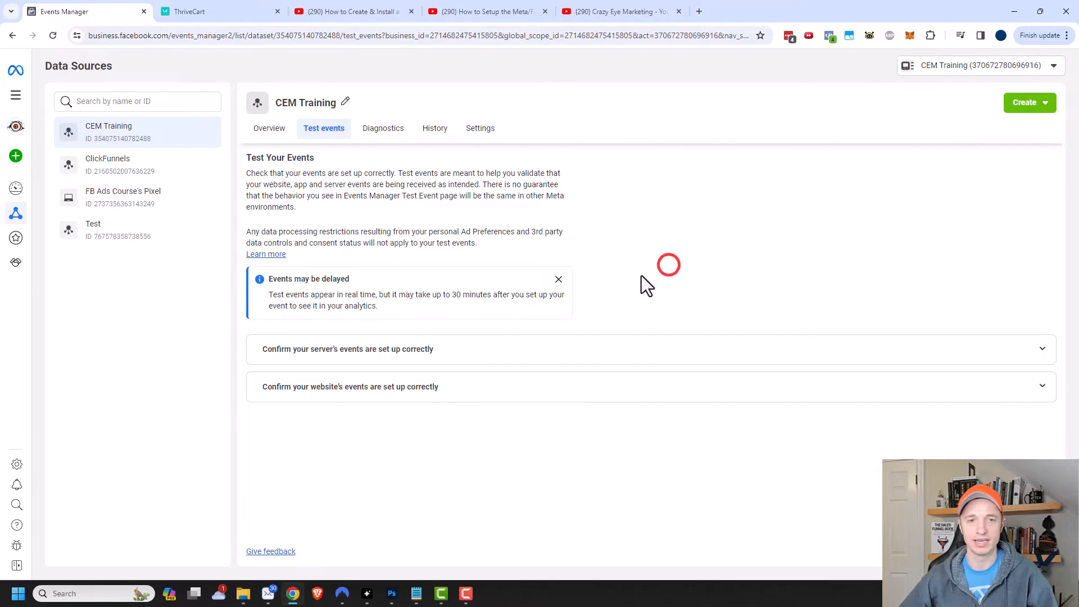
{"action": "mouse_move", "coordinate": [372, 364]}
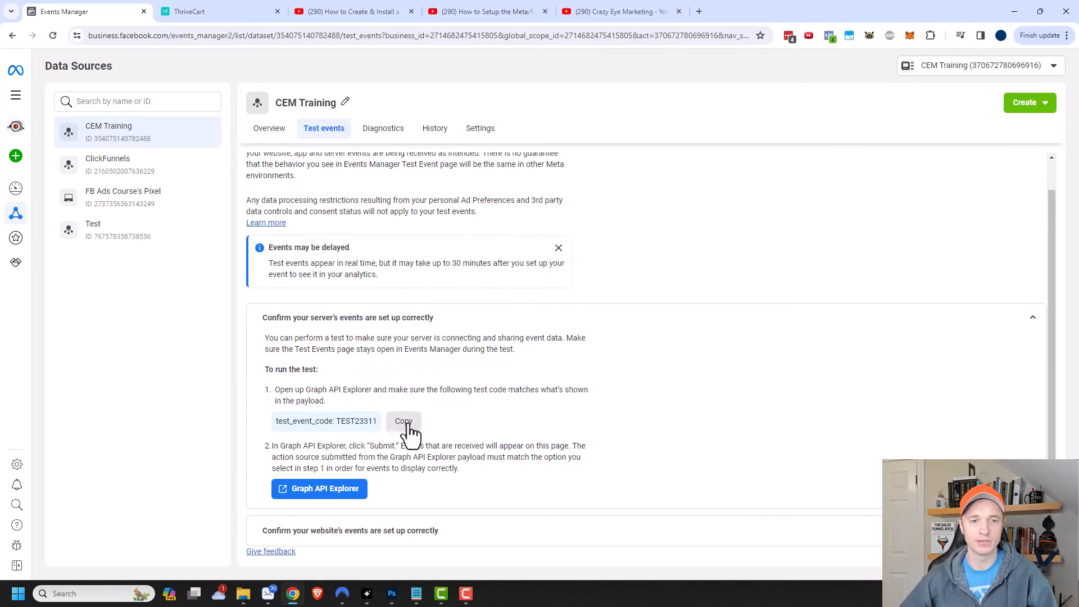
{"action": "left_click", "coordinate": [189, 11]}
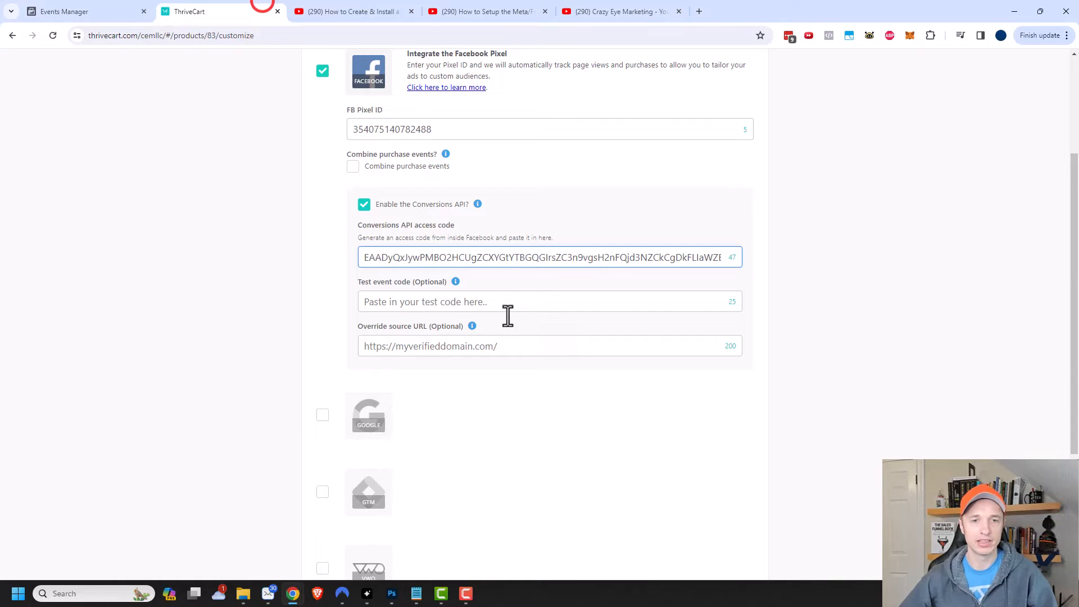
{"action": "type", "text": "TEST23311"}
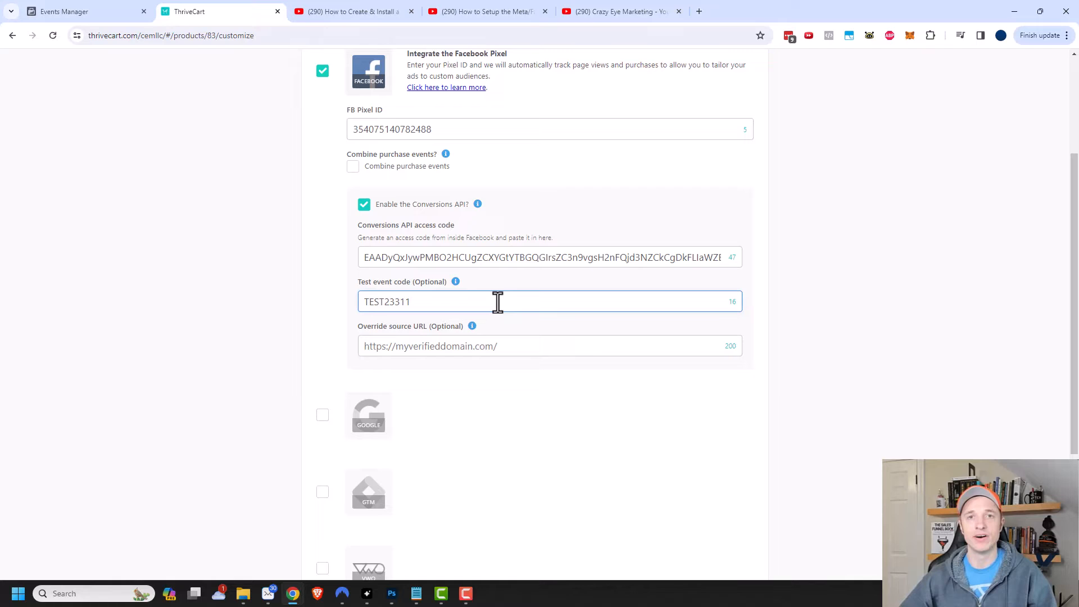
{"action": "mouse_move", "coordinate": [426, 301]}
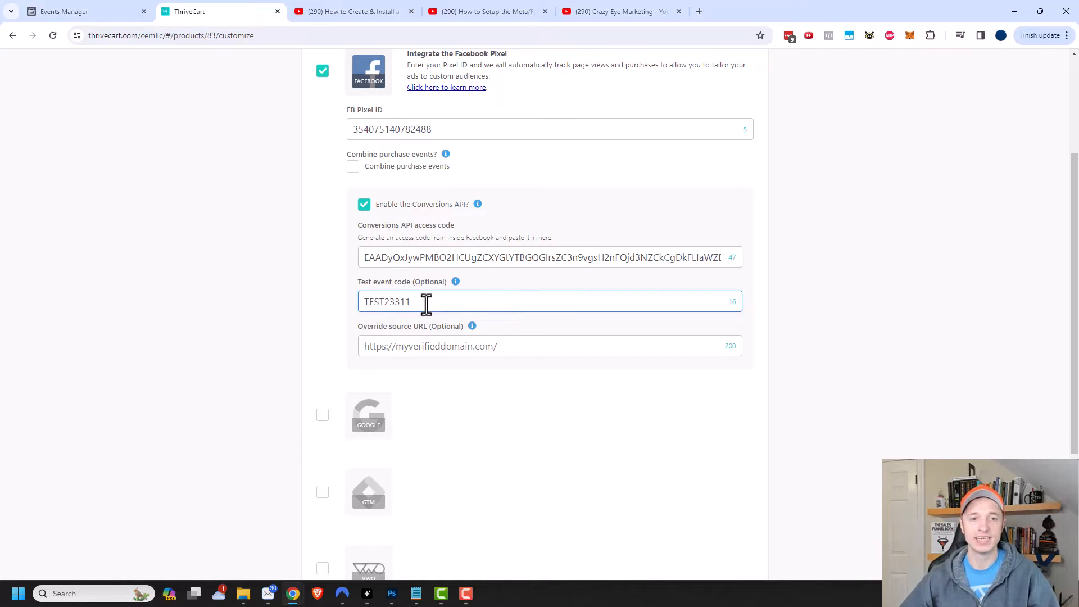
{"action": "mouse_move", "coordinate": [418, 292]}
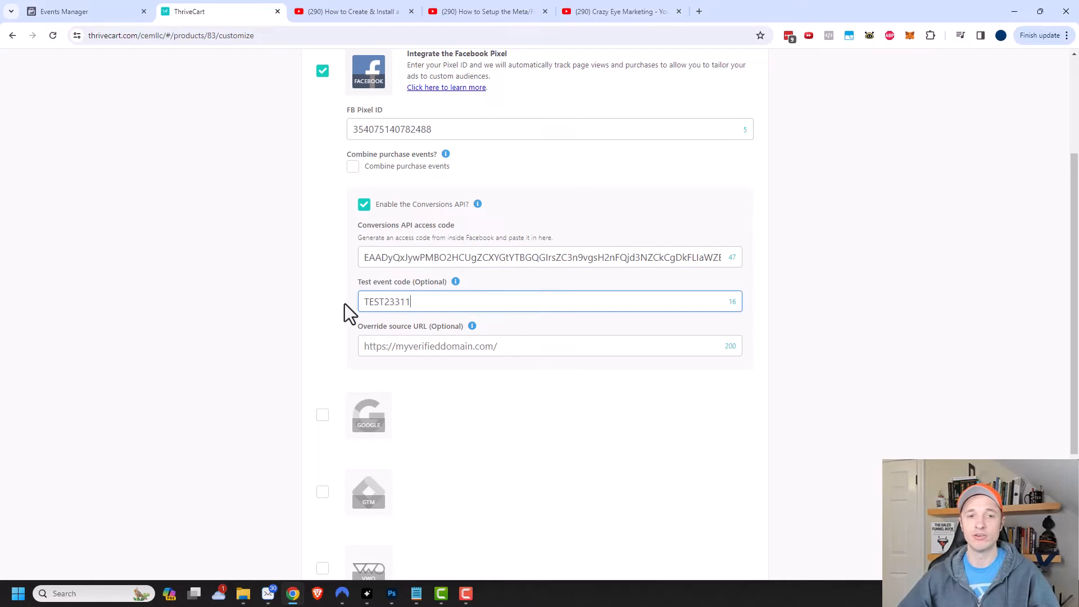
{"action": "mouse_move", "coordinate": [409, 328]}
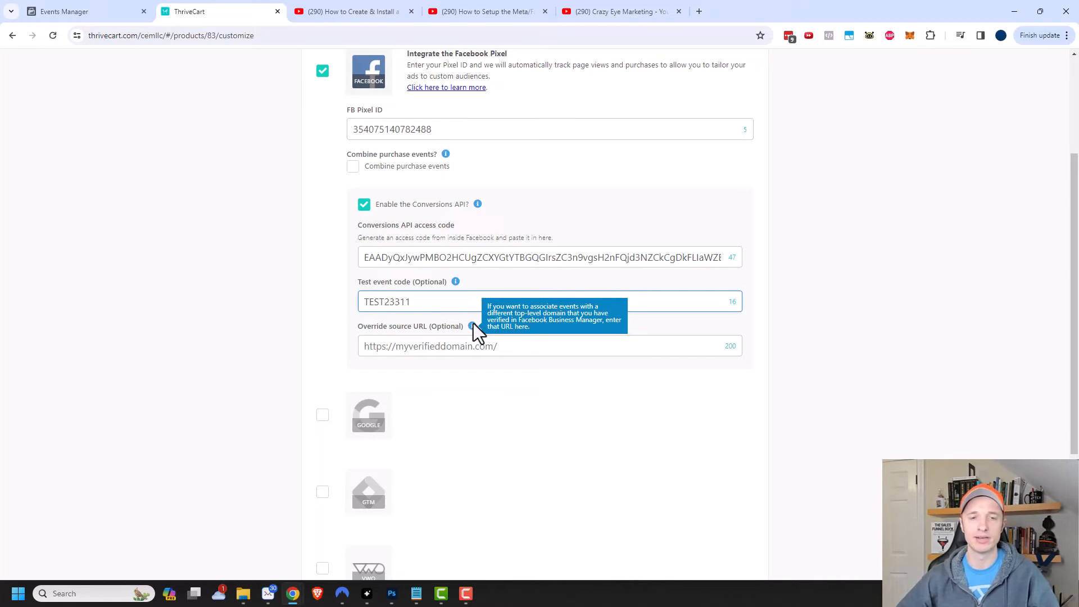
{"action": "mouse_move", "coordinate": [445, 345]}
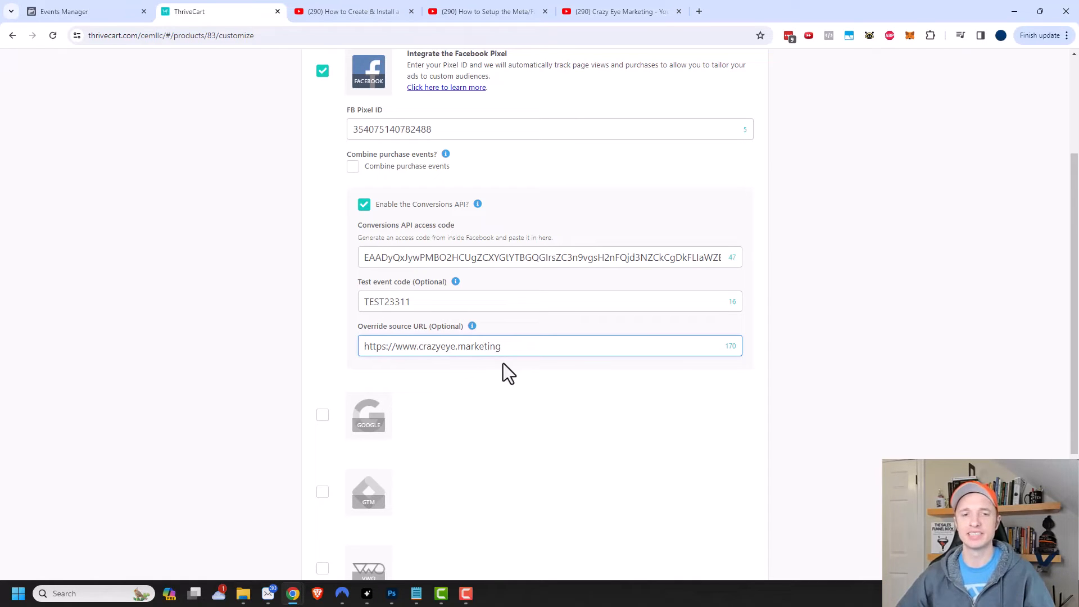
{"action": "scroll", "scroll_direction": "down", "scroll_amount": 3}
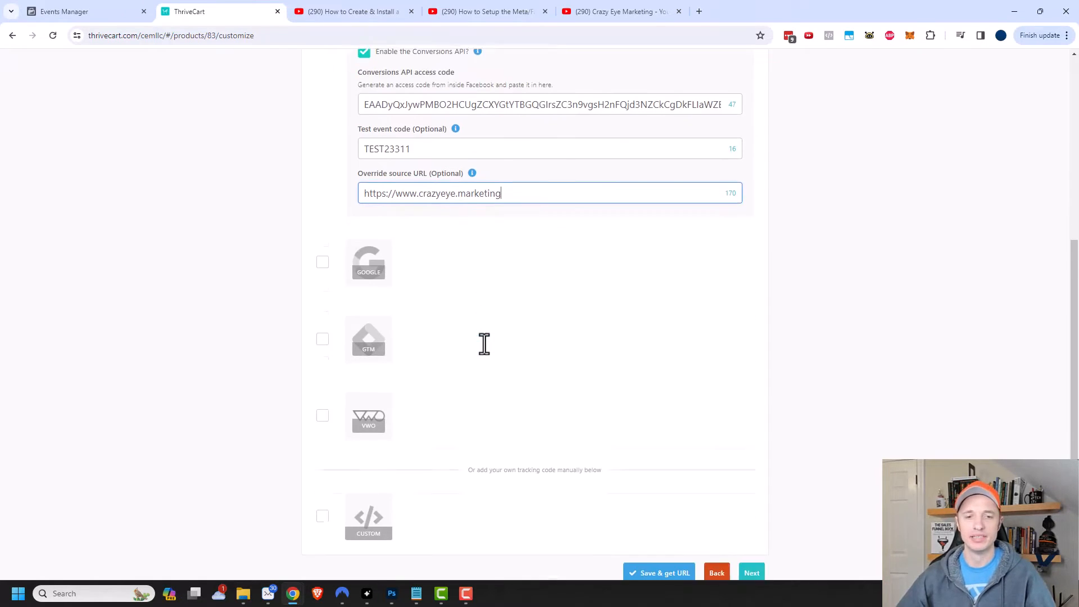
{"action": "scroll", "scroll_direction": "down", "scroll_amount": 3}
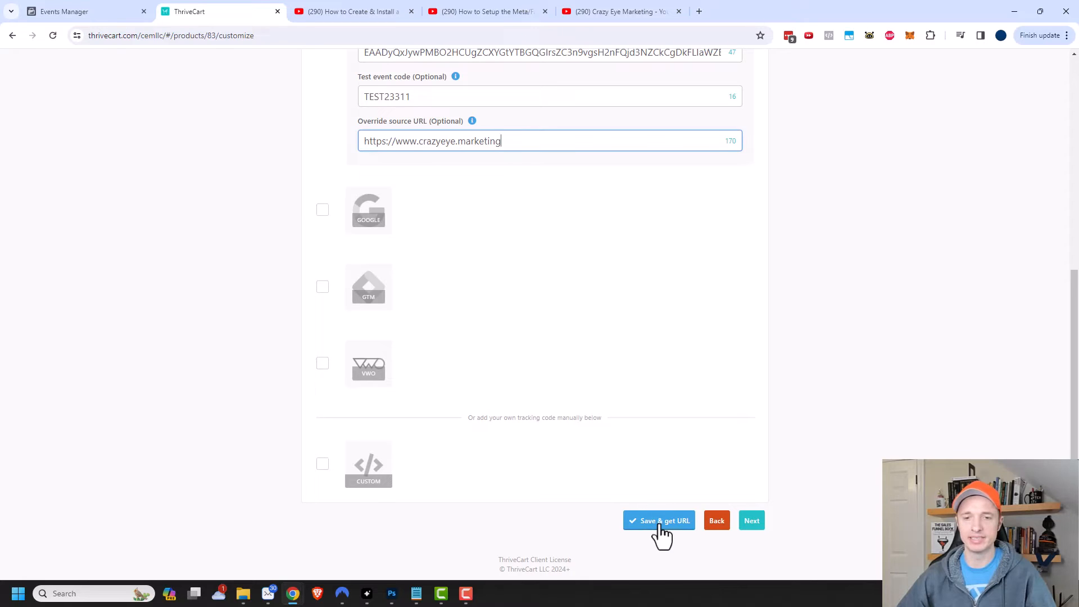
Save & get URL for The Best Product, copy its checkout URL and return to Events Manager.
{"action": "left_click", "coordinate": [663, 520]}
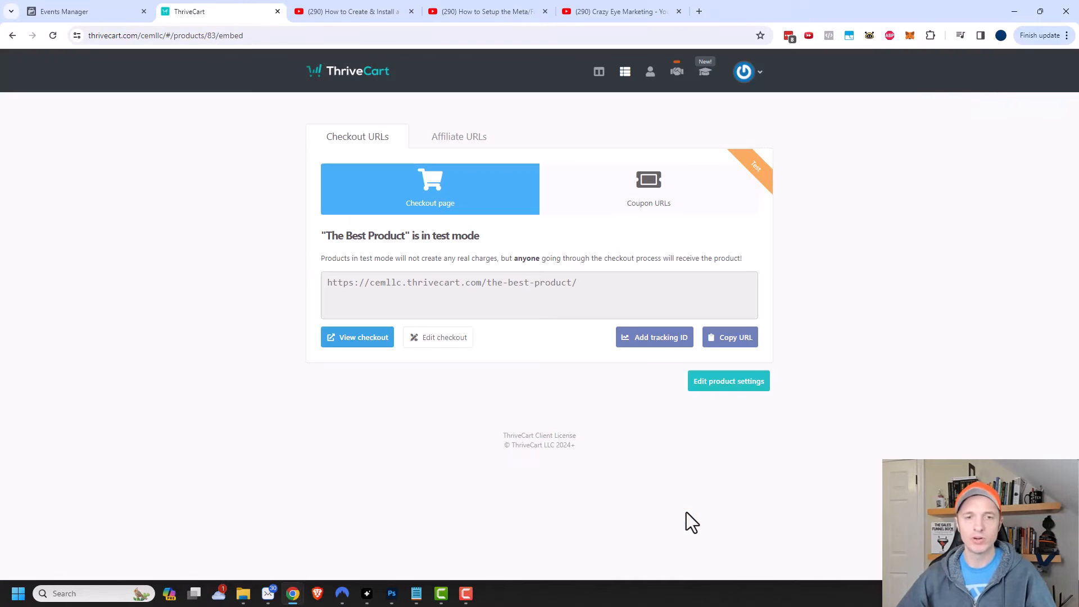
{"action": "mouse_move", "coordinate": [447, 182]}
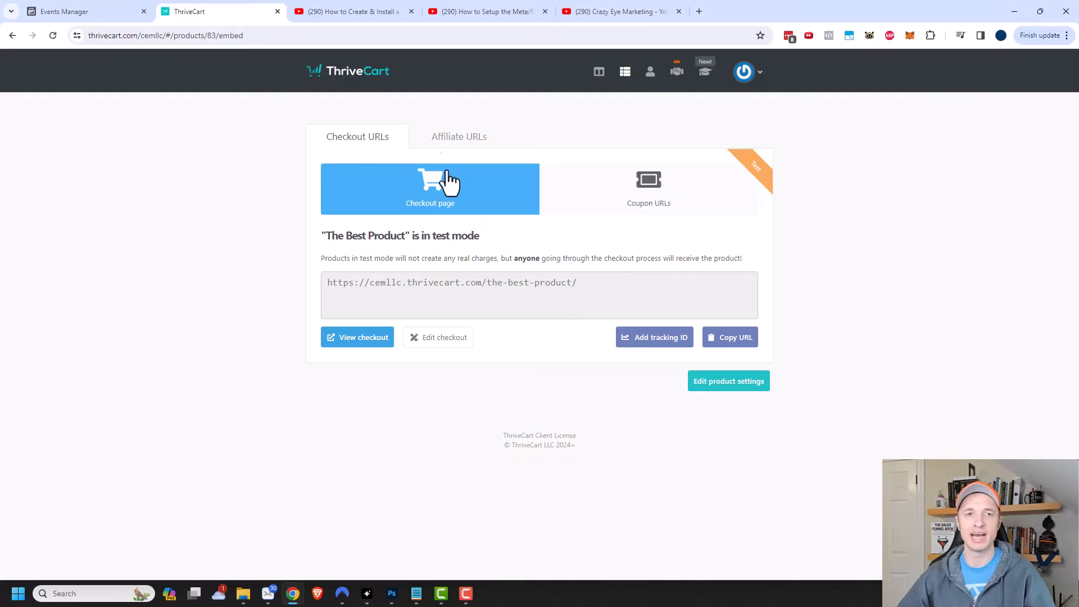
{"action": "mouse_move", "coordinate": [574, 274]}
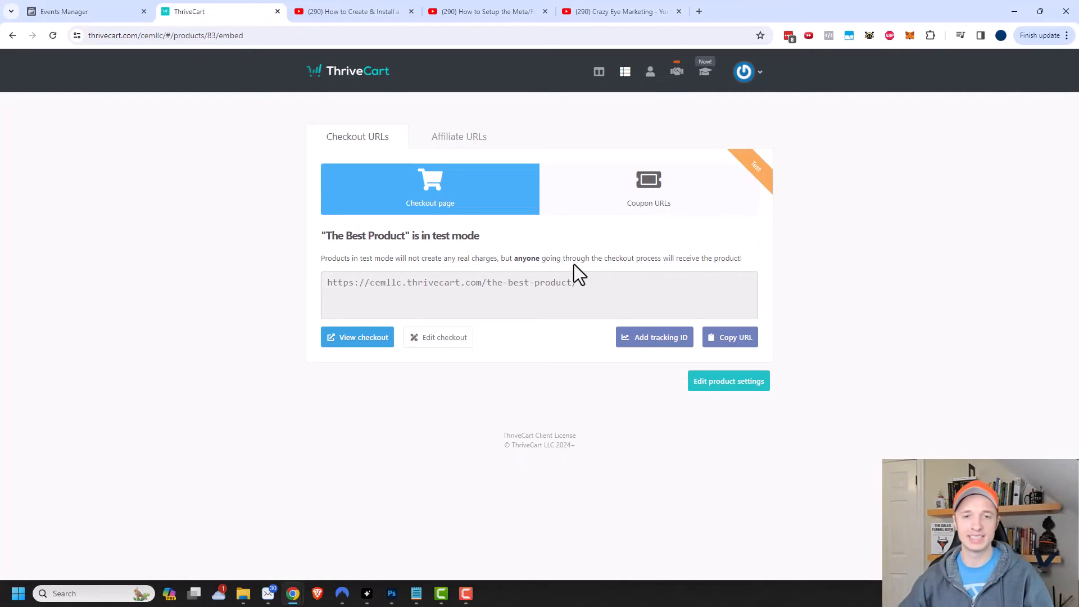
{"action": "triple_click", "coordinate": [451, 282]}
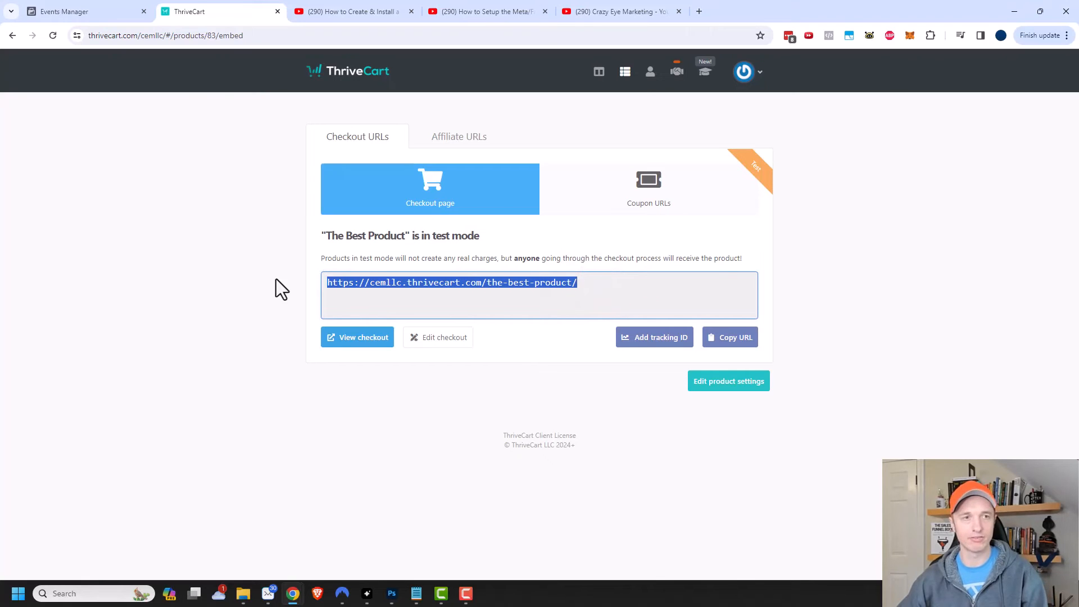
{"action": "left_click", "coordinate": [63, 11]}
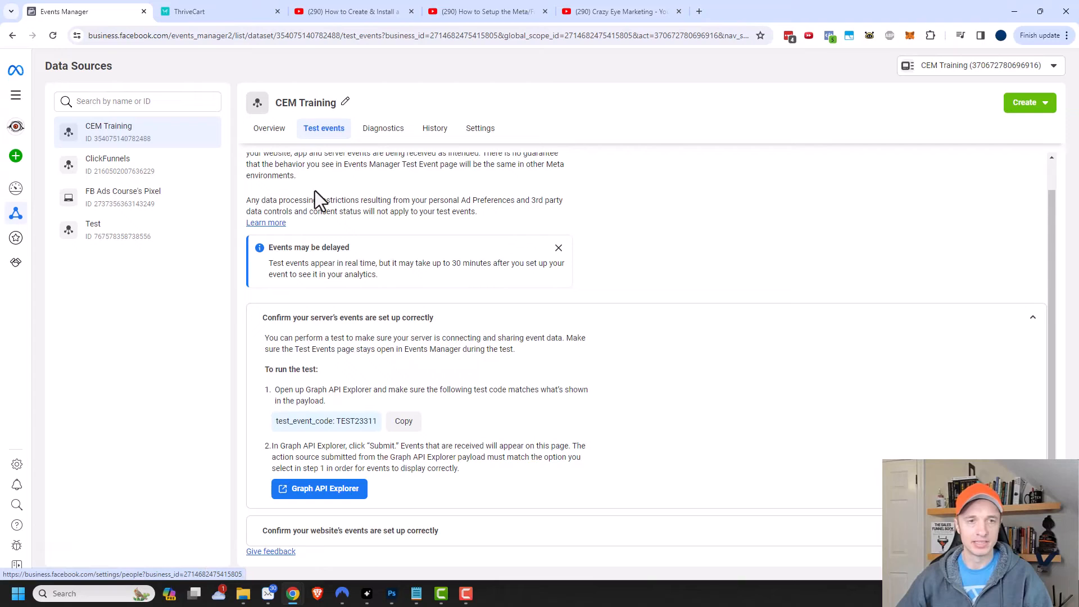
{"action": "mouse_move", "coordinate": [315, 512]}
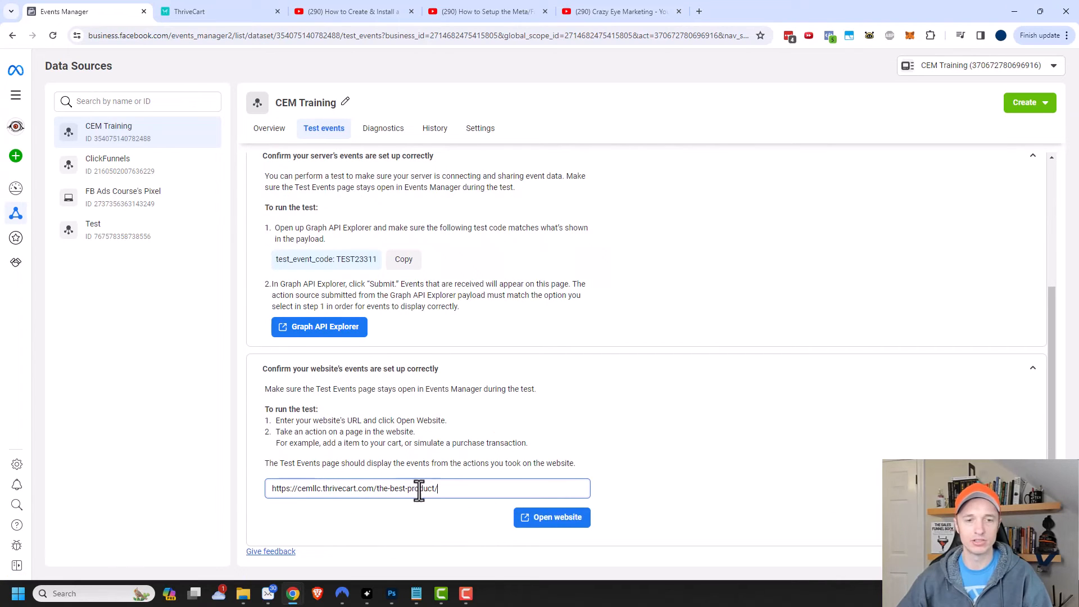
Launch the pasted cemllc.thrivecart.com/the-best-product checkout URL from the website event test.
{"action": "left_click", "coordinate": [551, 517]}
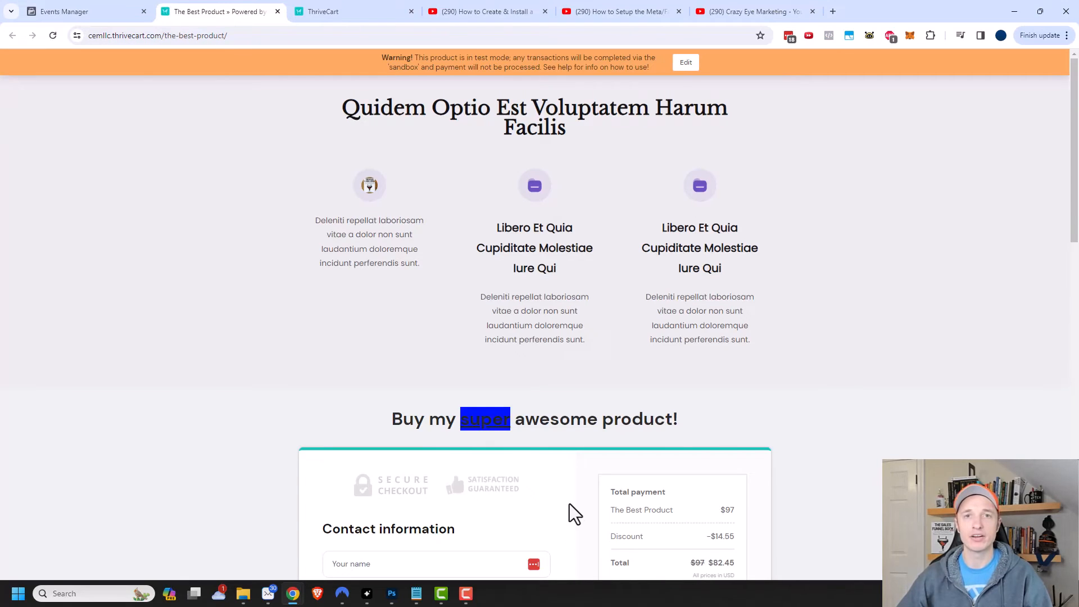
{"action": "mouse_move", "coordinate": [884, 49]}
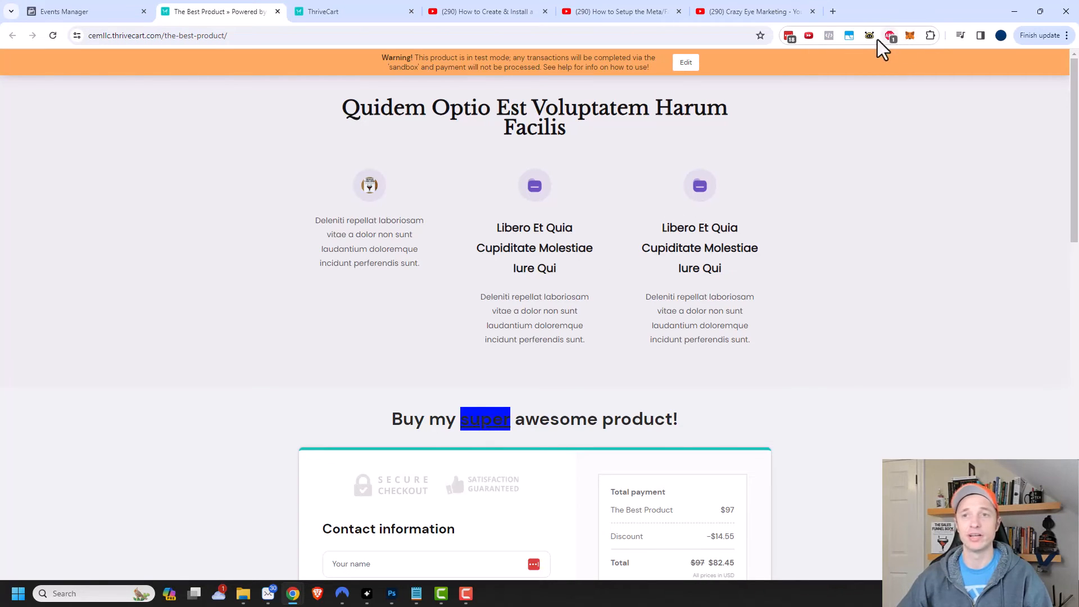
Disable the ad blocker on the checkout page and confirm PageView events arrive in Test Events.
{"action": "left_click", "coordinate": [891, 35]}
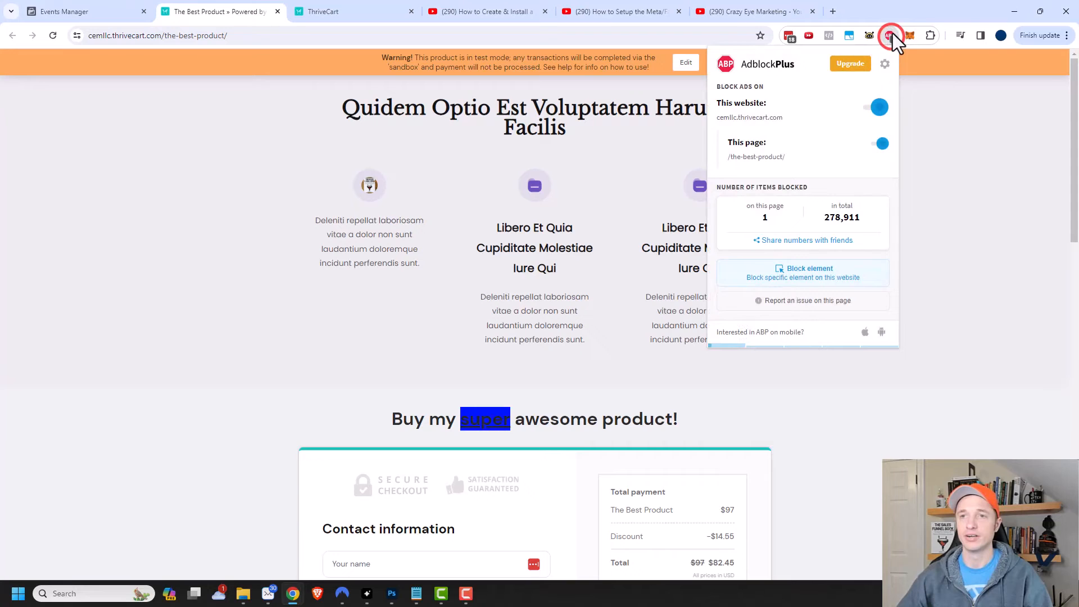
{"action": "left_click", "coordinate": [877, 108]}
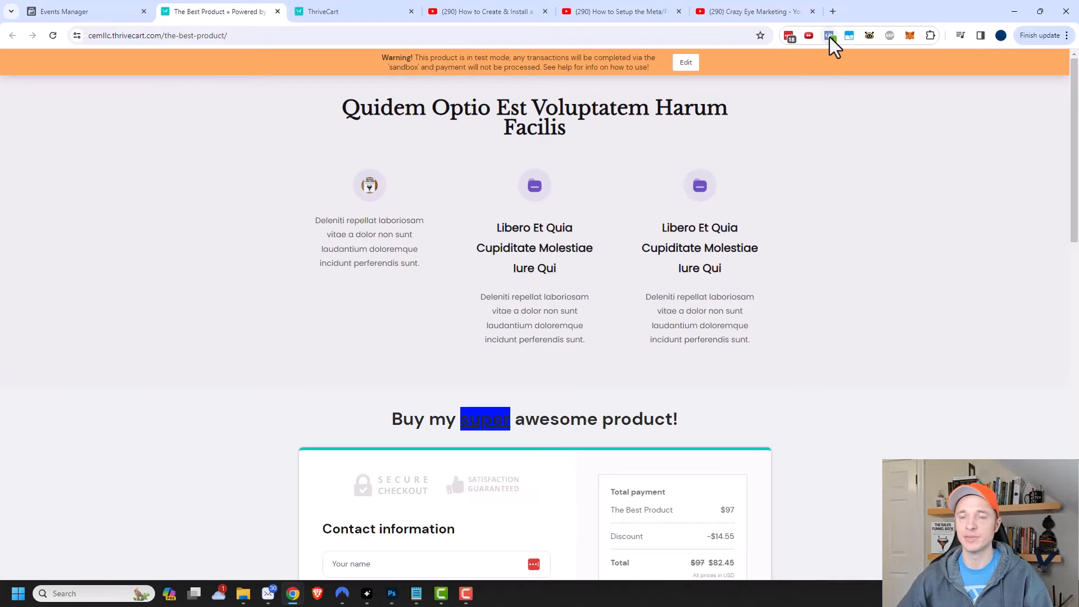
{"action": "left_click", "coordinate": [829, 35]}
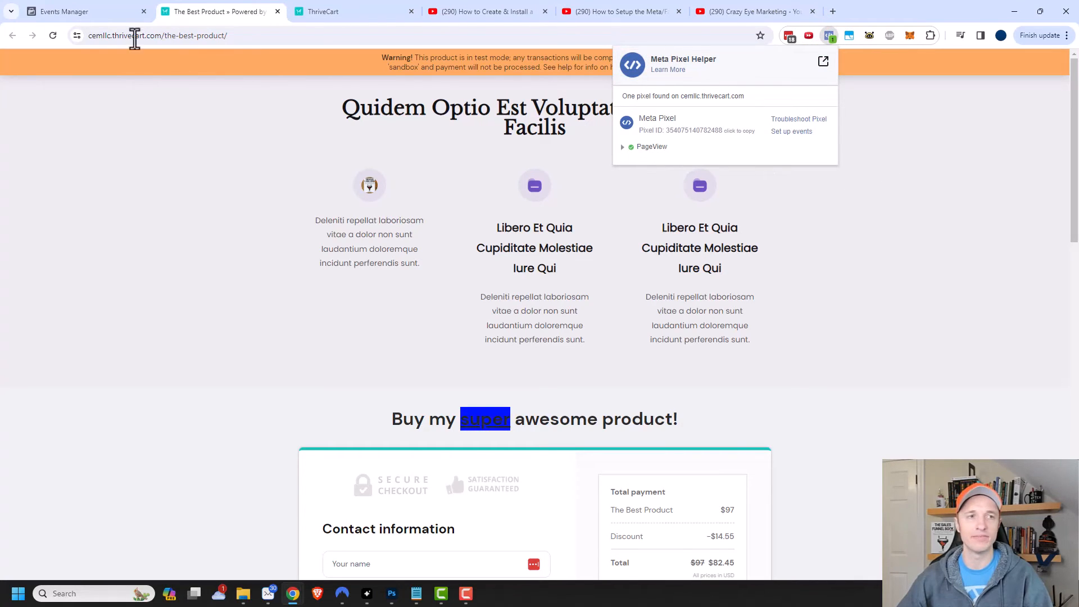
{"action": "left_click", "coordinate": [64, 11]}
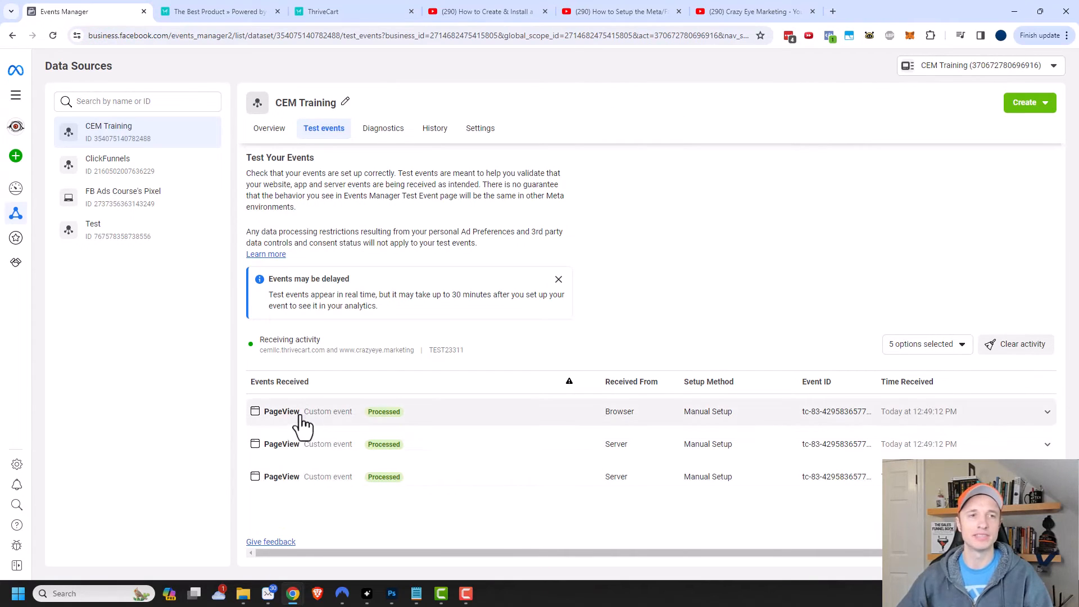
{"action": "mouse_move", "coordinate": [212, 19]}
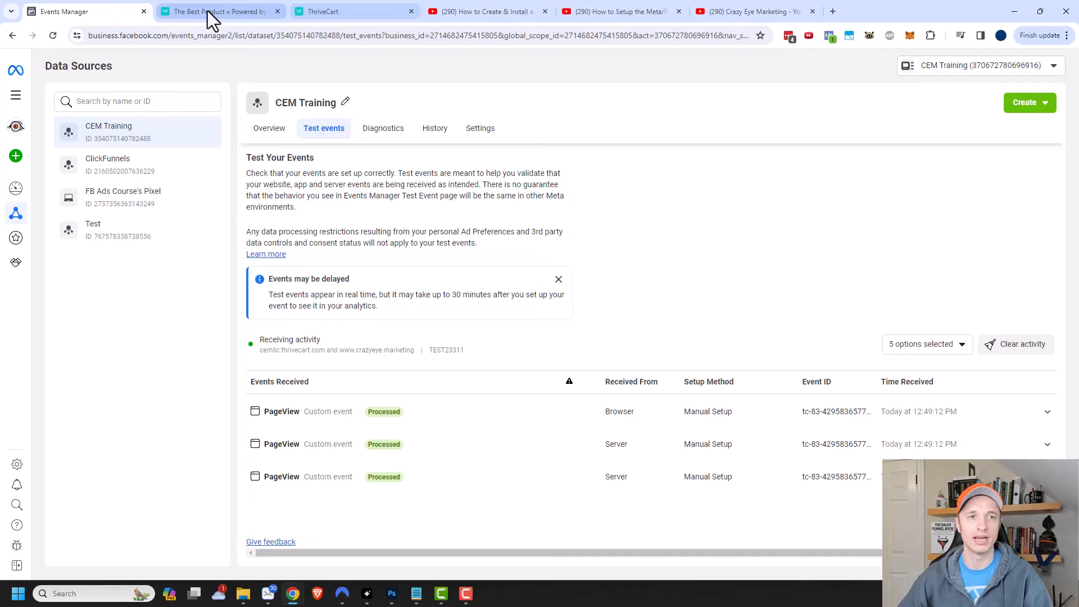
{"action": "left_click", "coordinate": [219, 11]}
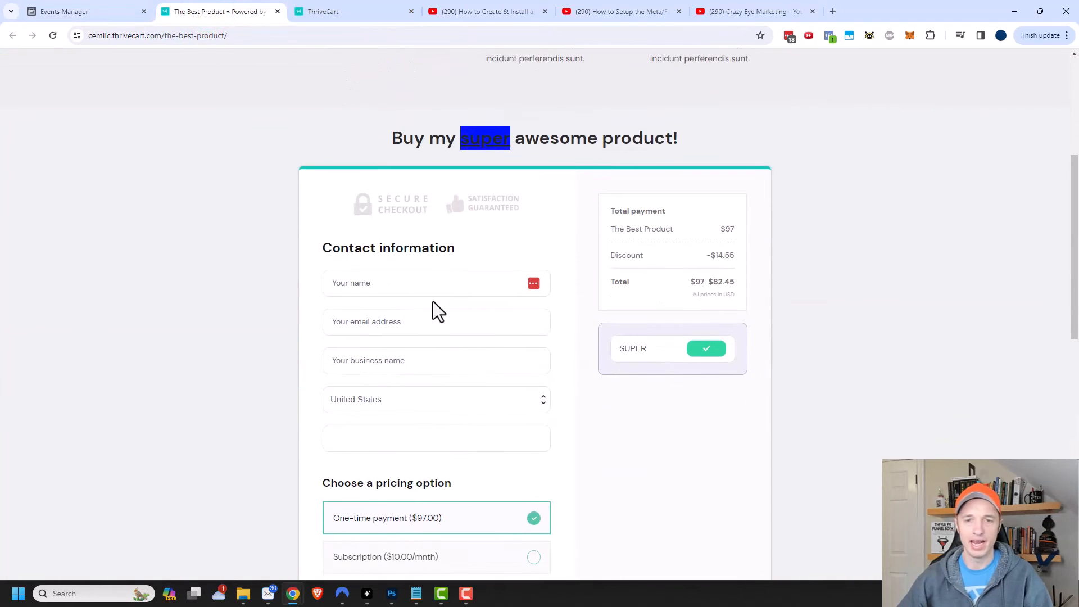
Fill the checkout with the copied test card number, expiry 05/28 and CVC 132.
{"action": "scroll", "scroll_direction": "down", "scroll_amount": 3}
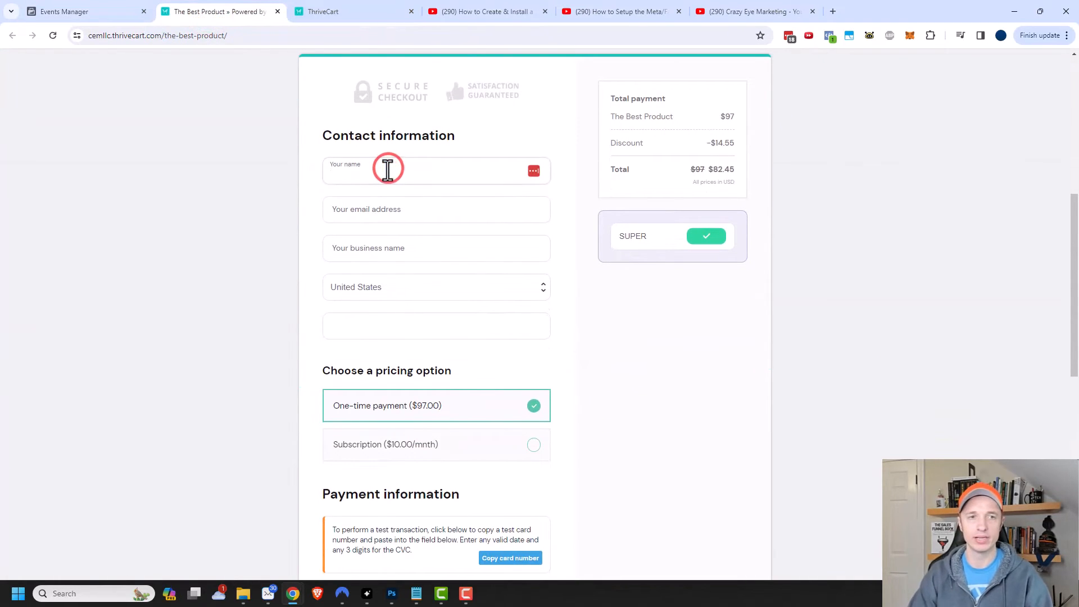
{"action": "scroll", "scroll_direction": "down", "scroll_amount": 3}
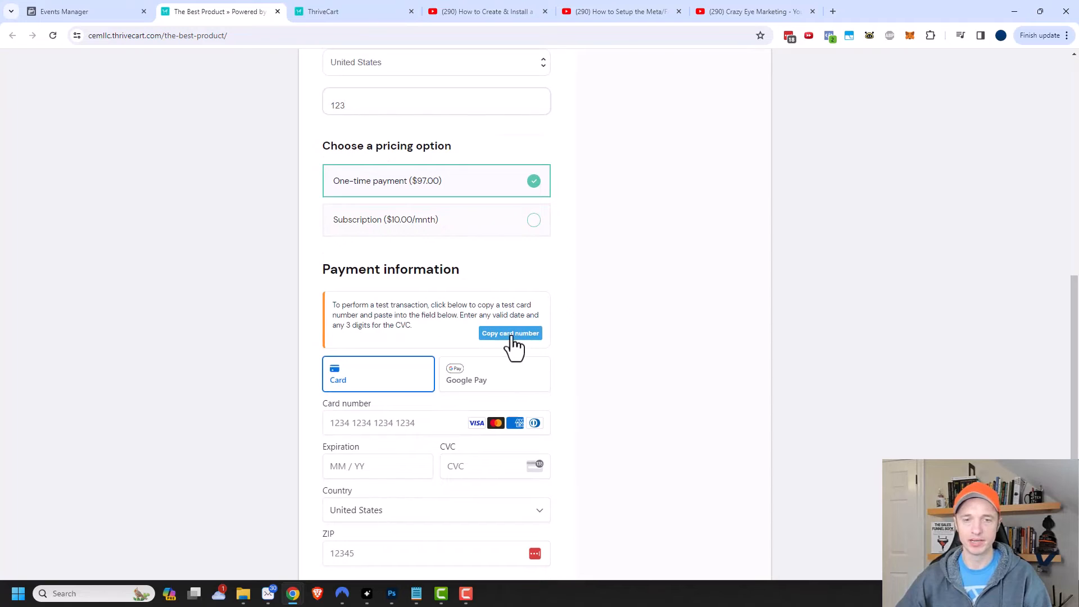
{"action": "left_click", "coordinate": [385, 422]}
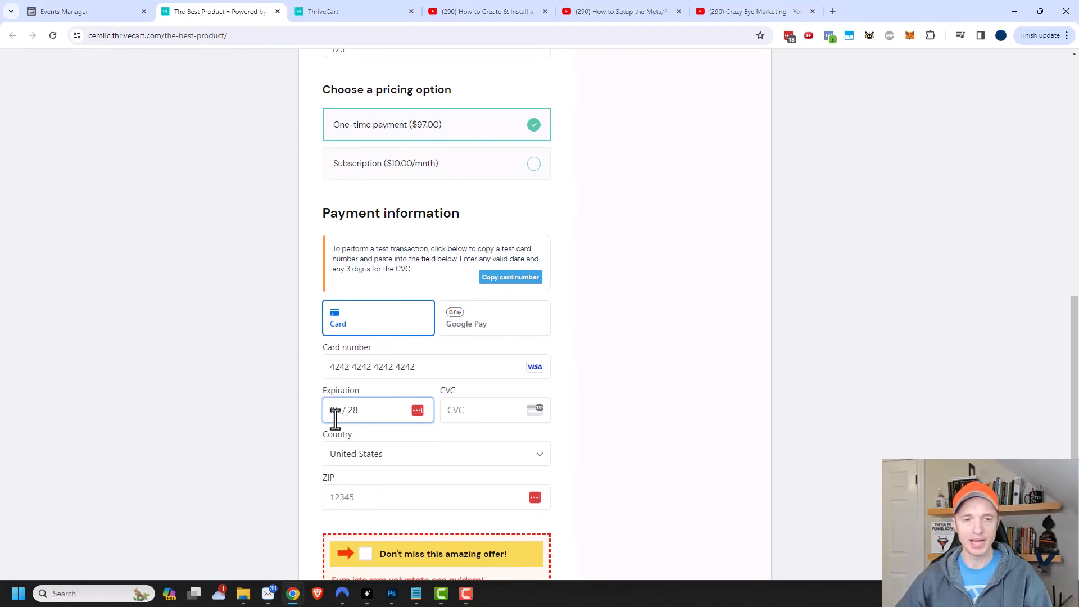
{"action": "type", "text": "05"}
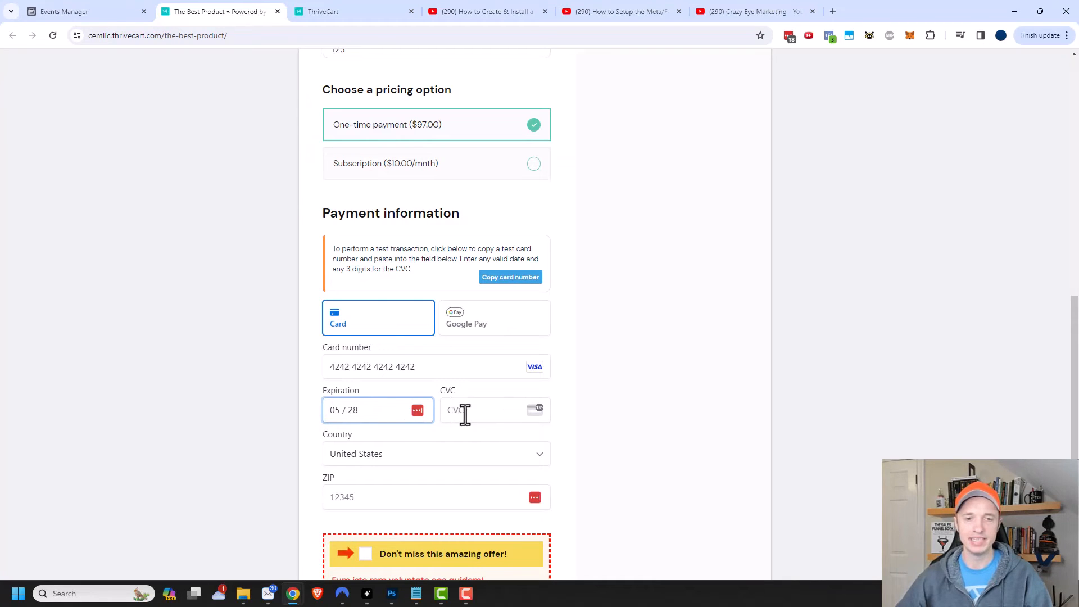
{"action": "type", "text": "132"}
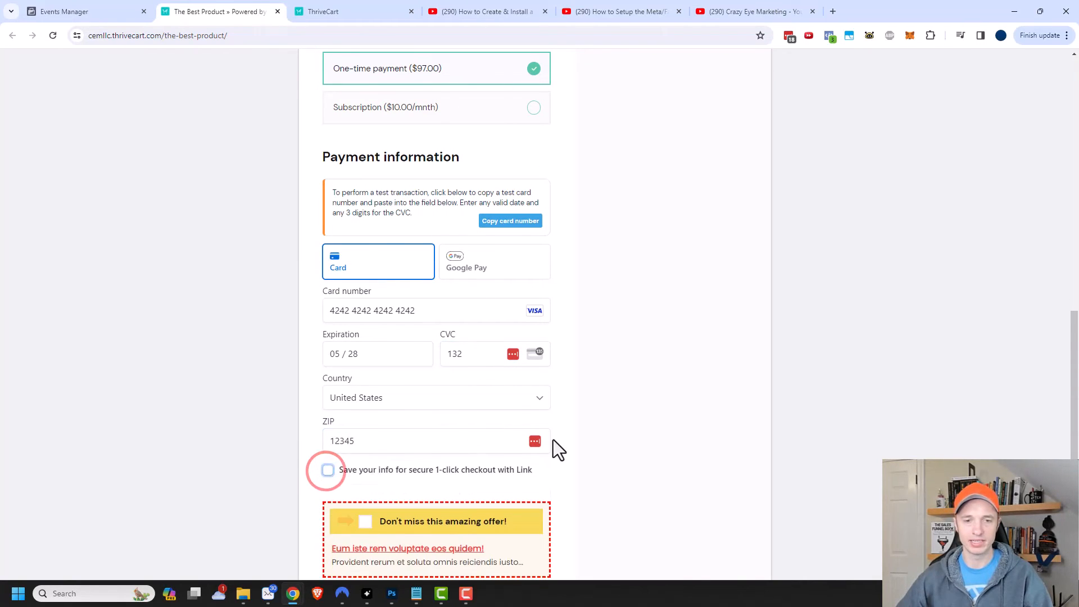
Add the order bump and complete the test order.
{"action": "scroll", "scroll_direction": "down", "scroll_amount": 3}
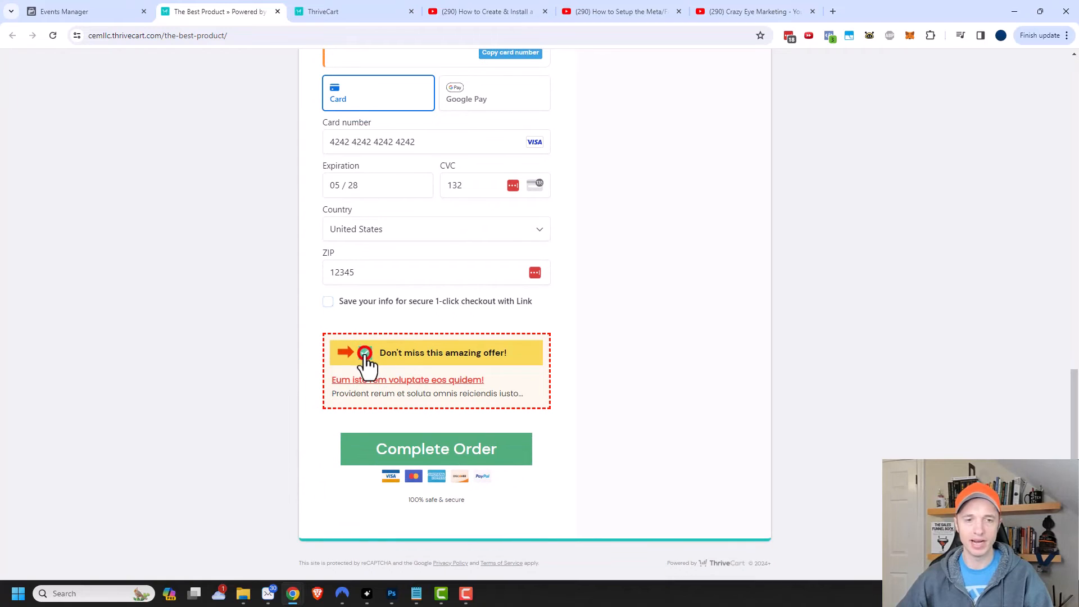
{"action": "left_click", "coordinate": [364, 352]}
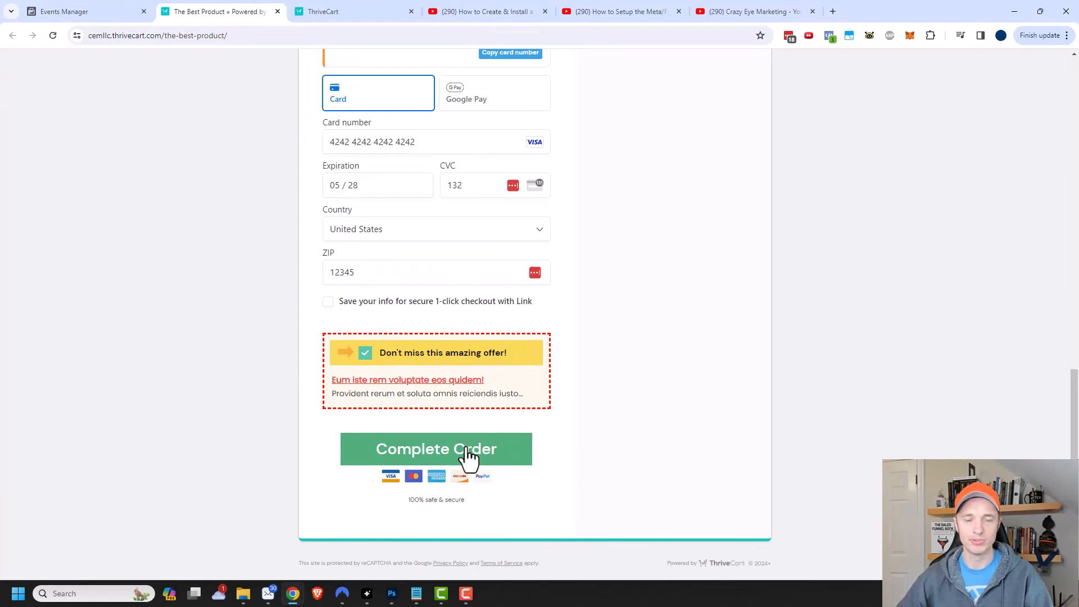
{"action": "left_click", "coordinate": [63, 11]}
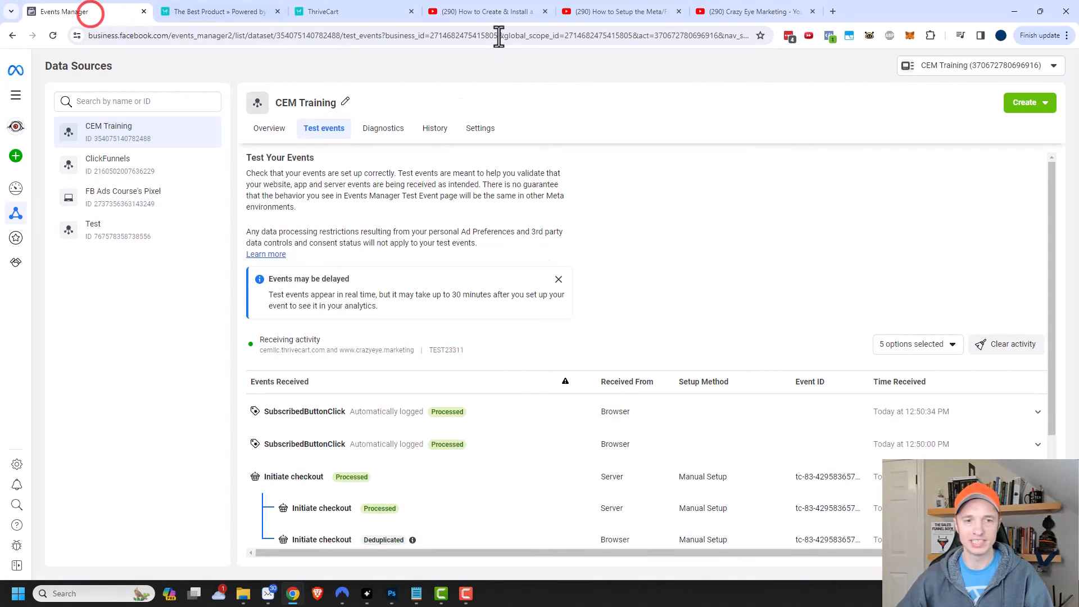
Review Initiate checkout, PageView and View content rows, expanding View content's server and browser copies.
{"action": "scroll", "scroll_direction": "down", "scroll_amount": 3}
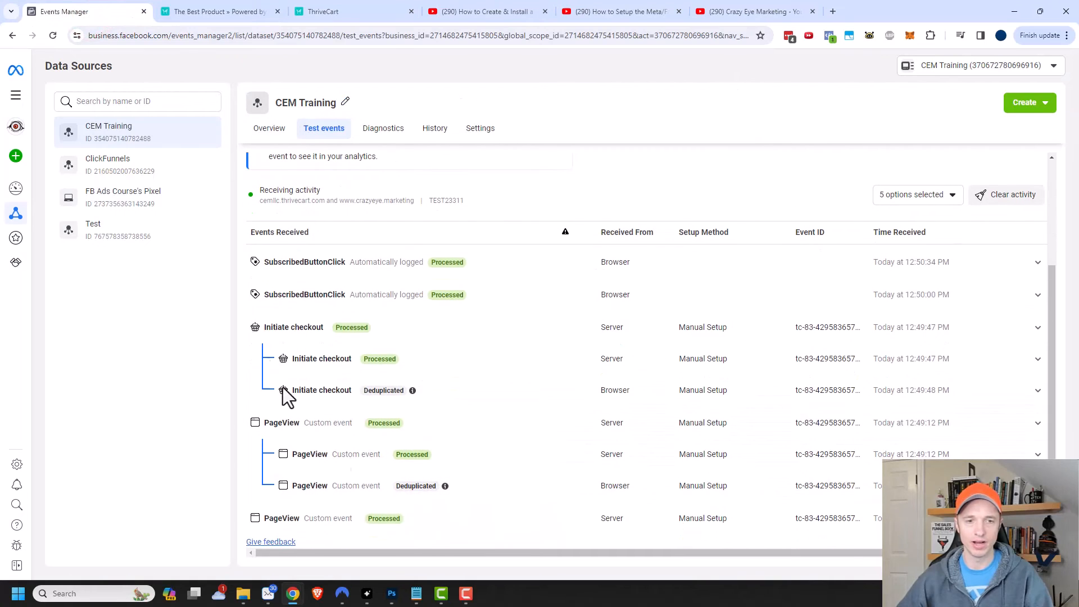
{"action": "mouse_move", "coordinate": [322, 337]}
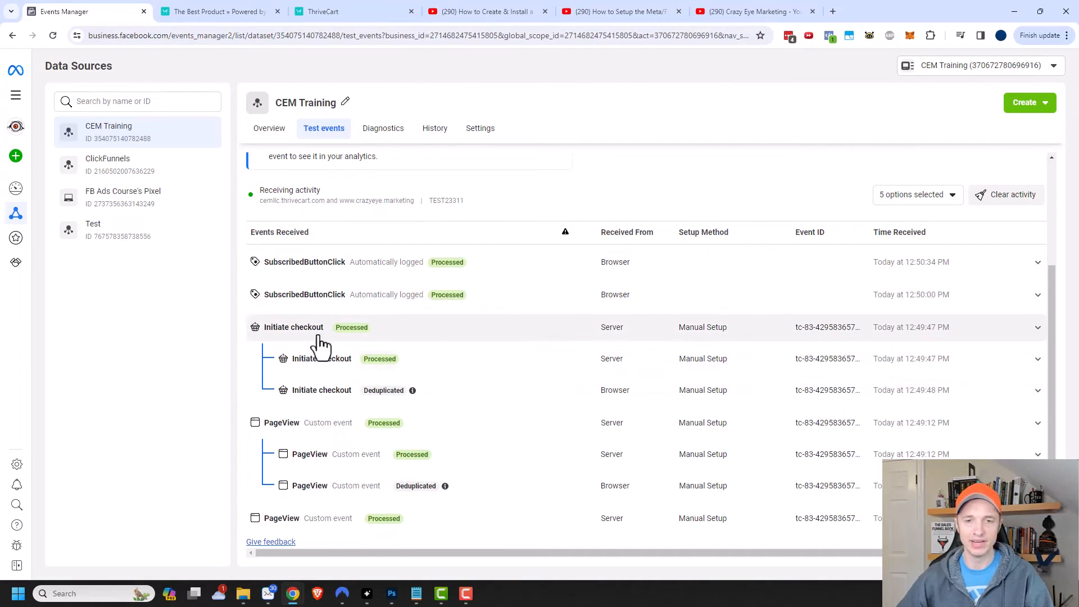
{"action": "scroll", "scroll_direction": "up", "scroll_amount": 3}
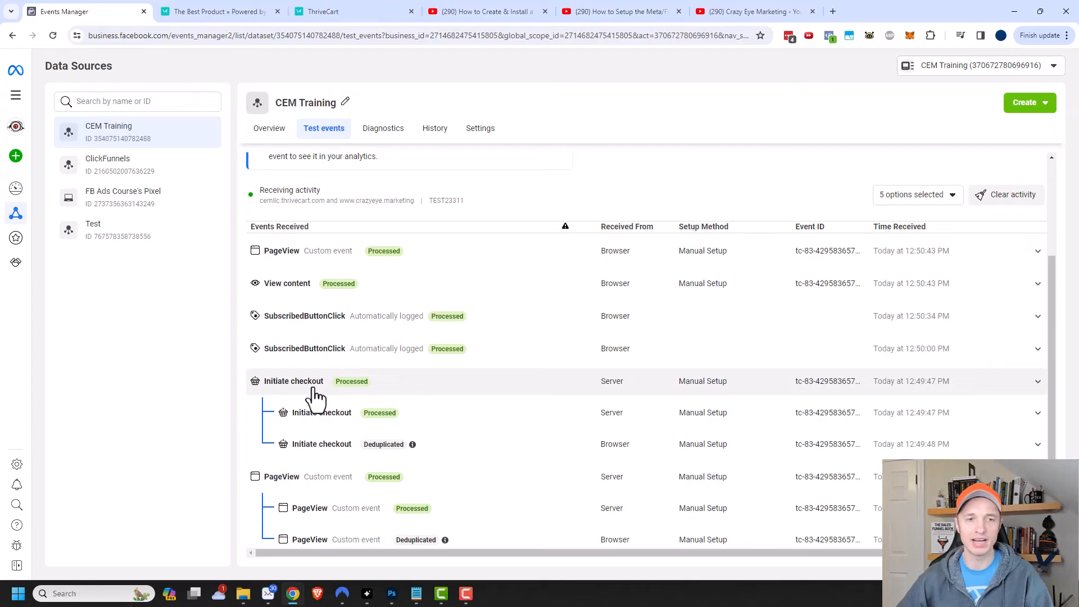
{"action": "scroll", "scroll_direction": "up", "scroll_amount": 3}
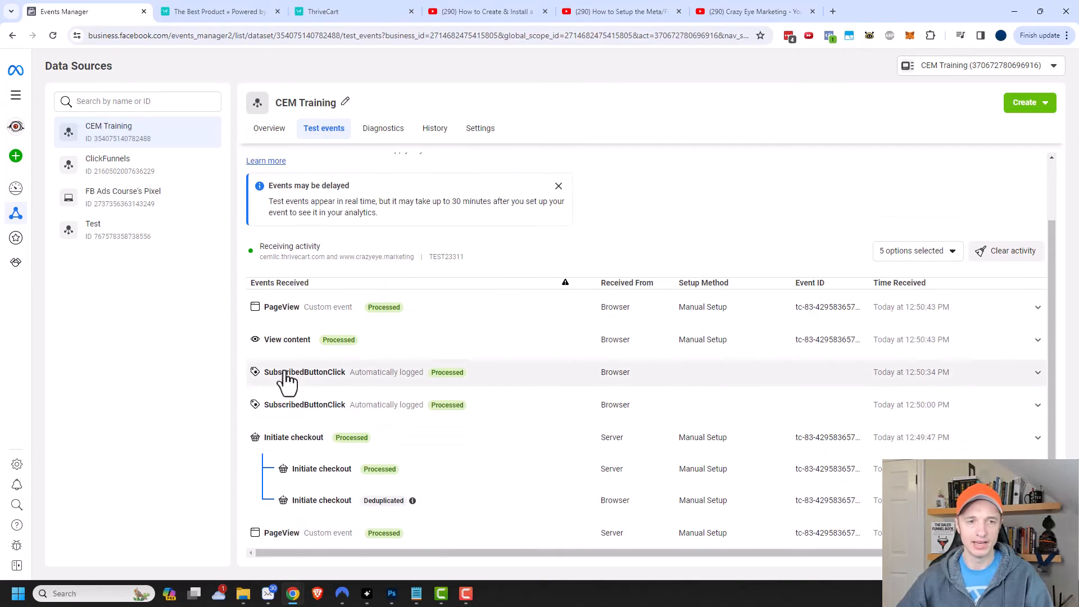
{"action": "left_click", "coordinate": [286, 340]}
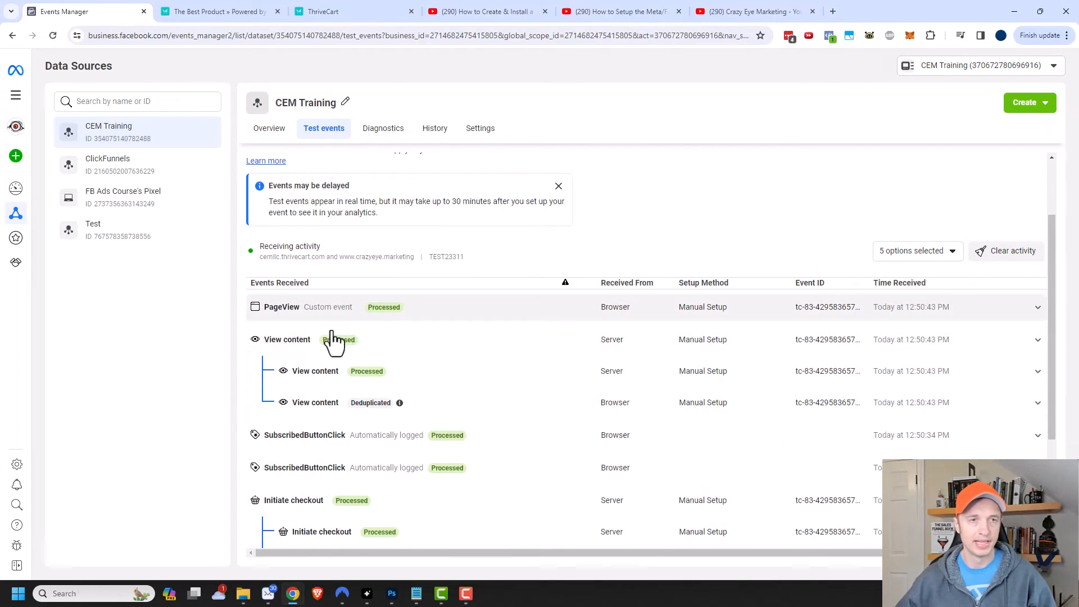
{"action": "left_click", "coordinate": [220, 11]}
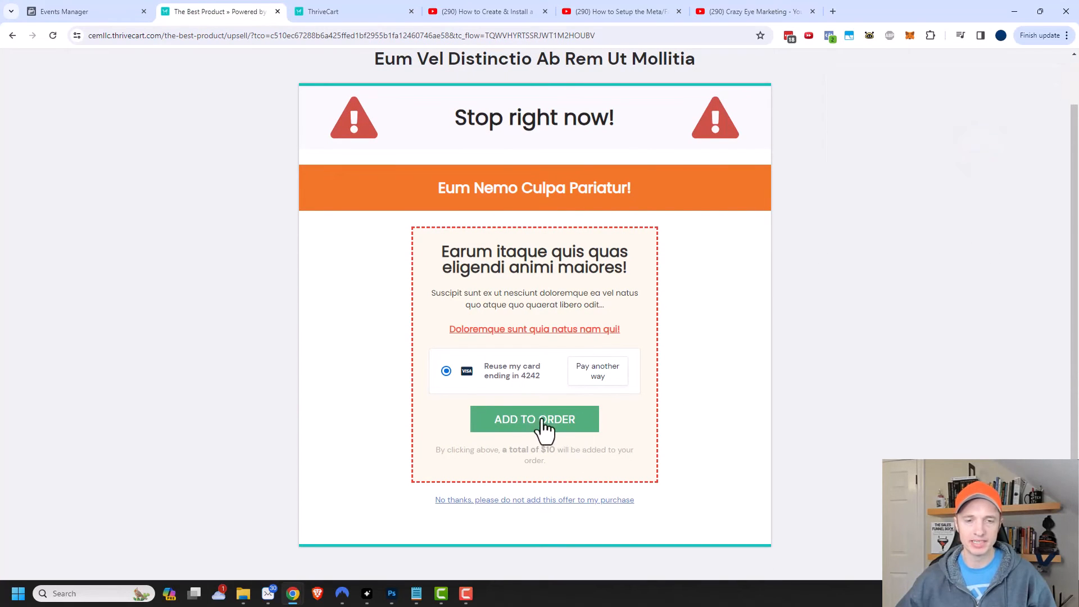
Add the $10 upsell to the order, reaching the $102.45 confirmation, then check Events Manager.
{"action": "left_click", "coordinate": [534, 419]}
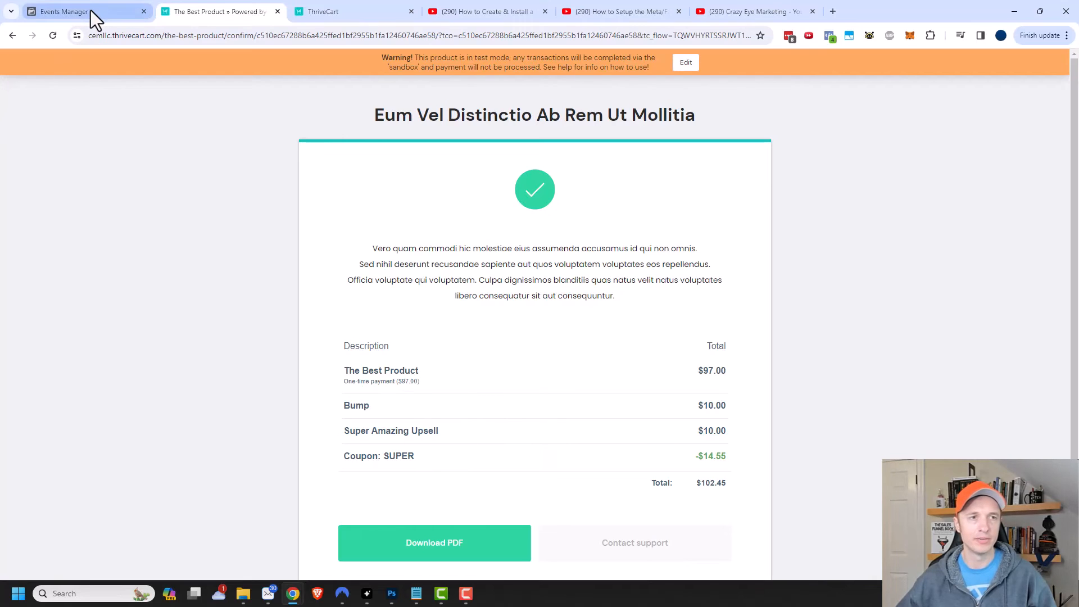
{"action": "left_click", "coordinate": [78, 11]}
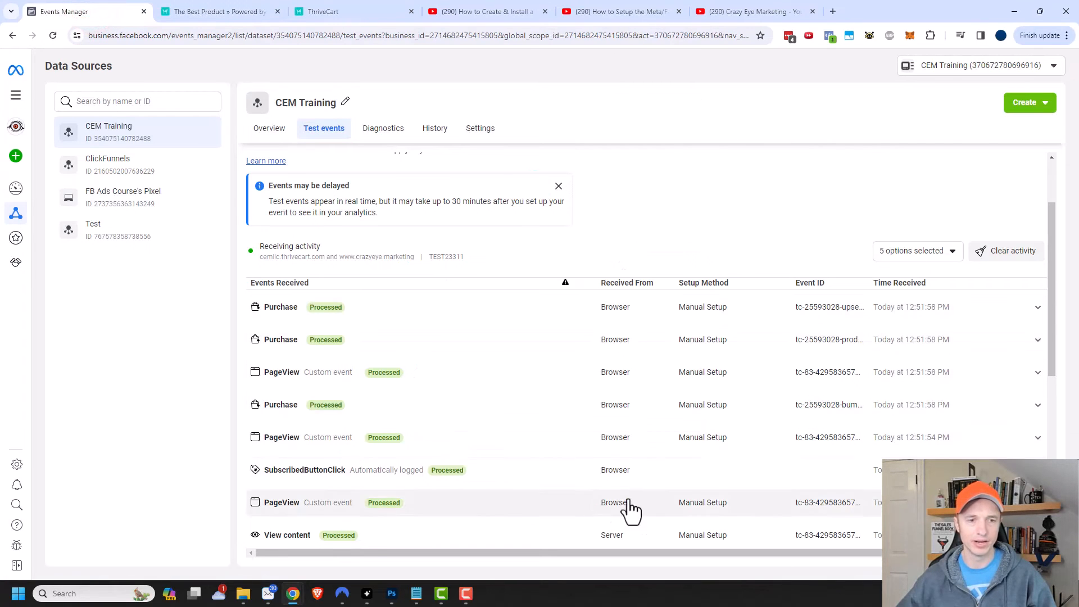
Expand the main product Purchase to see its $82.45 value beside the $10 bump purchase.
{"action": "scroll", "scroll_direction": "up", "scroll_amount": 3}
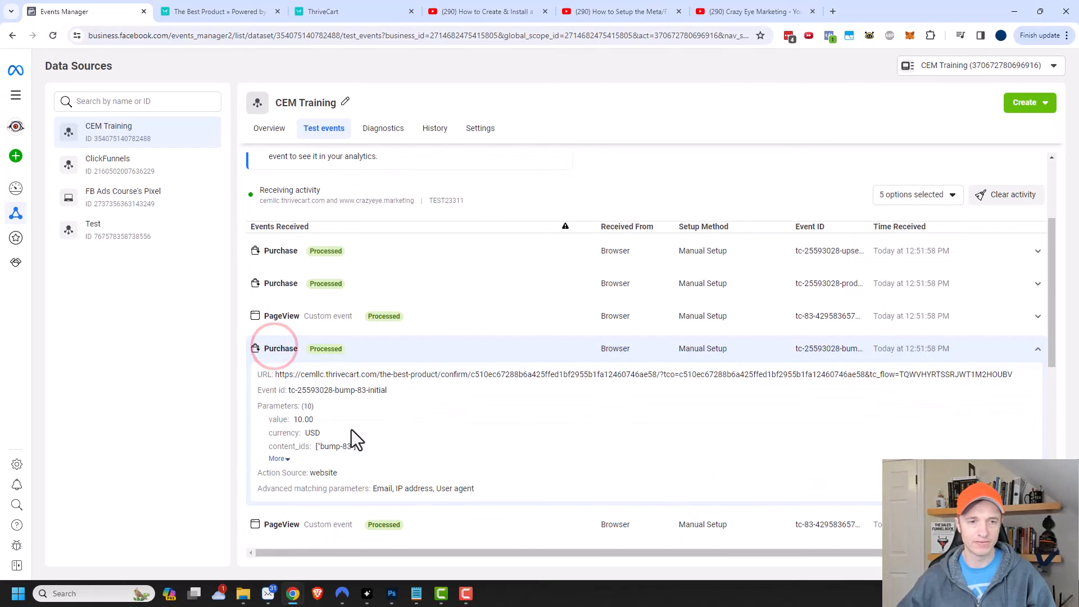
{"action": "mouse_move", "coordinate": [323, 446]}
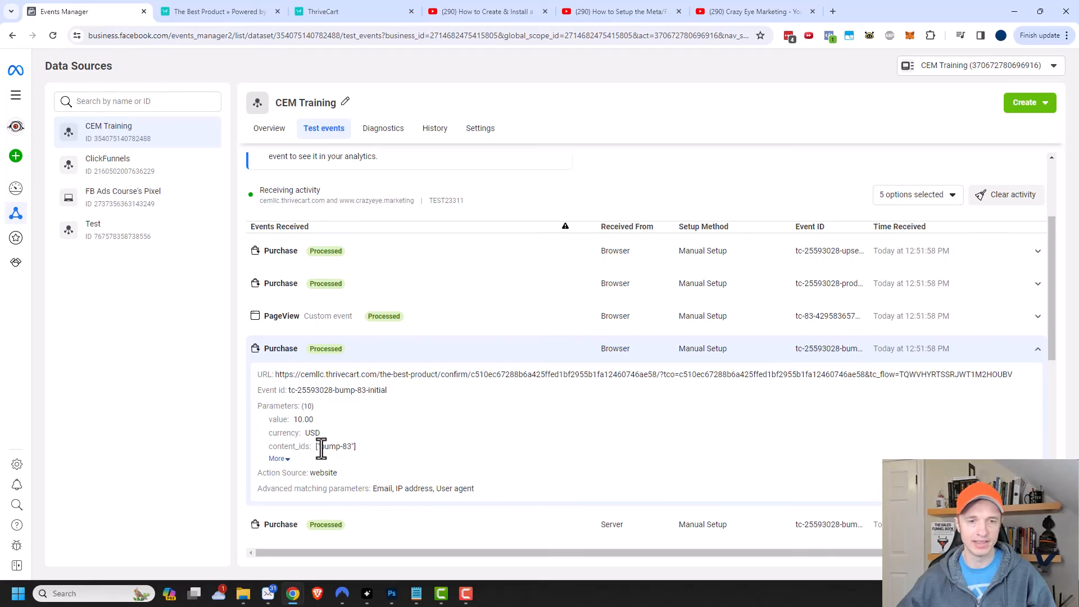
{"action": "mouse_move", "coordinate": [323, 325]}
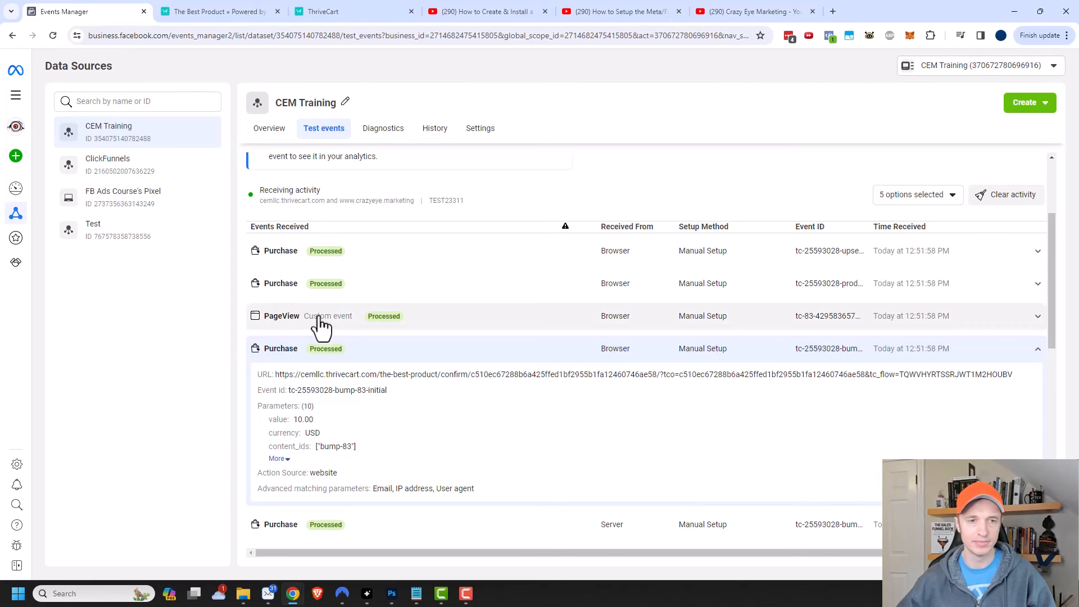
{"action": "left_click", "coordinate": [282, 316]}
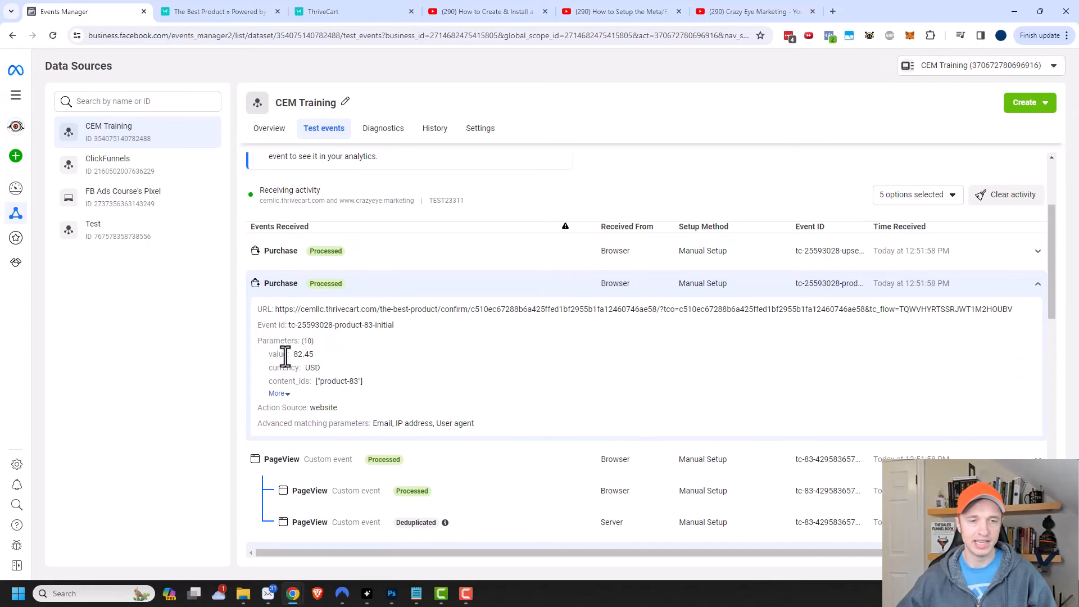
{"action": "mouse_move", "coordinate": [358, 399]}
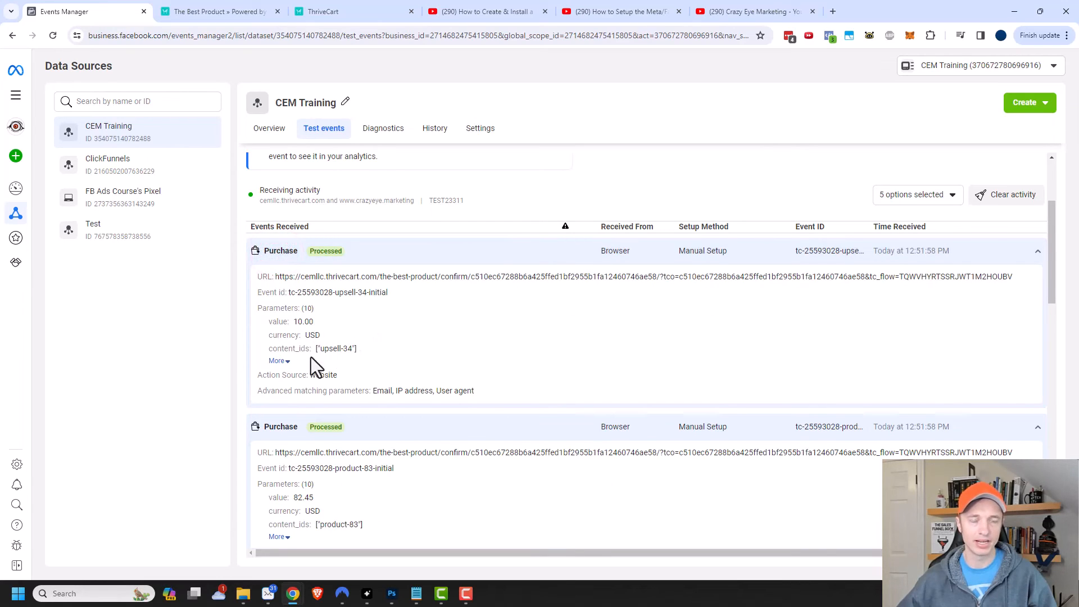
{"action": "mouse_move", "coordinate": [310, 327]}
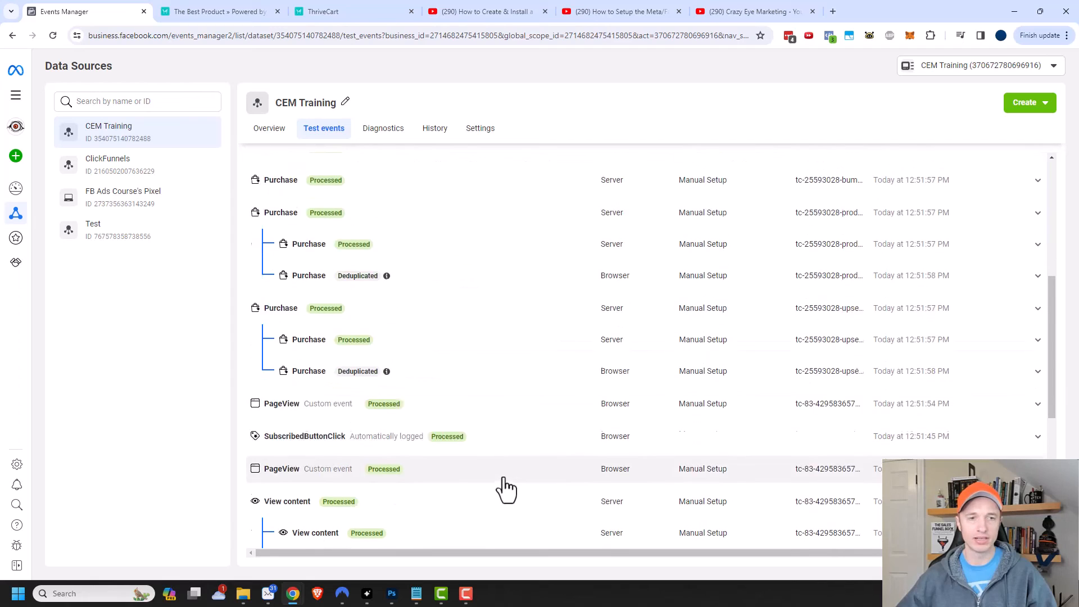
Expand the server upsell Purchase and compare it with the deduplicated $10 browser copy.
{"action": "scroll", "scroll_direction": "up", "scroll_amount": 3}
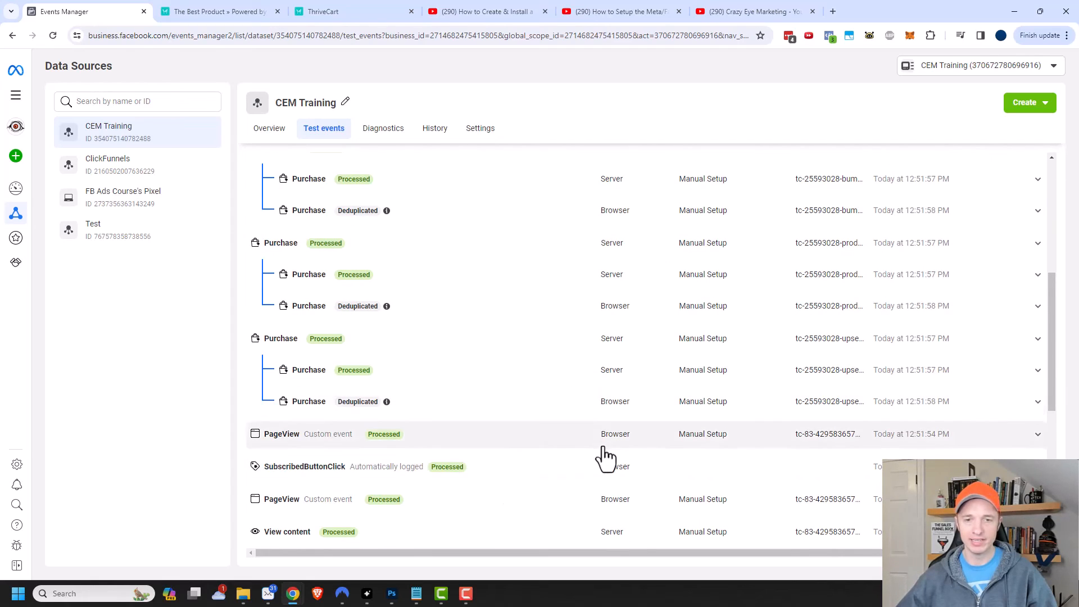
{"action": "mouse_move", "coordinate": [622, 409]}
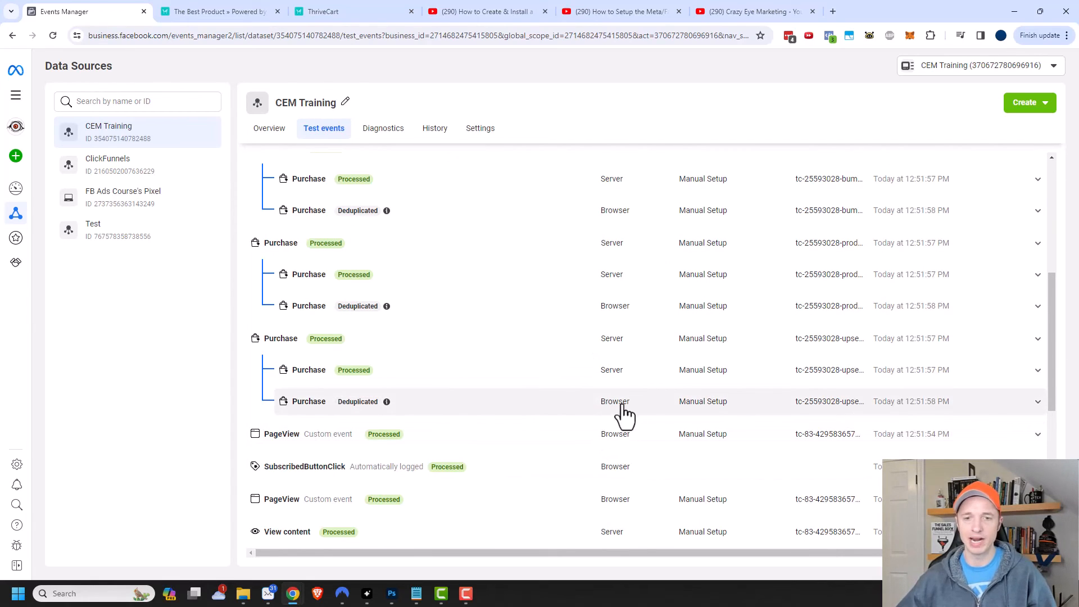
{"action": "mouse_move", "coordinate": [612, 418]}
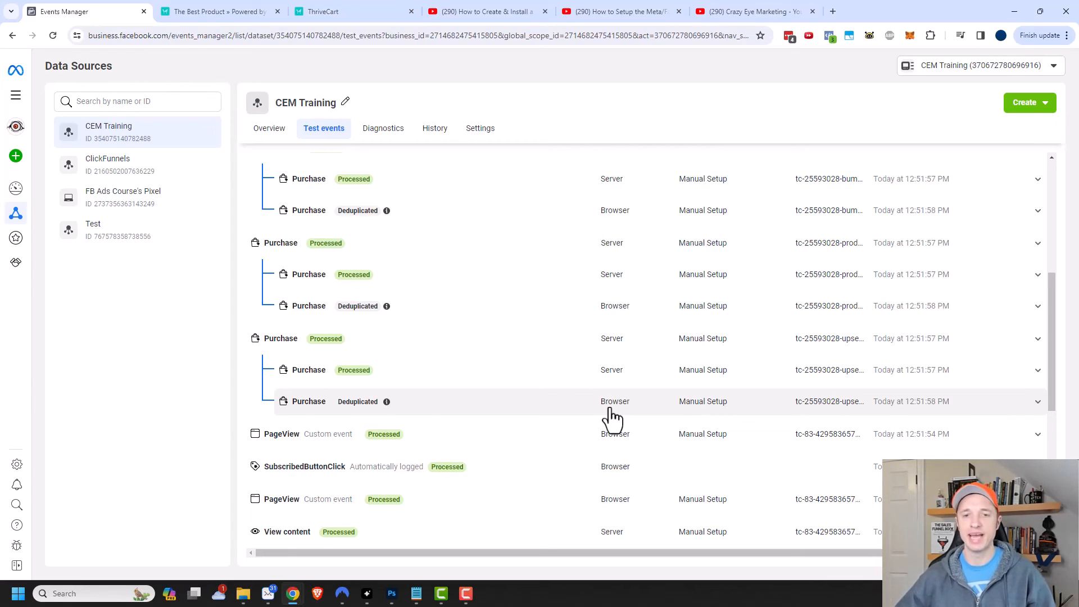
{"action": "mouse_move", "coordinate": [615, 382]}
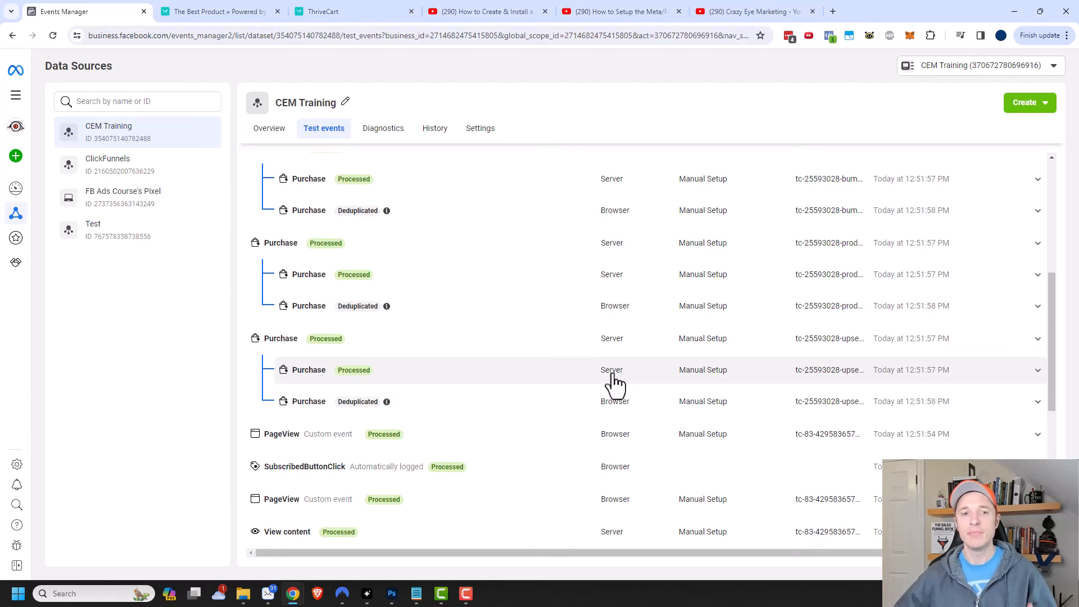
{"action": "mouse_move", "coordinate": [311, 382]}
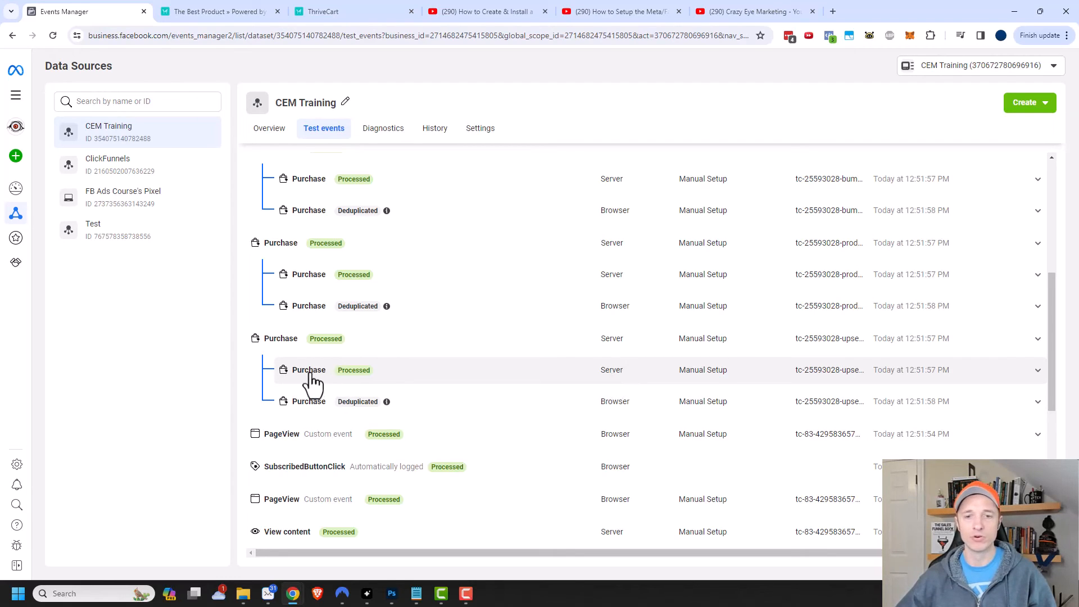
{"action": "left_click", "coordinate": [309, 370]}
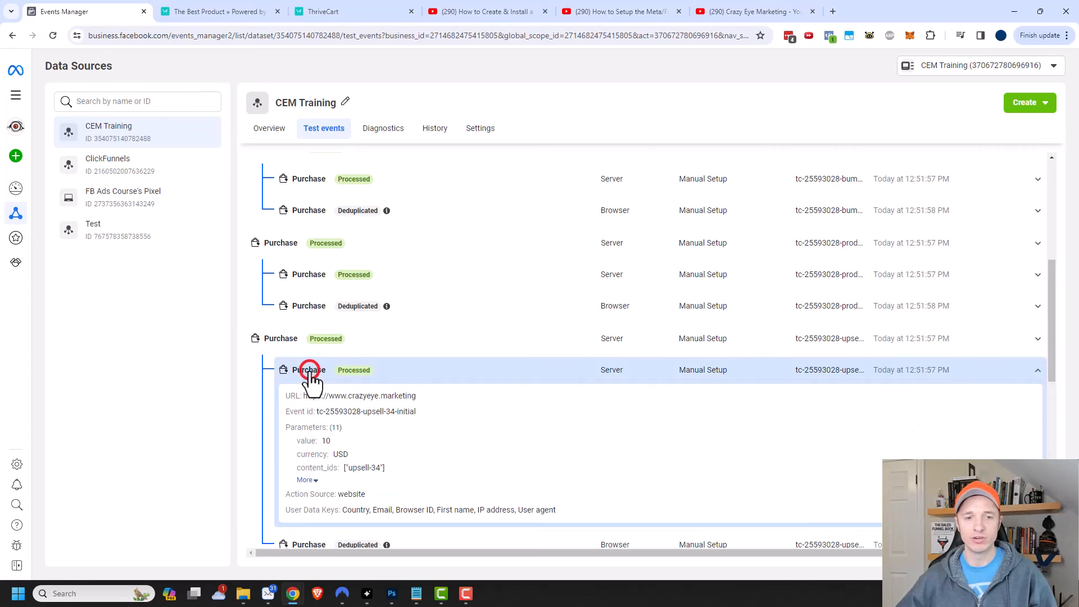
{"action": "scroll", "scroll_direction": "down", "scroll_amount": 3}
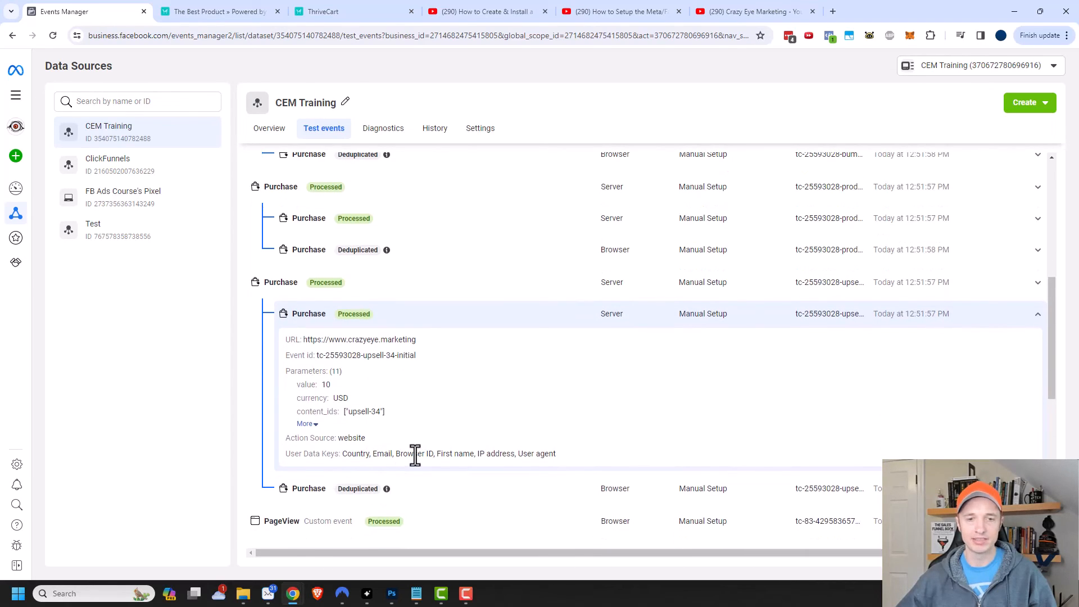
{"action": "mouse_move", "coordinate": [528, 451]}
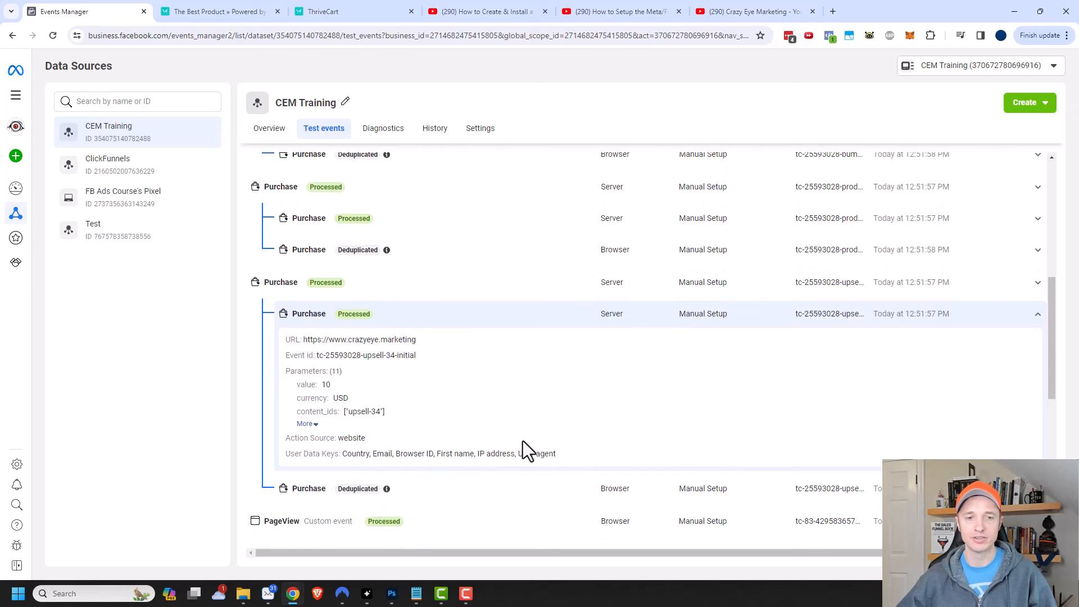
{"action": "scroll", "scroll_direction": "down", "scroll_amount": 3}
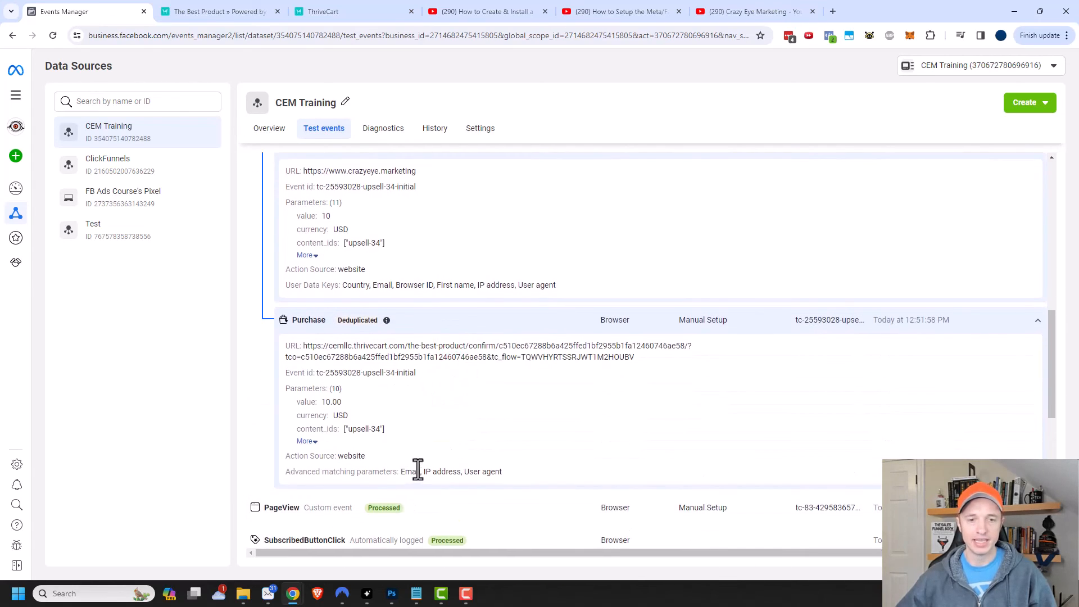
{"action": "mouse_move", "coordinate": [492, 475]}
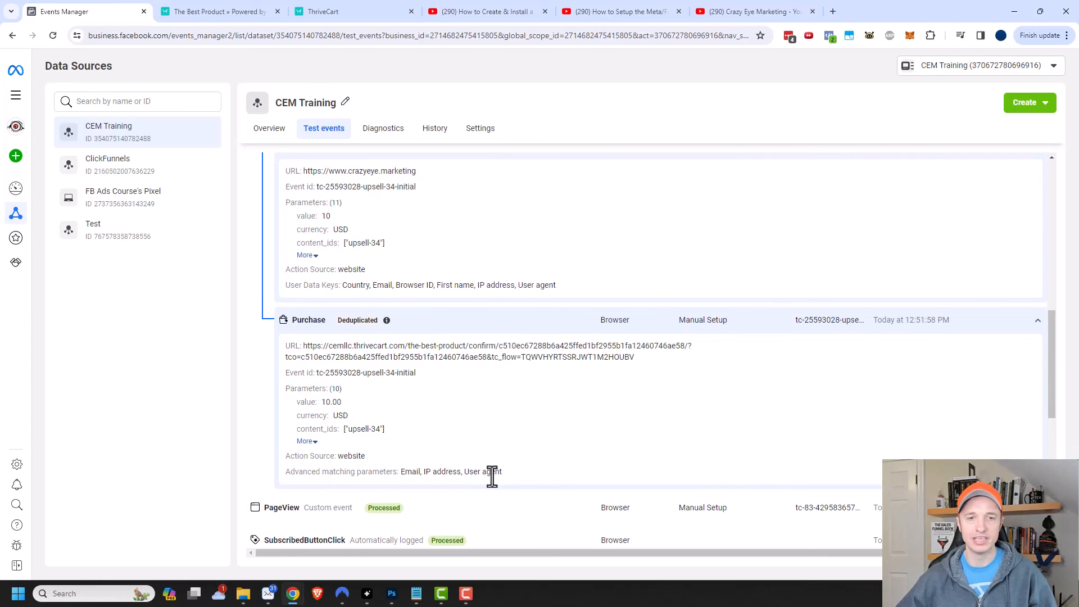
{"action": "scroll", "scroll_direction": "up", "scroll_amount": 3}
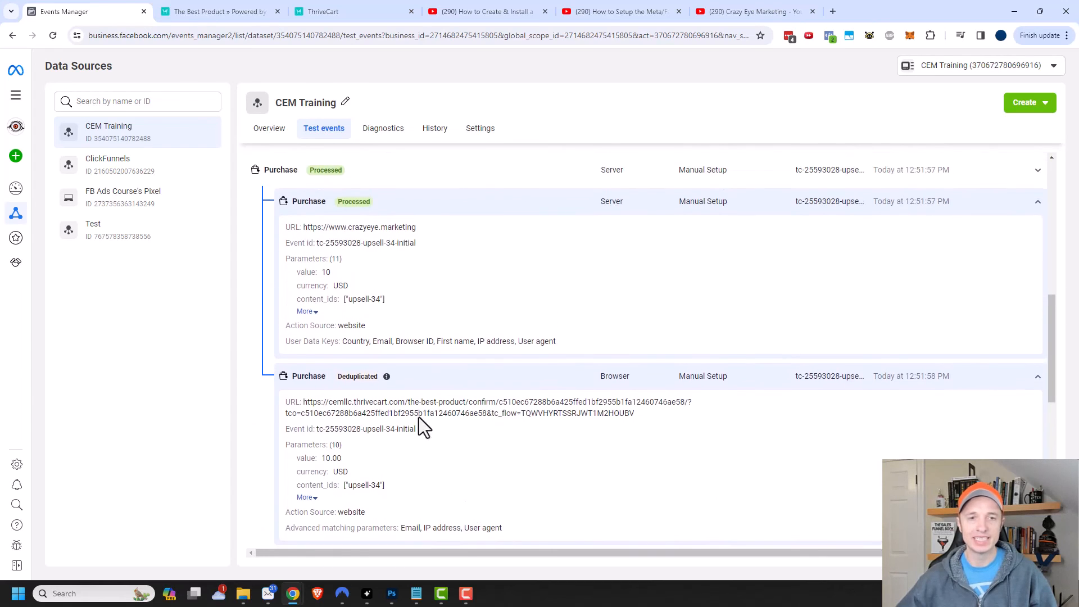
{"action": "mouse_move", "coordinate": [372, 278]}
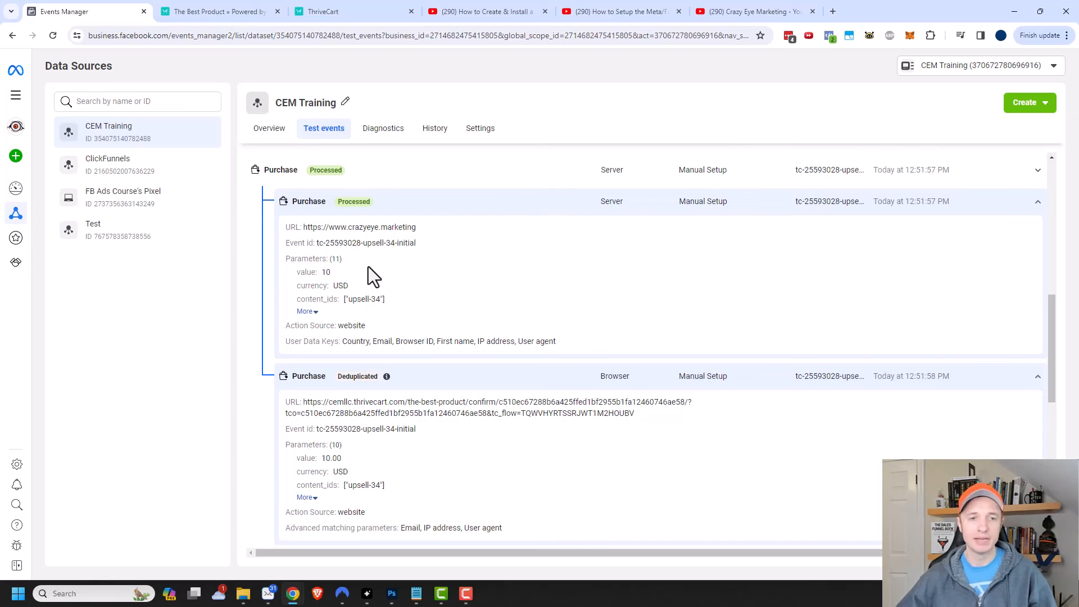
{"action": "mouse_move", "coordinate": [357, 266]}
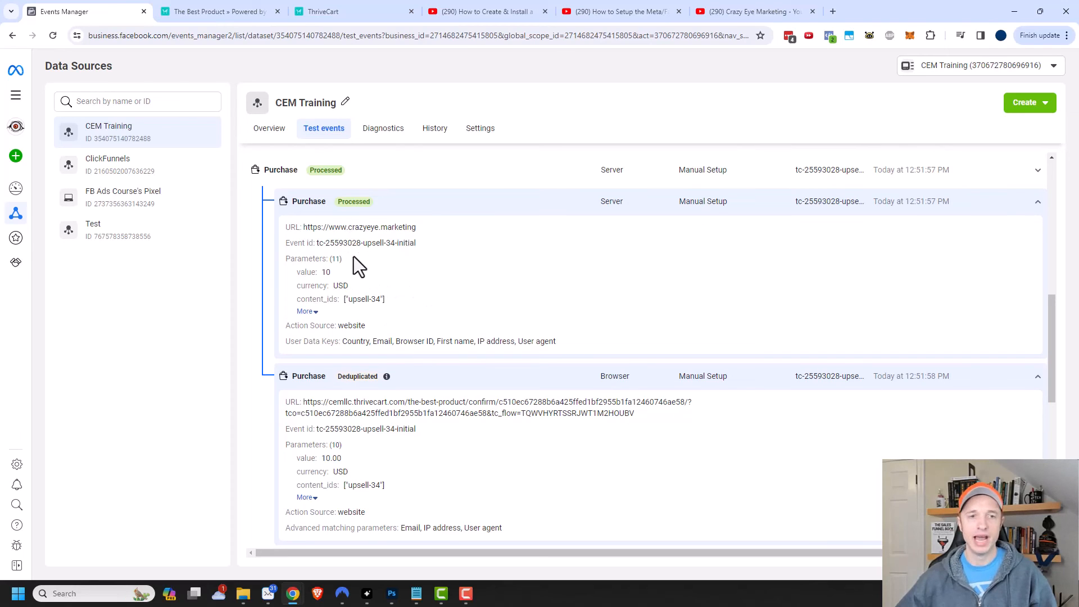
Collapse the upsell Purchase details and scroll back through the paired Purchase rows.
{"action": "left_click", "coordinate": [1037, 201]}
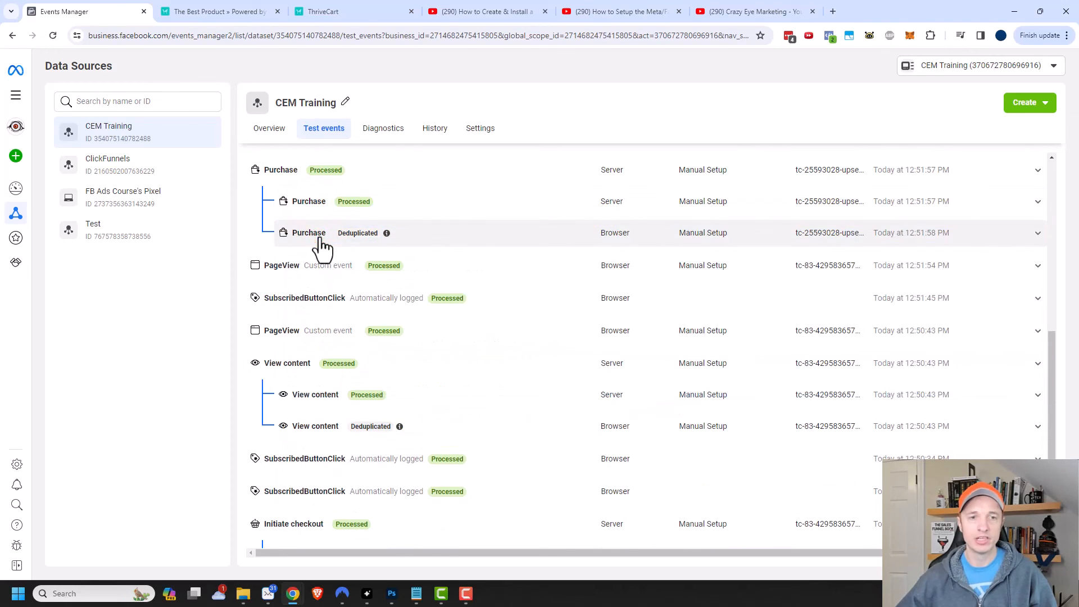
{"action": "mouse_move", "coordinate": [413, 246]}
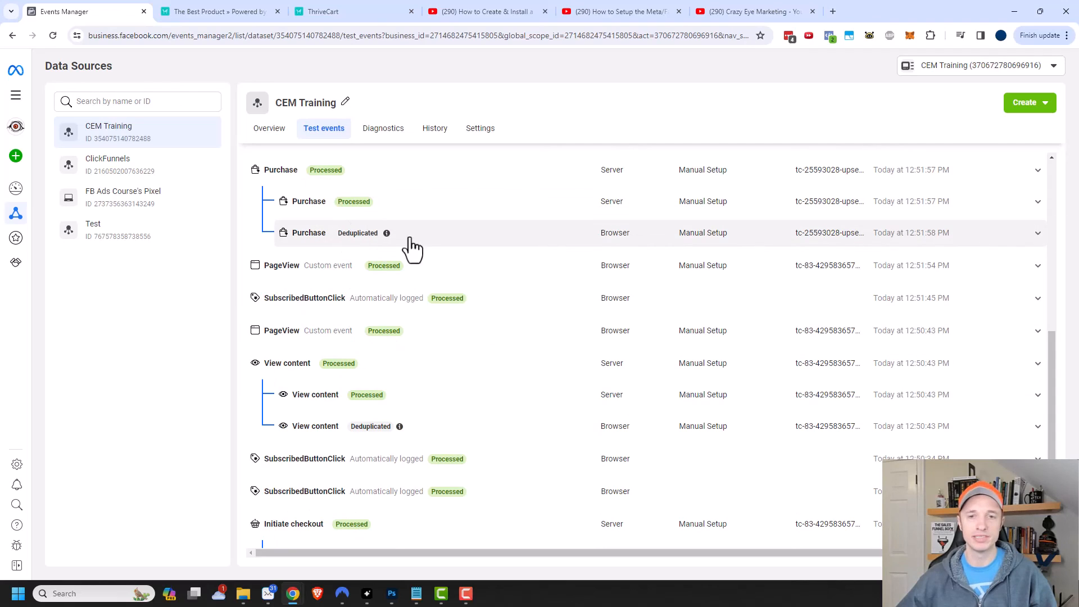
{"action": "mouse_move", "coordinate": [609, 247]}
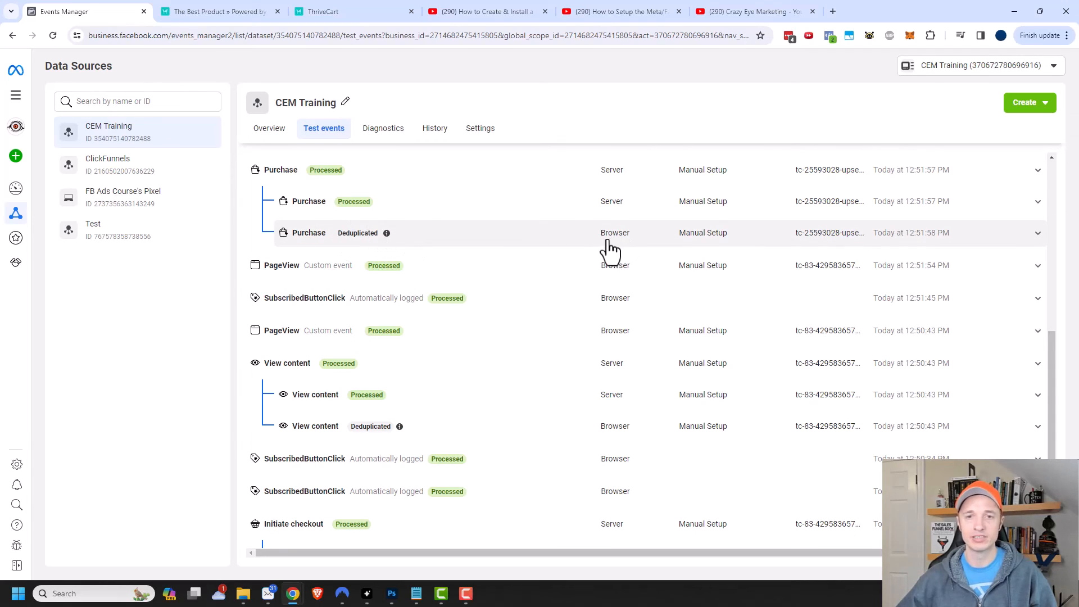
{"action": "mouse_move", "coordinate": [314, 220]}
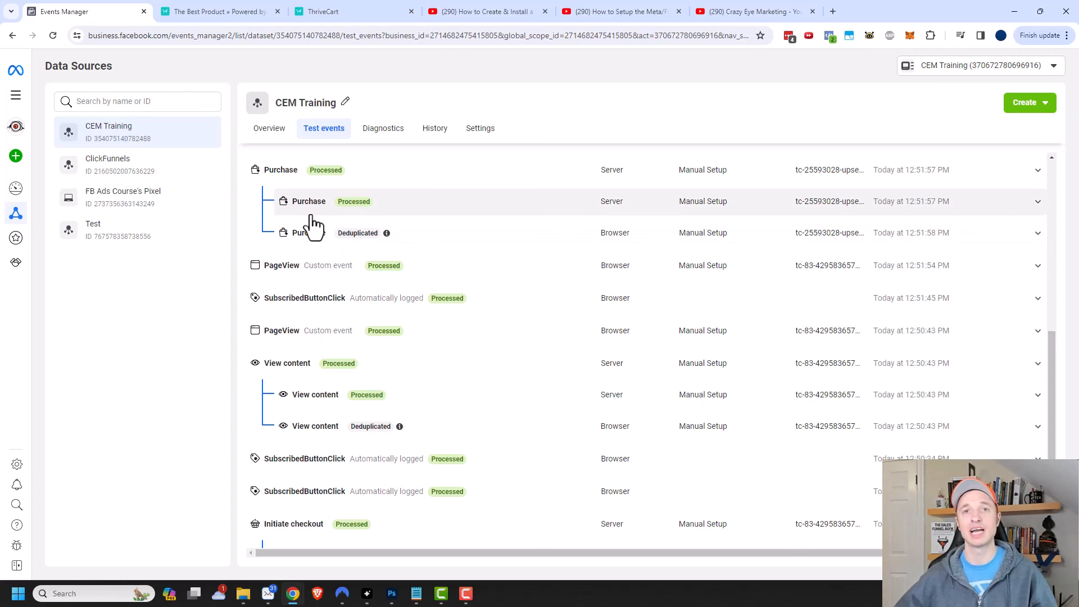
{"action": "mouse_move", "coordinate": [334, 220]}
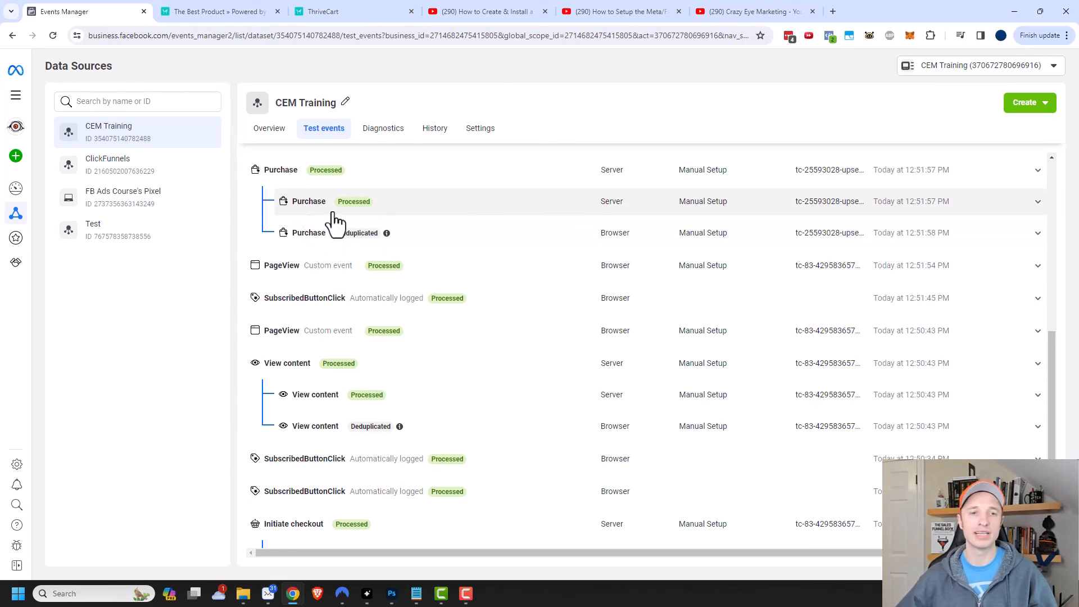
{"action": "mouse_move", "coordinate": [346, 247]}
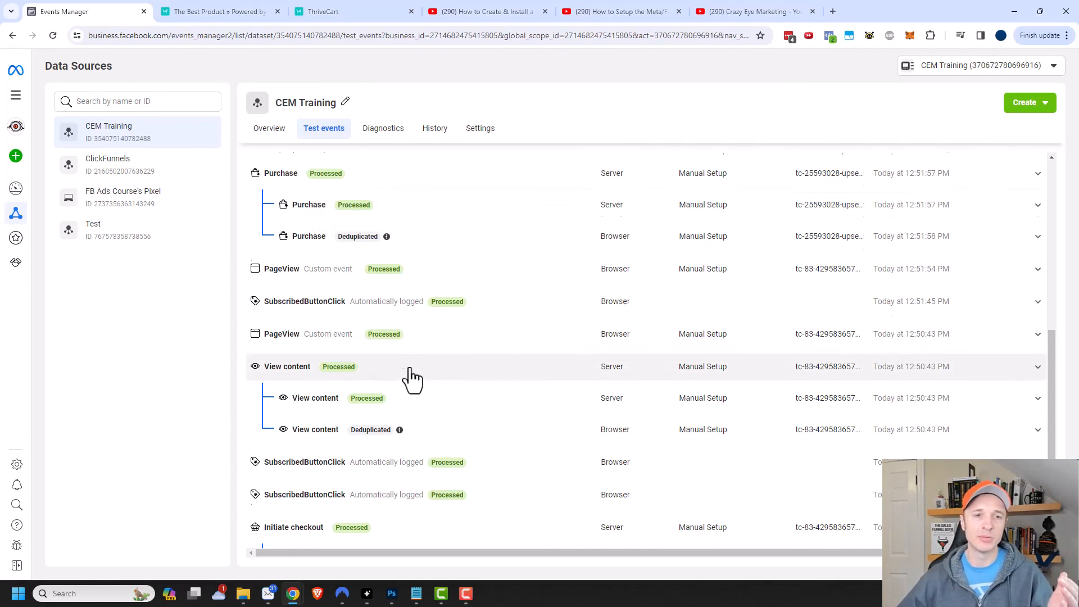
{"action": "scroll", "scroll_direction": "up", "scroll_amount": 3}
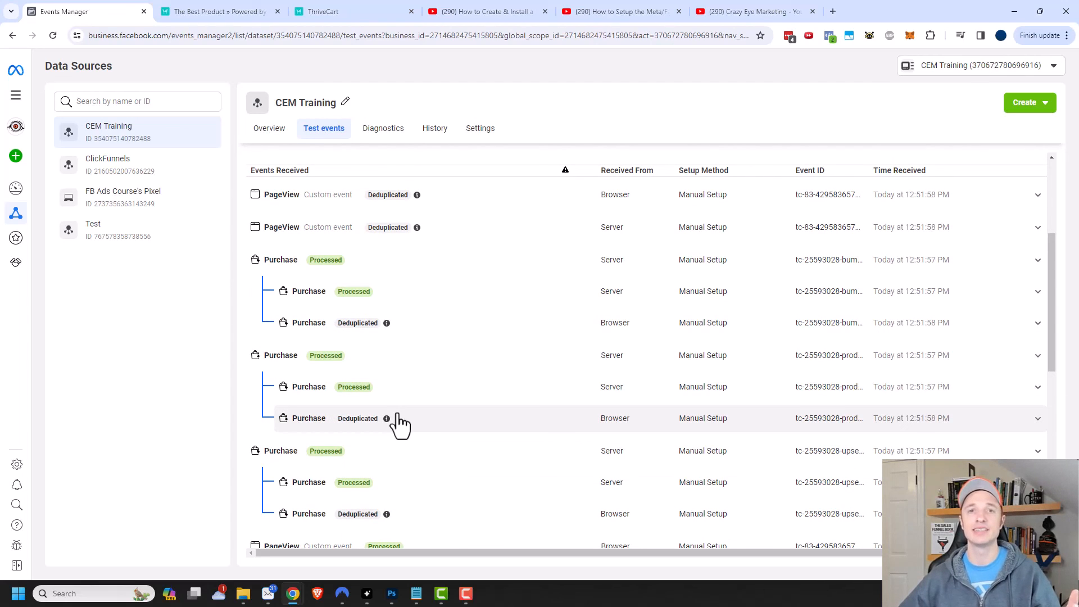
{"action": "left_click", "coordinate": [354, 12]}
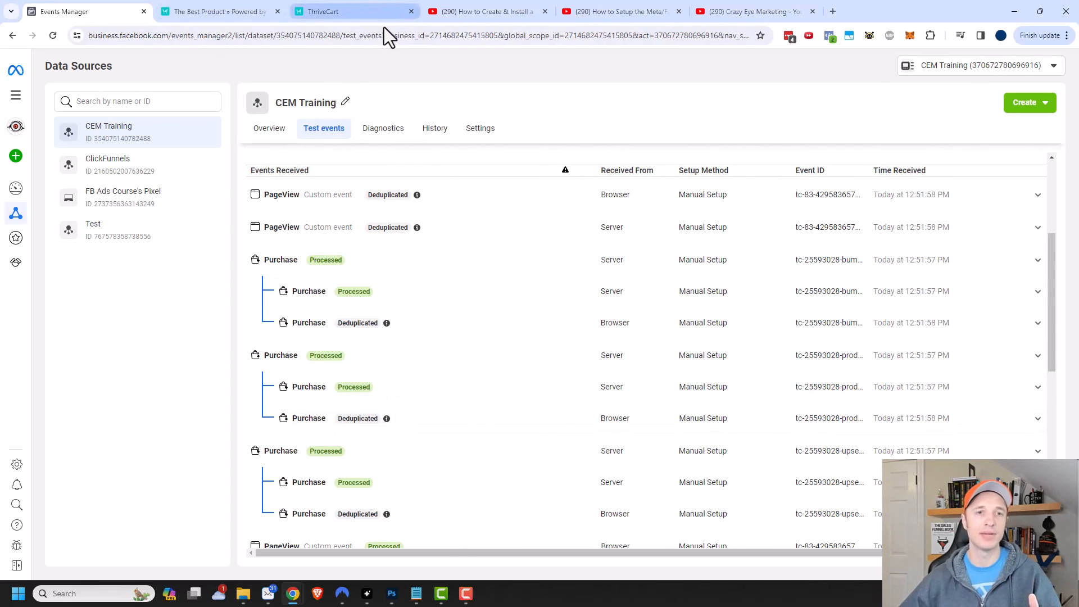
From the ThriveCart Products list, edit The Best Product and go to its Checkout settings.
{"action": "left_click", "coordinate": [217, 11]}
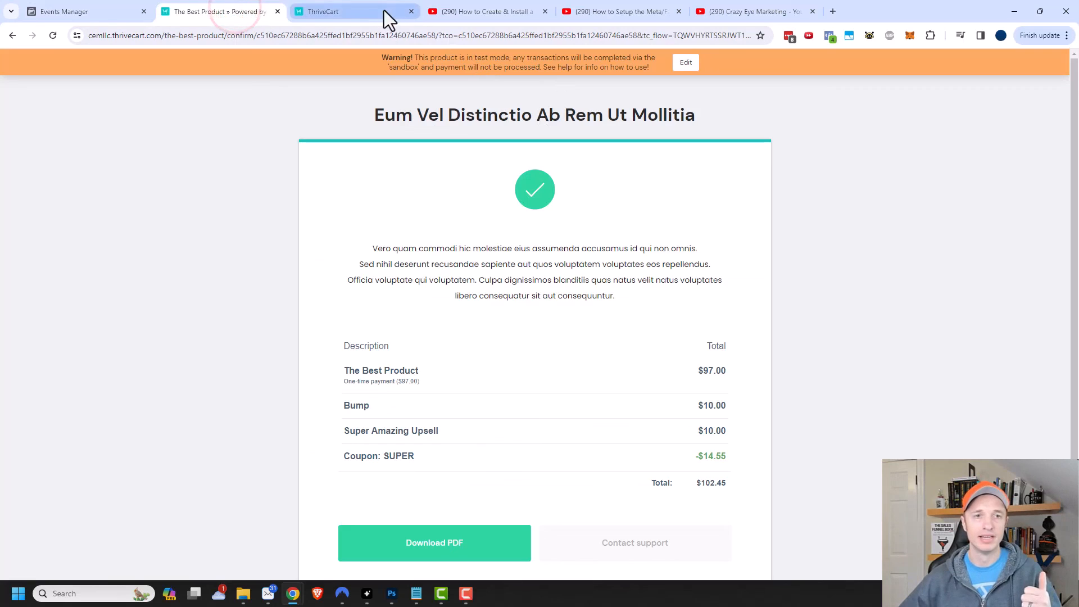
{"action": "left_click", "coordinate": [354, 12]}
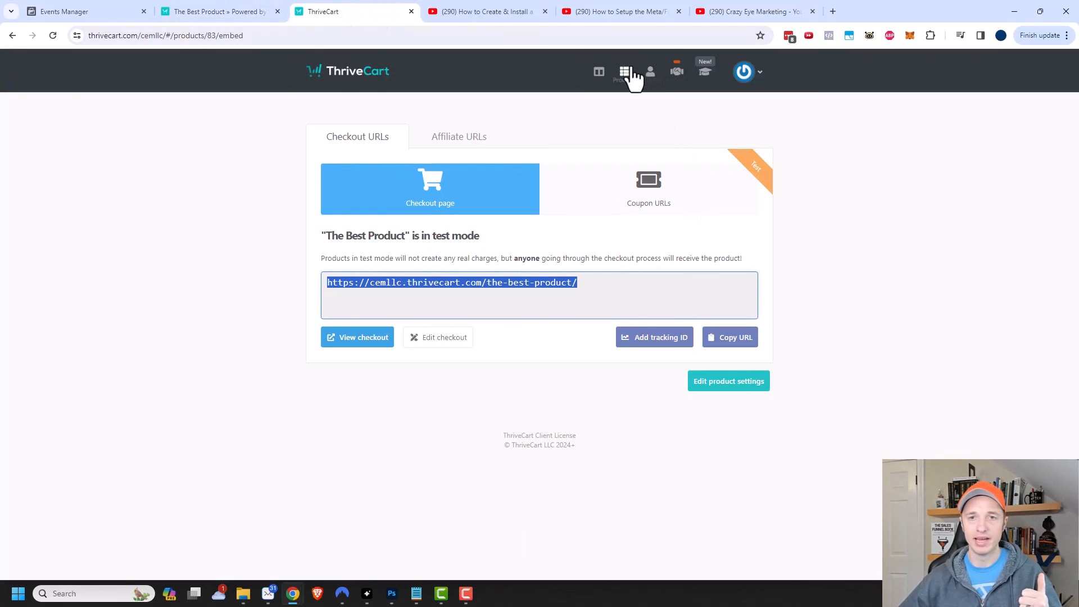
{"action": "left_click", "coordinate": [621, 72]}
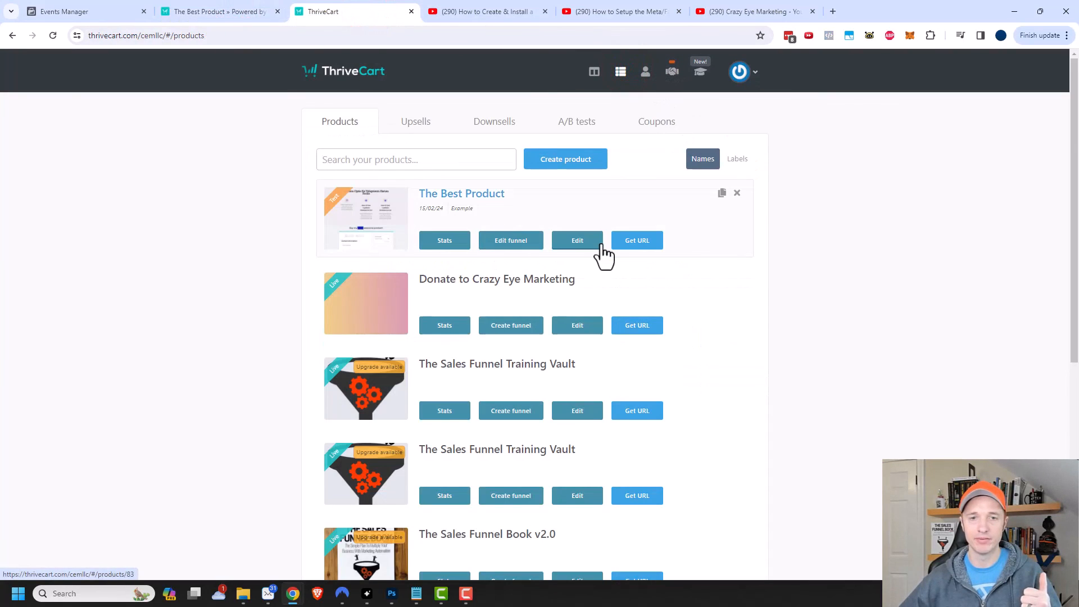
{"action": "left_click", "coordinate": [577, 240]}
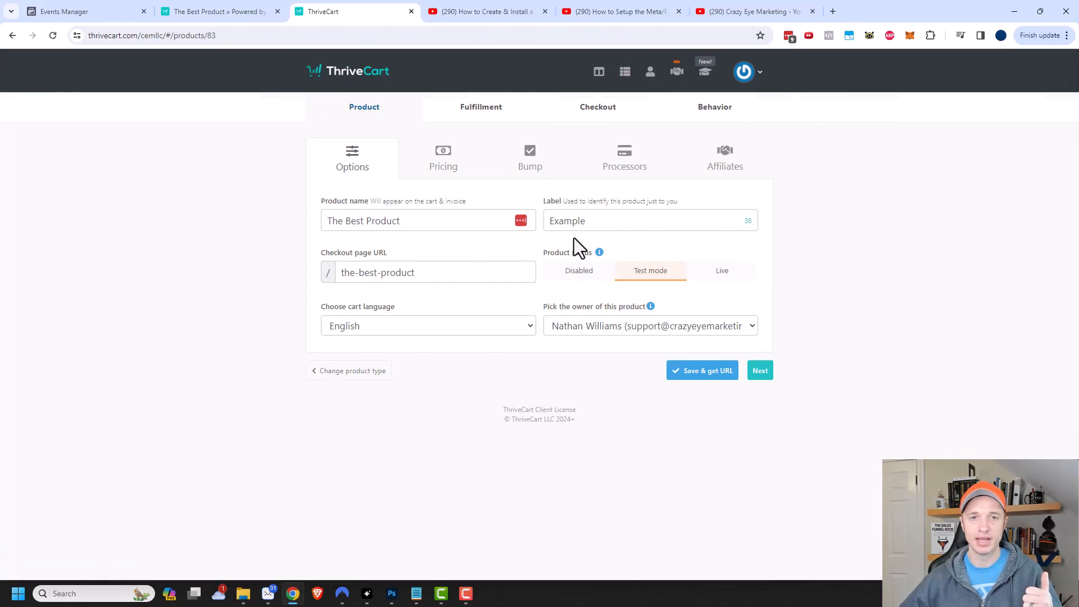
{"action": "left_click", "coordinate": [592, 106]}
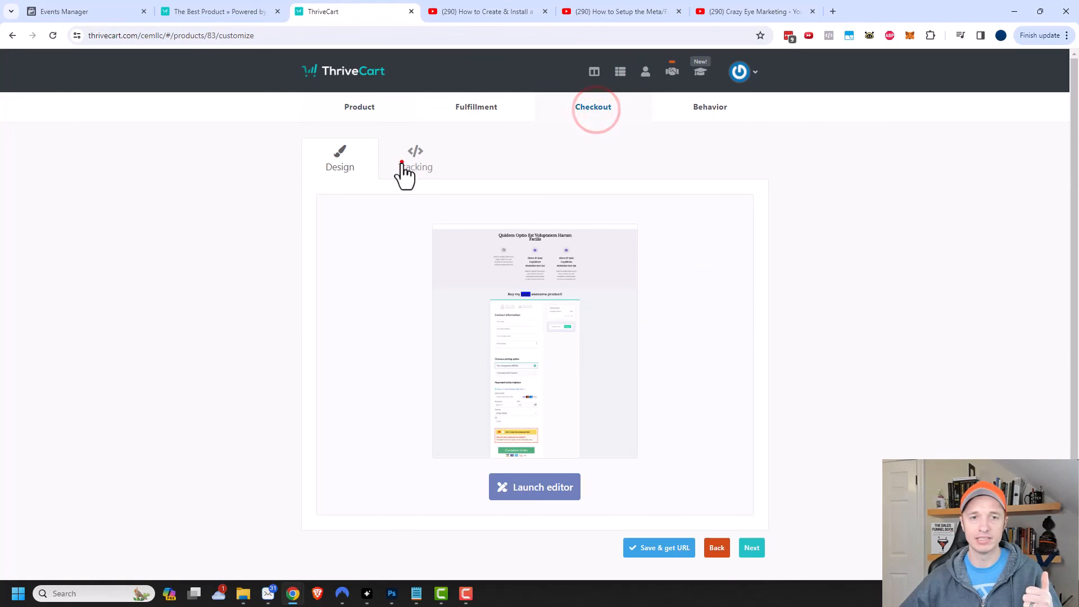
Remove the test event code from Facebook tracking and save The Best Product to get its URL.
{"action": "left_click", "coordinate": [415, 167]}
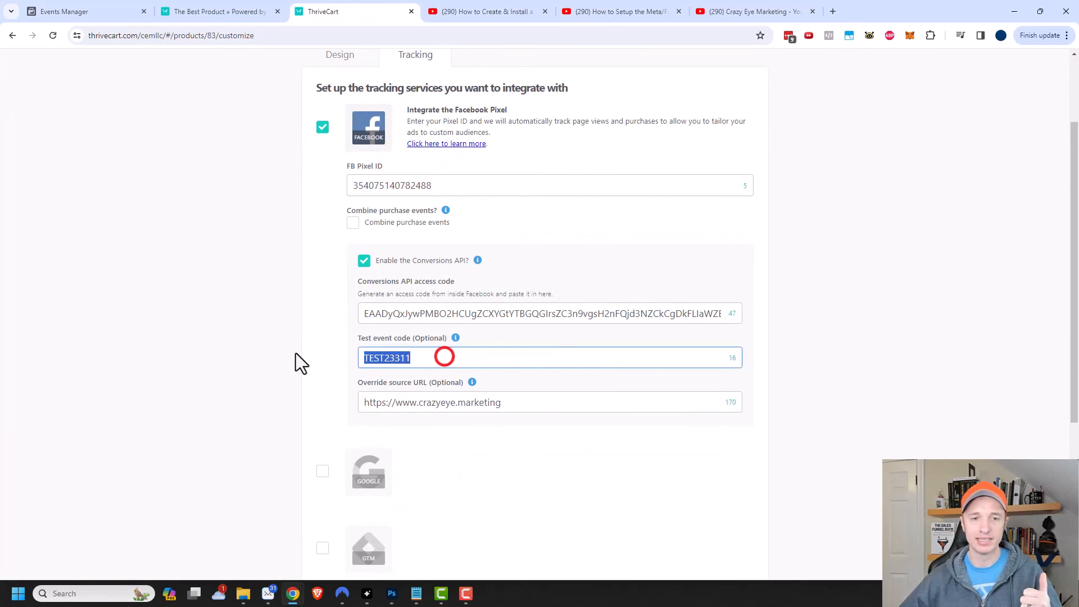
{"action": "key", "text": "Delete"}
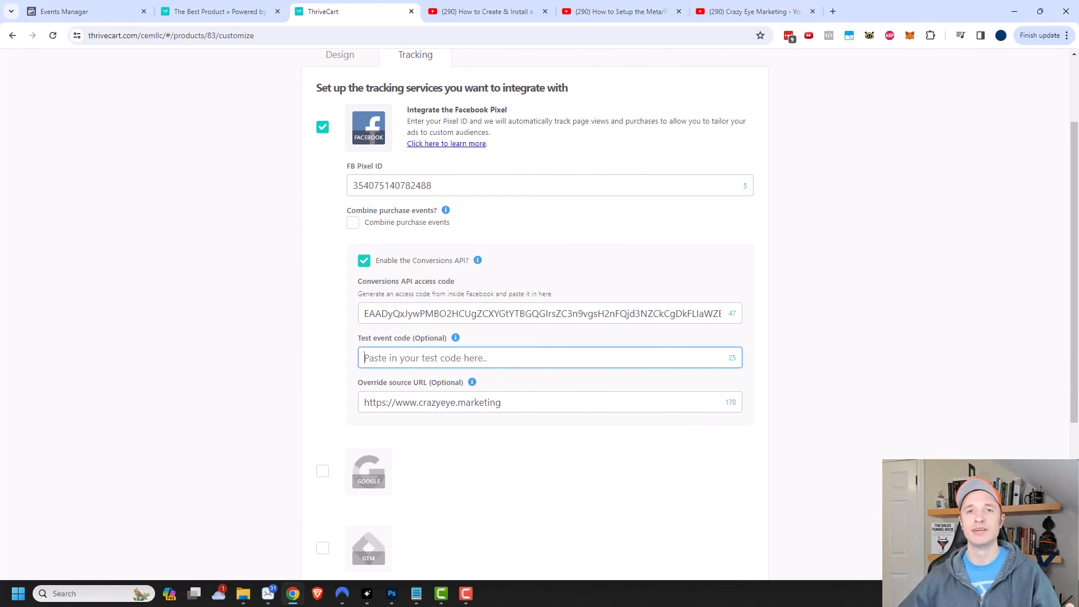
{"action": "scroll", "scroll_direction": "down", "scroll_amount": 3}
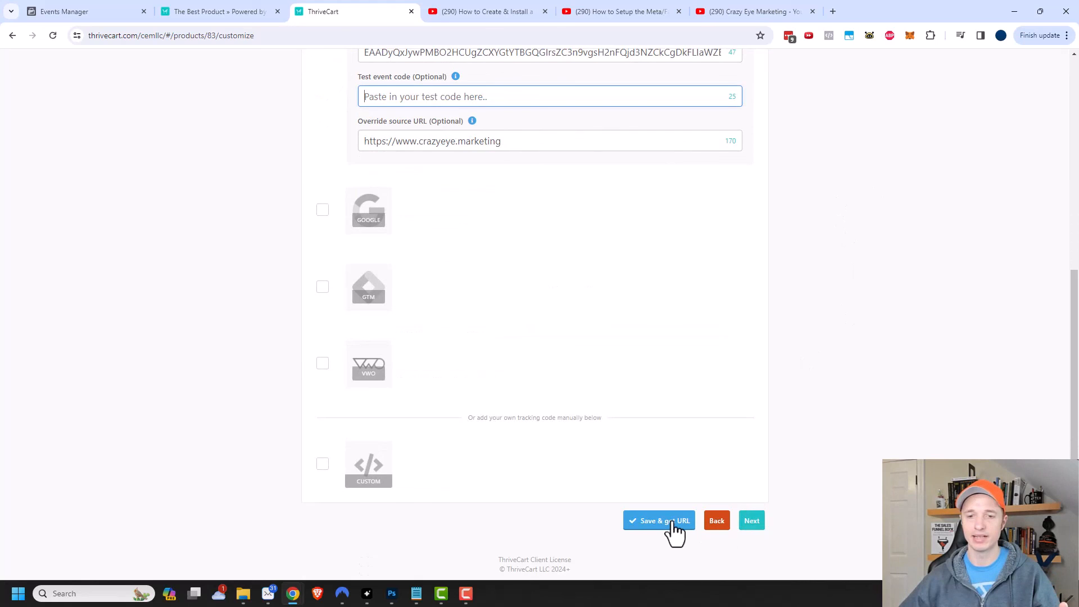
{"action": "left_click", "coordinate": [659, 520]}
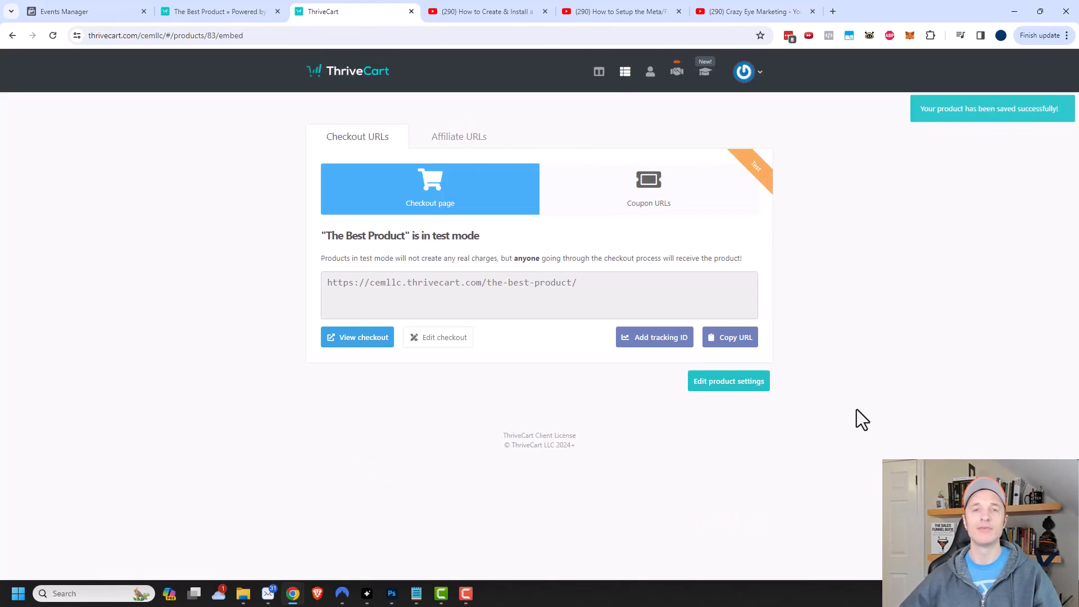